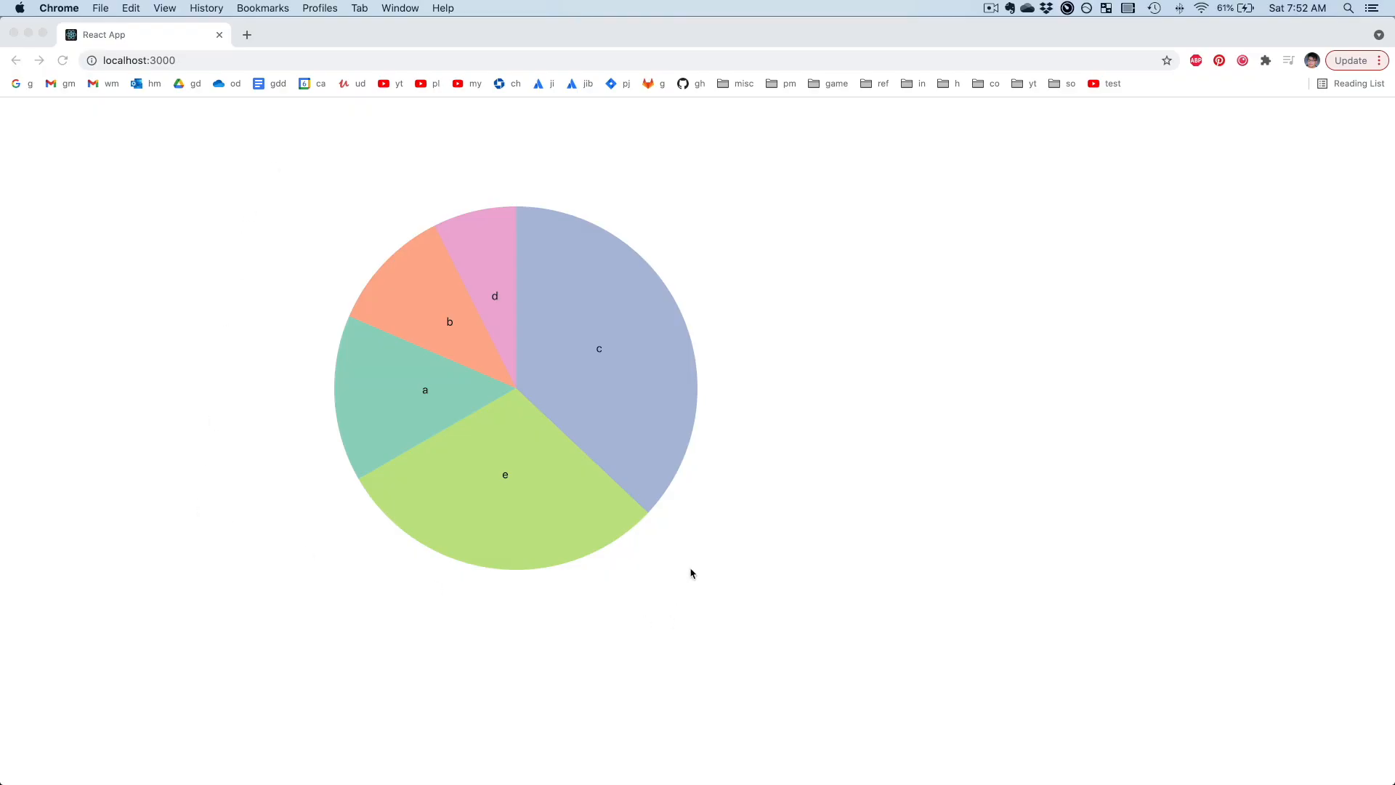
{"action": "mouse_move", "coordinate": [412, 307]}
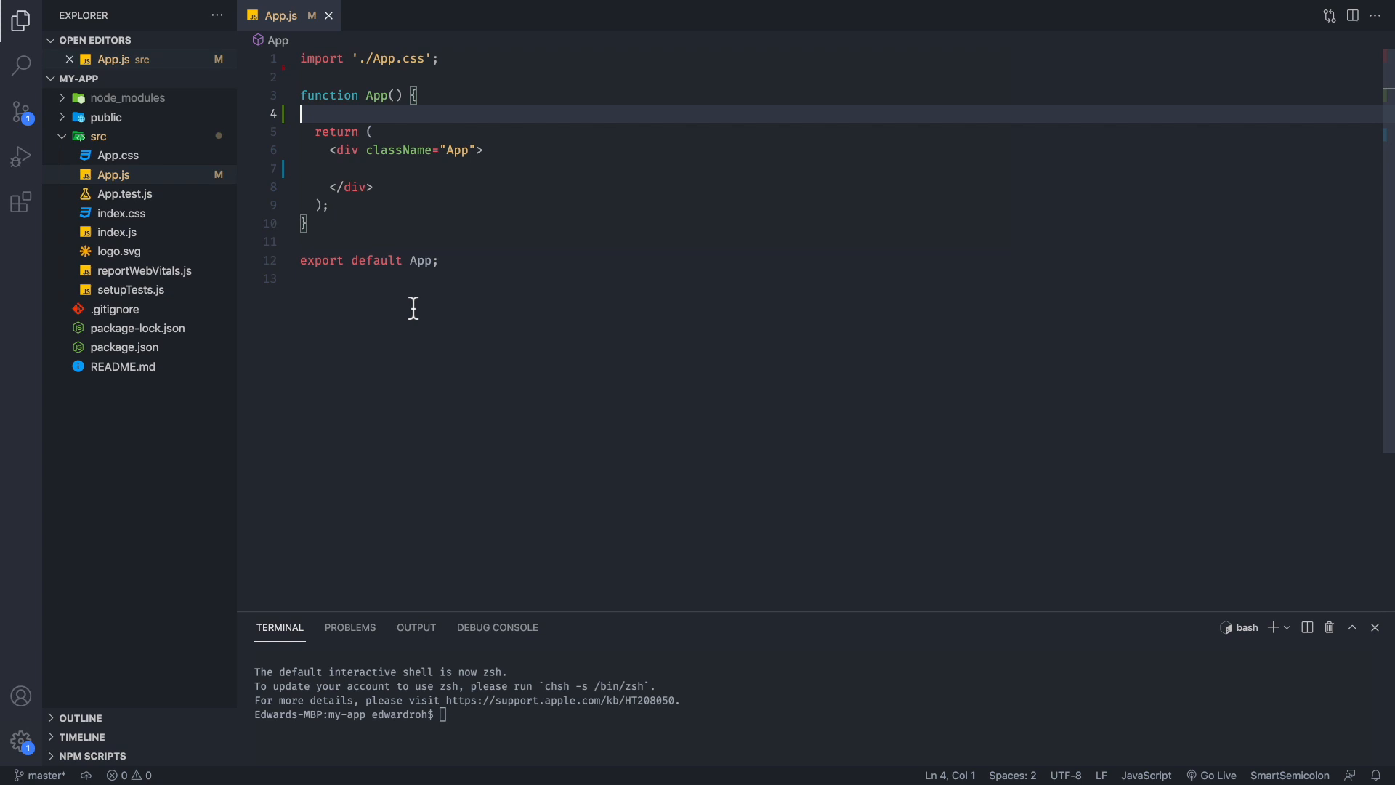
{"action": "mouse_move", "coordinate": [447, 134]}
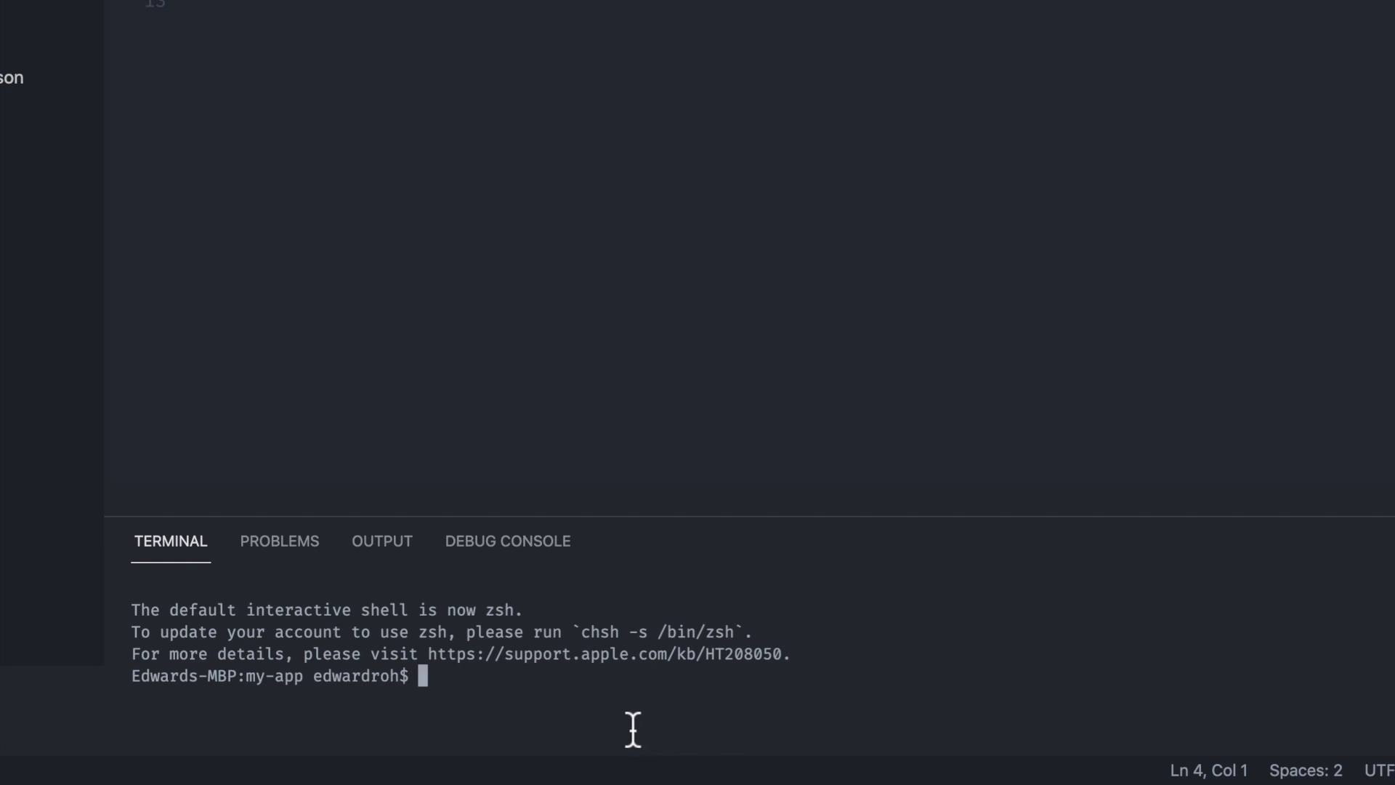
Step: Run npm i d3 in the integrated terminal to install d3 v7.0.0
{"action": "type", "text": "npm i d"}
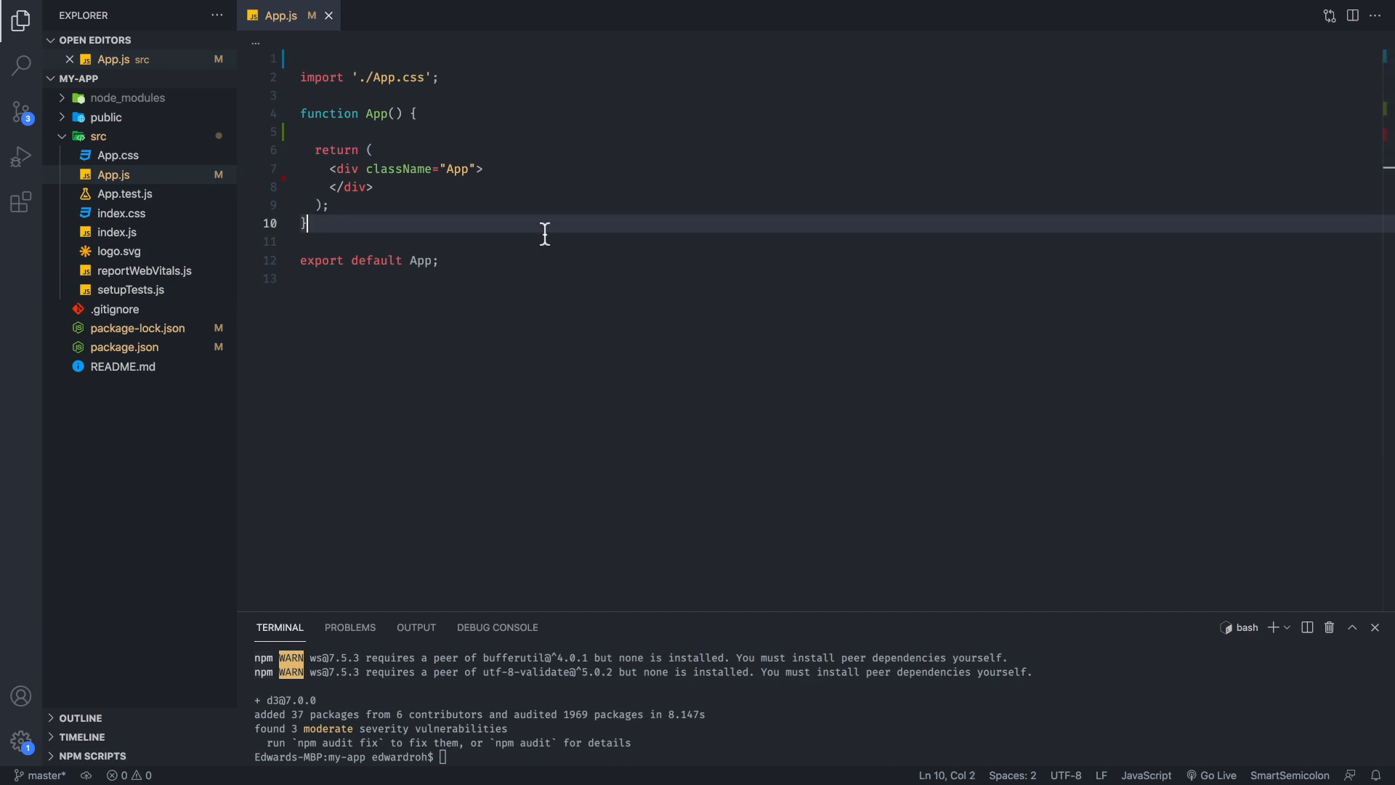
Step: Import d3 and useState, useRef, useEffect, and add a five-item a–e data state
{"action": "type", "text": "import * as d3 from 'd3';"}
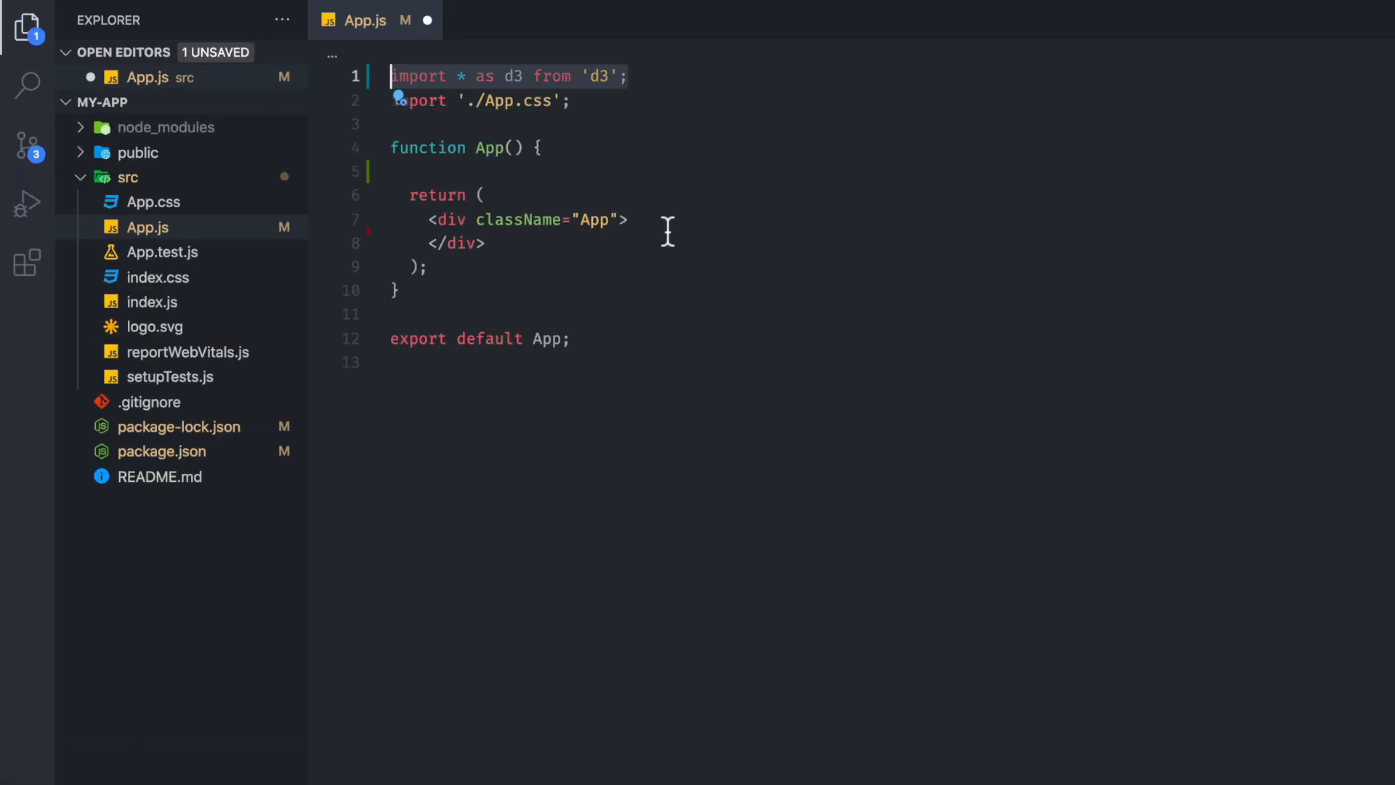
{"action": "mouse_move", "coordinate": [556, 100]}
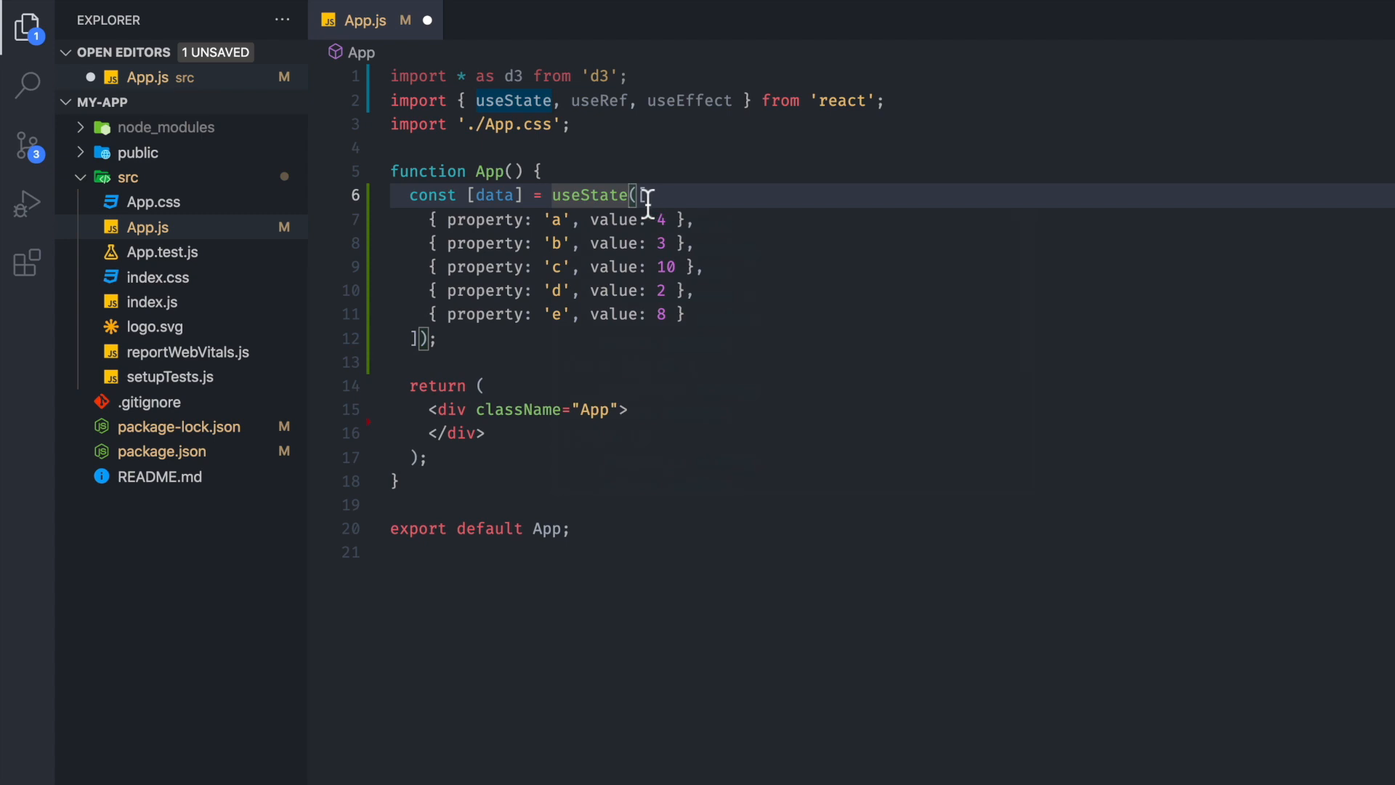
{"action": "mouse_move", "coordinate": [447, 242]}
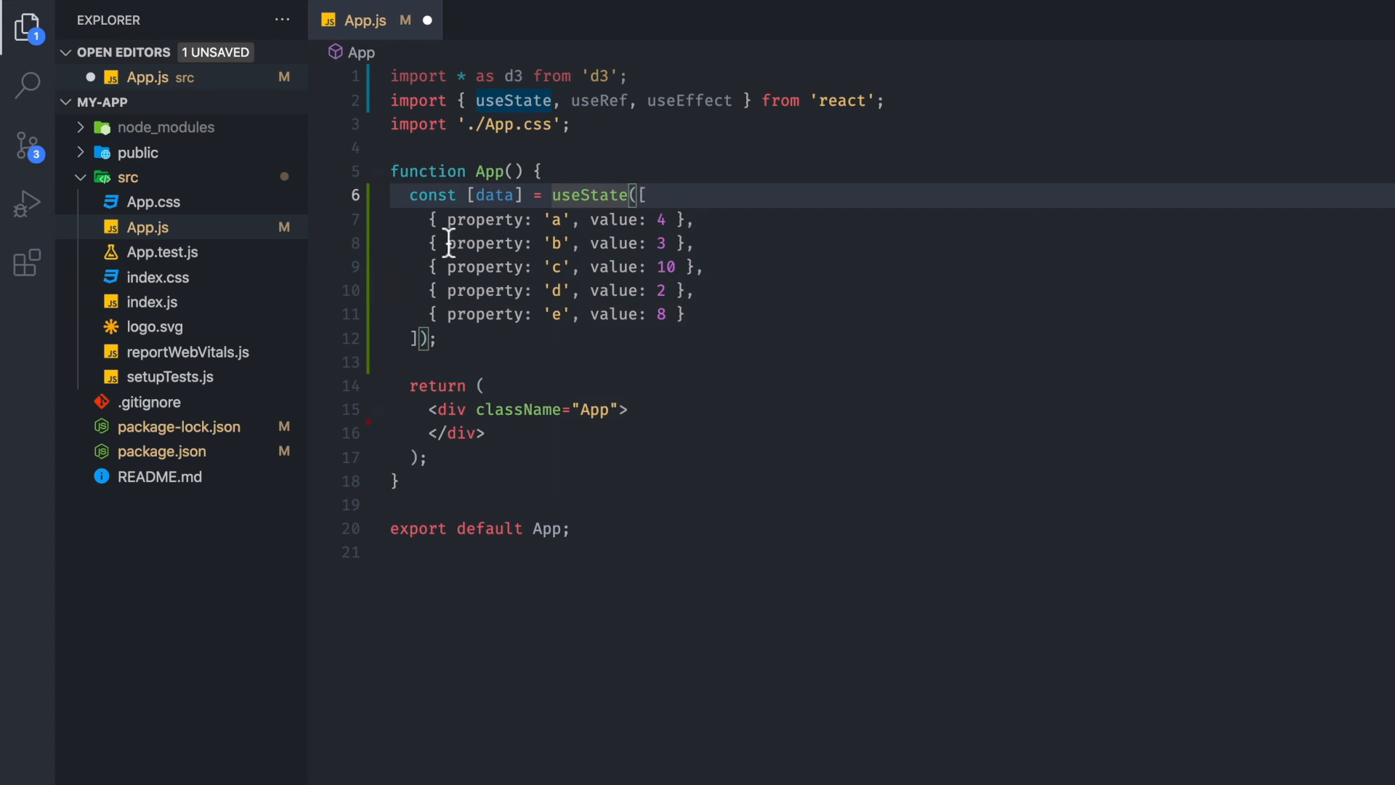
{"action": "mouse_move", "coordinate": [436, 243]}
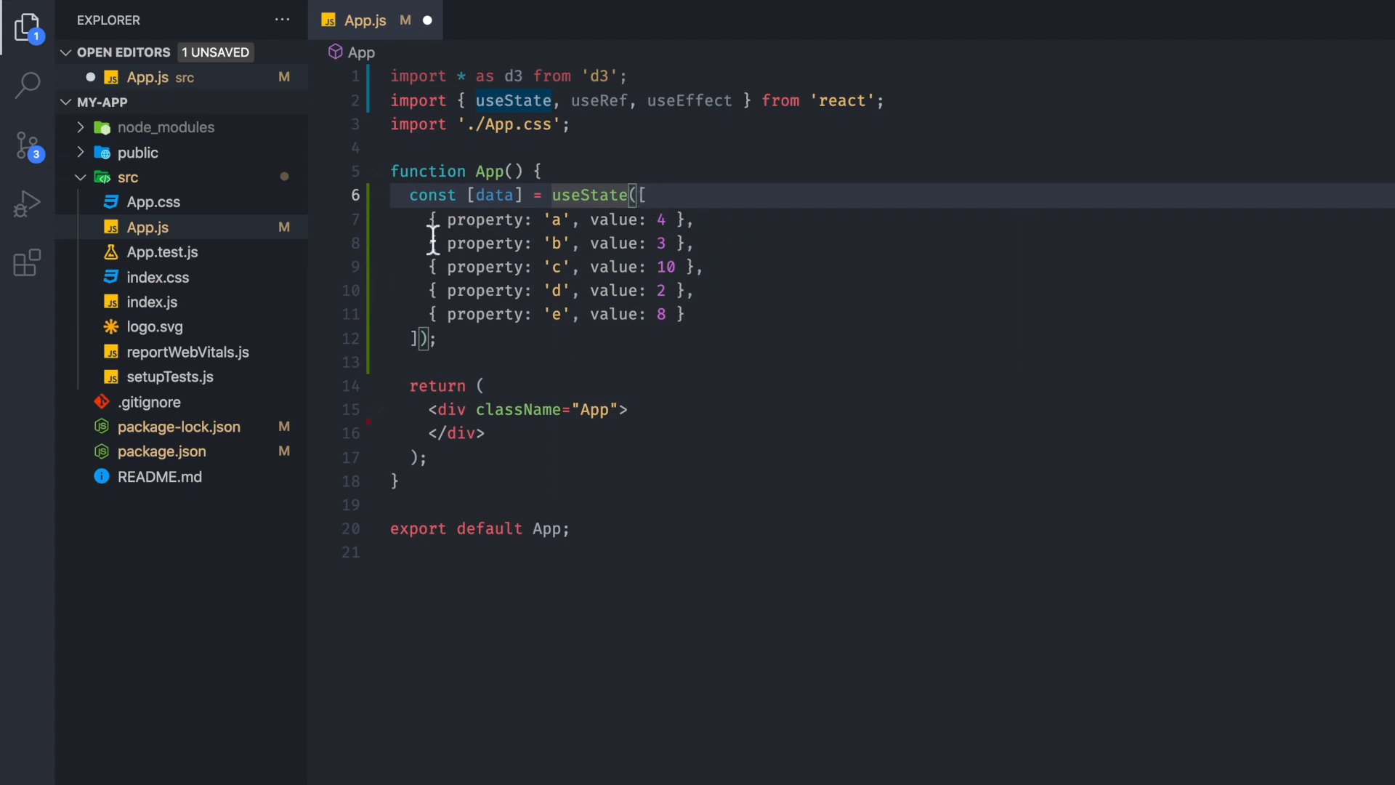
{"action": "mouse_move", "coordinate": [419, 234]}
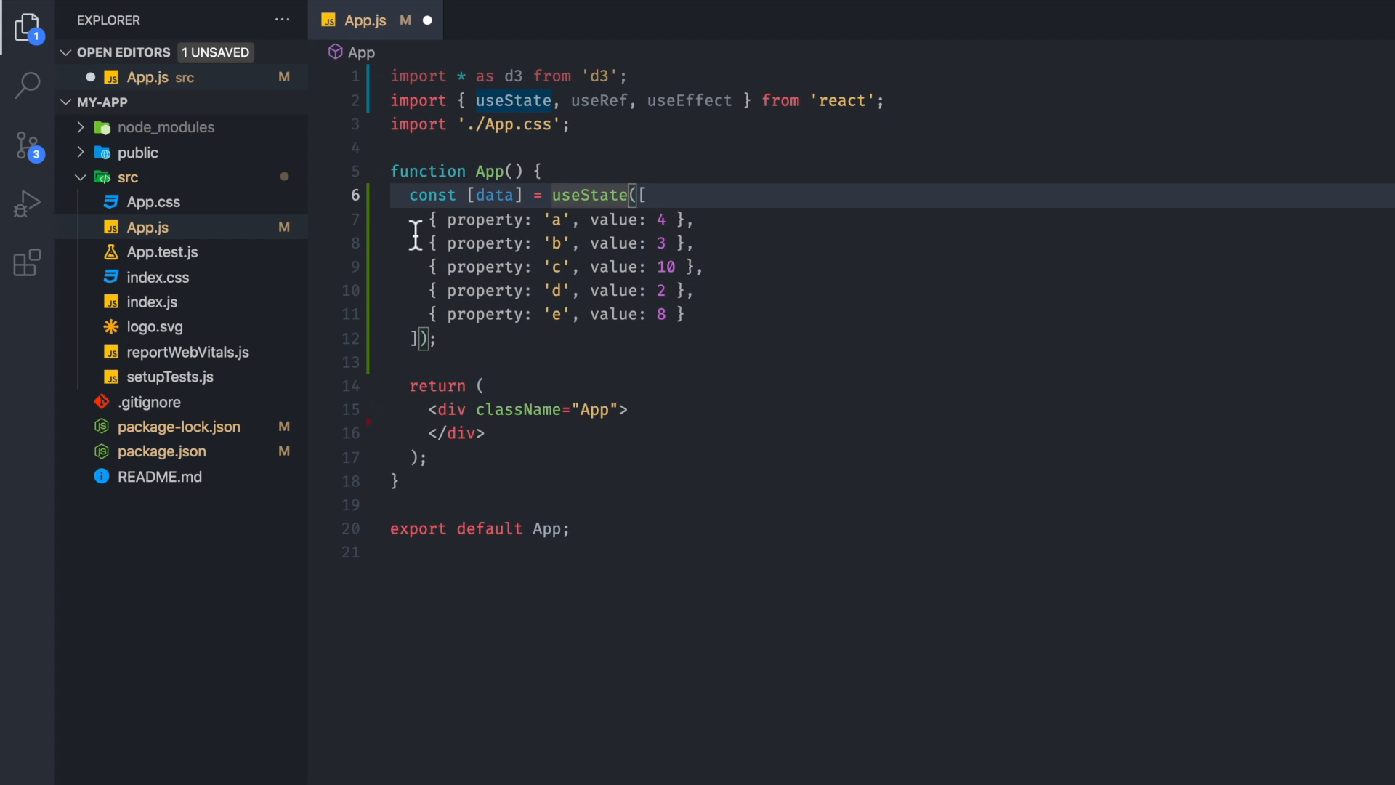
{"action": "left_click", "coordinate": [479, 195]}
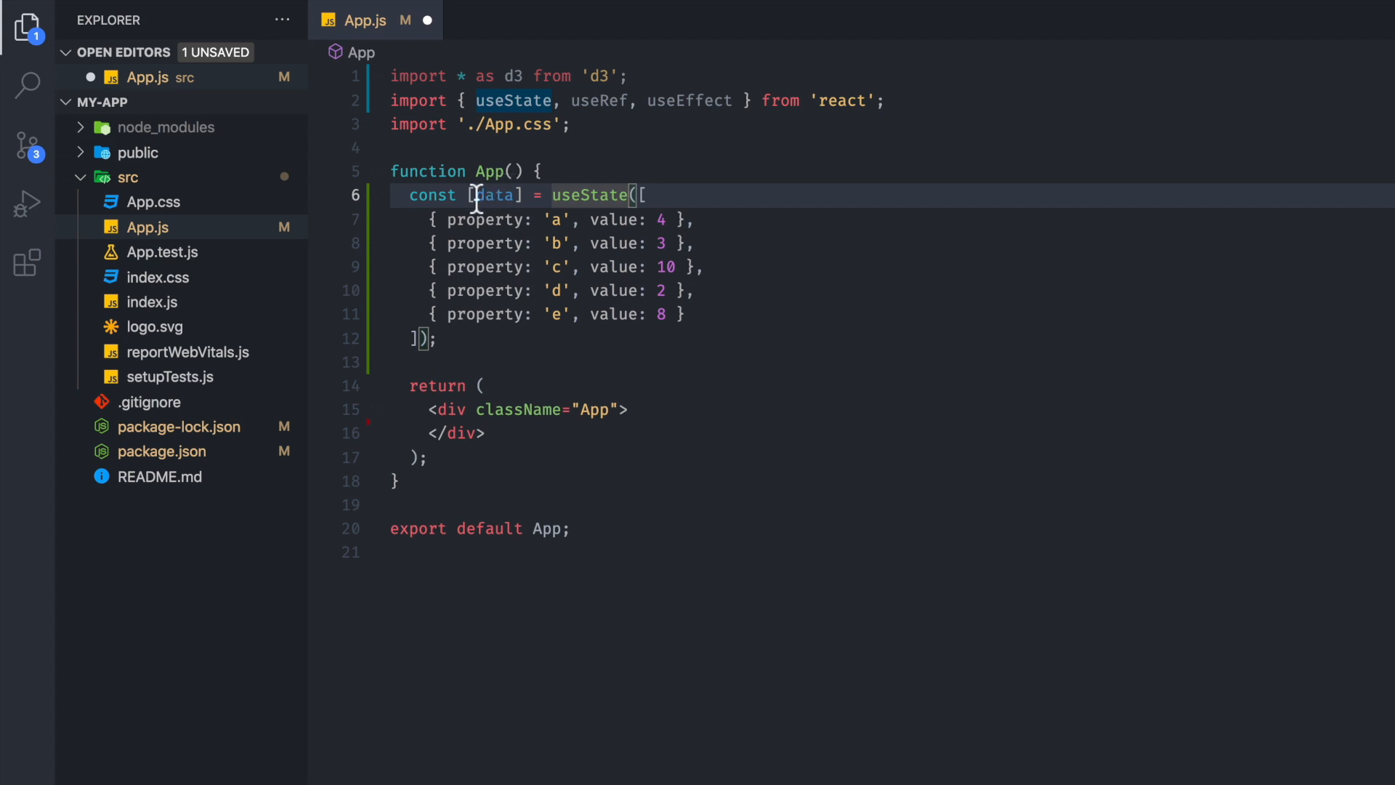
{"action": "mouse_move", "coordinate": [673, 253]}
{"action": "type", "text": "const svgRef = useRef();"}
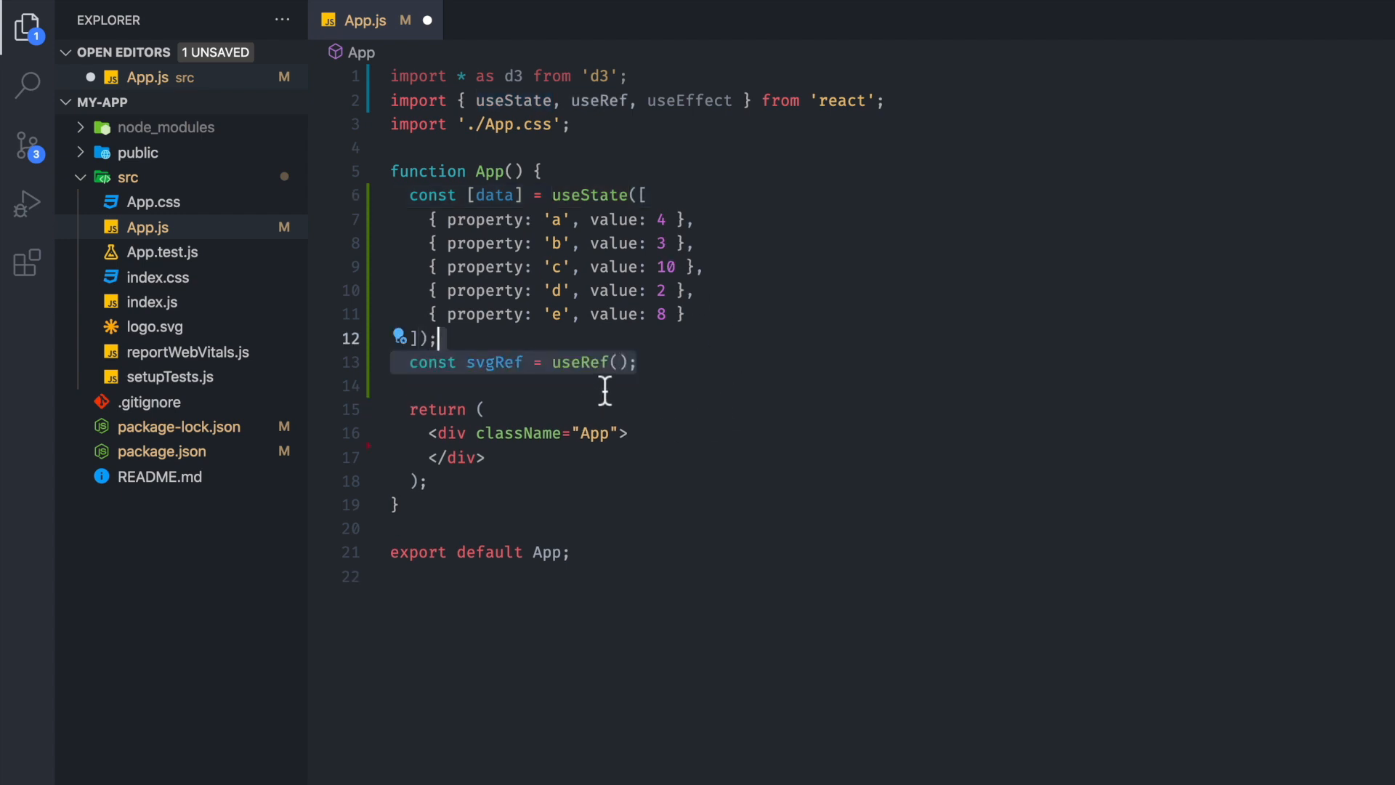
{"action": "mouse_move", "coordinate": [484, 373]}
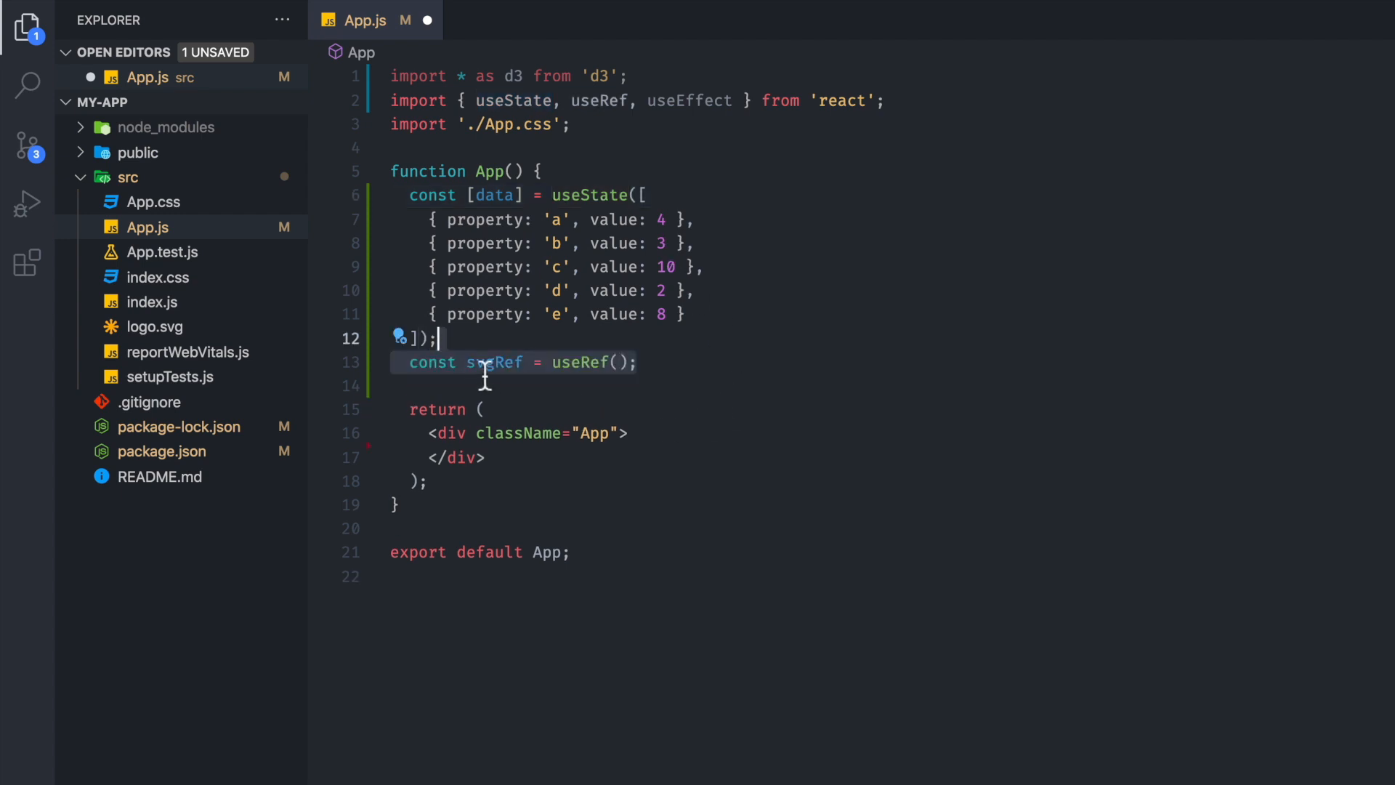
Step: Create svgRef with useRef and attach it to an svg inside App's div
{"action": "key", "text": "Enter"}
{"action": "type", "text": "<svg ref={svgRef}></svg>"}
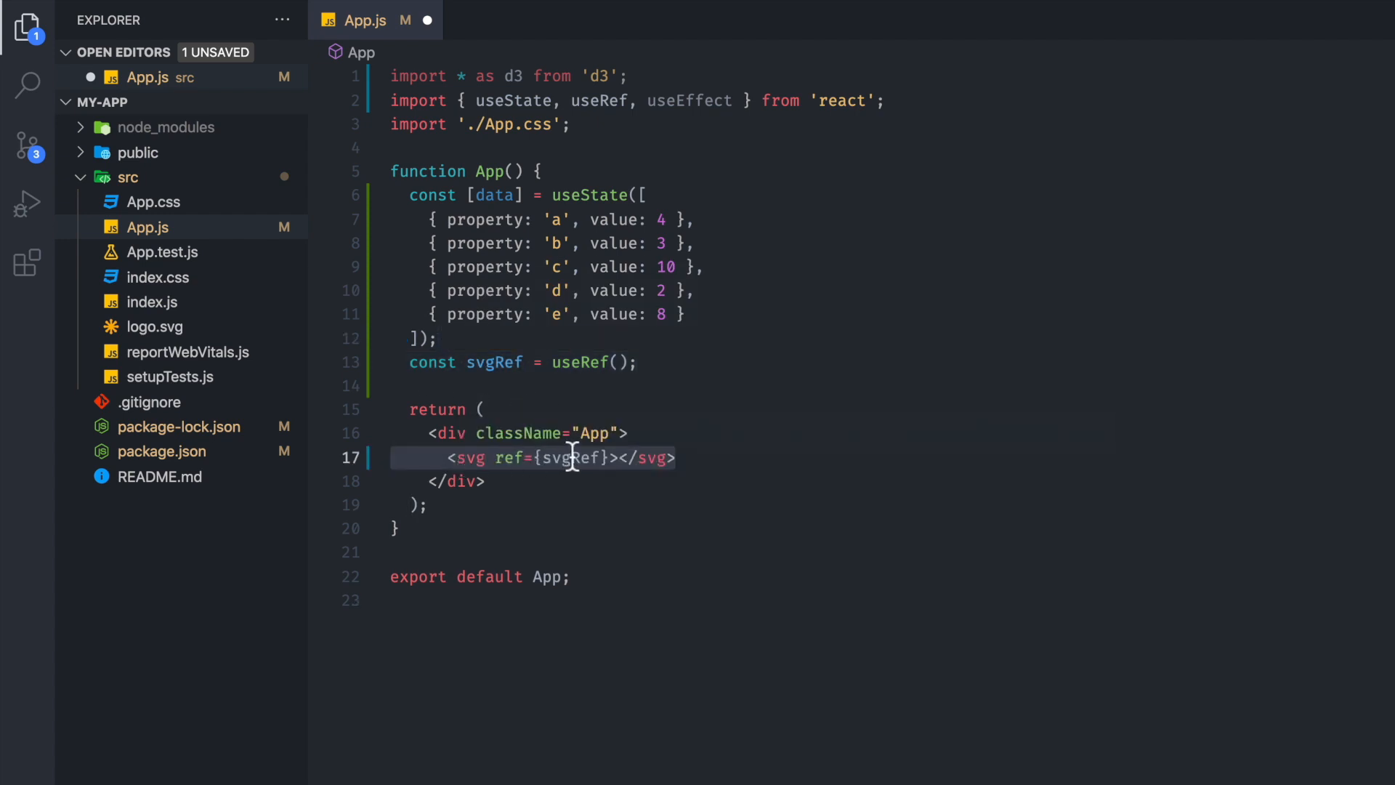
{"action": "mouse_move", "coordinate": [611, 417]}
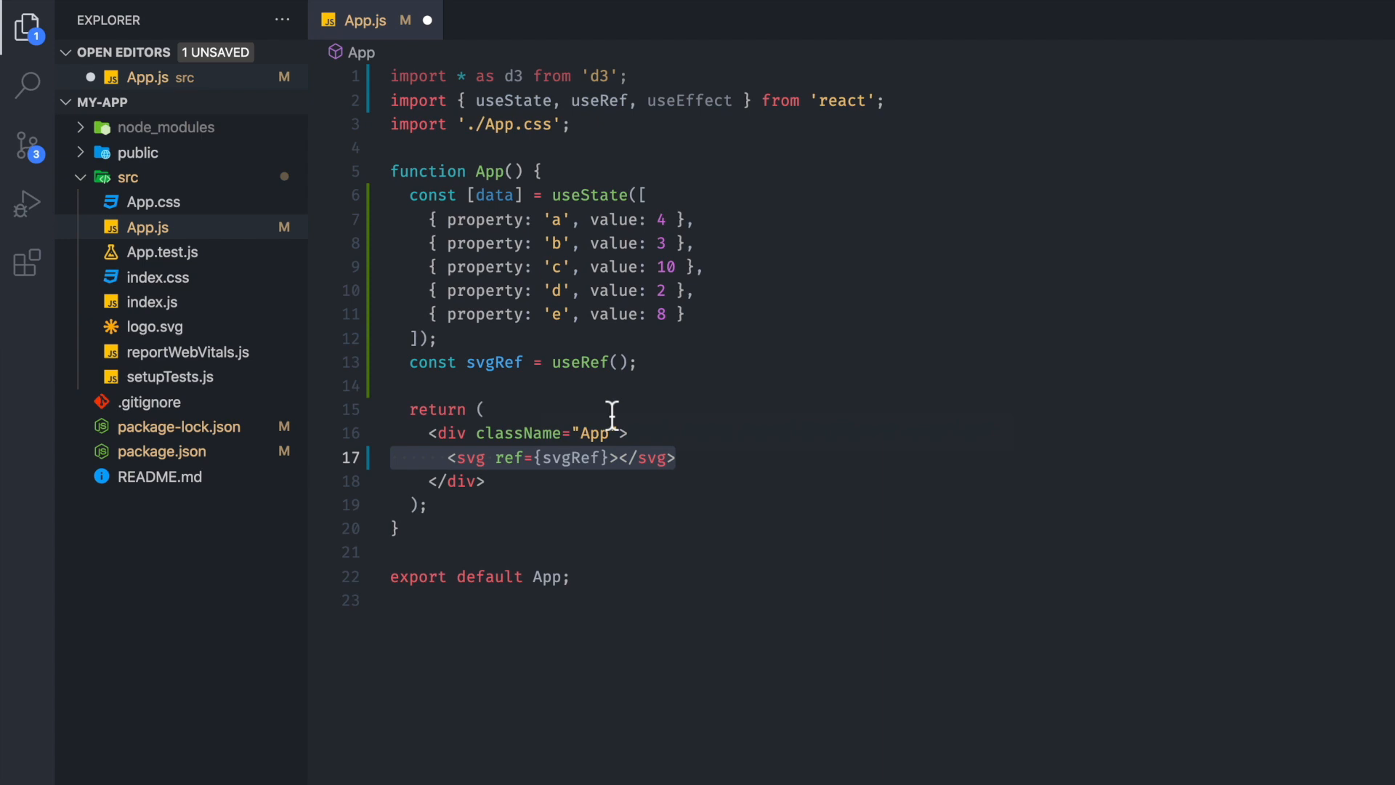
{"action": "mouse_move", "coordinate": [583, 457]}
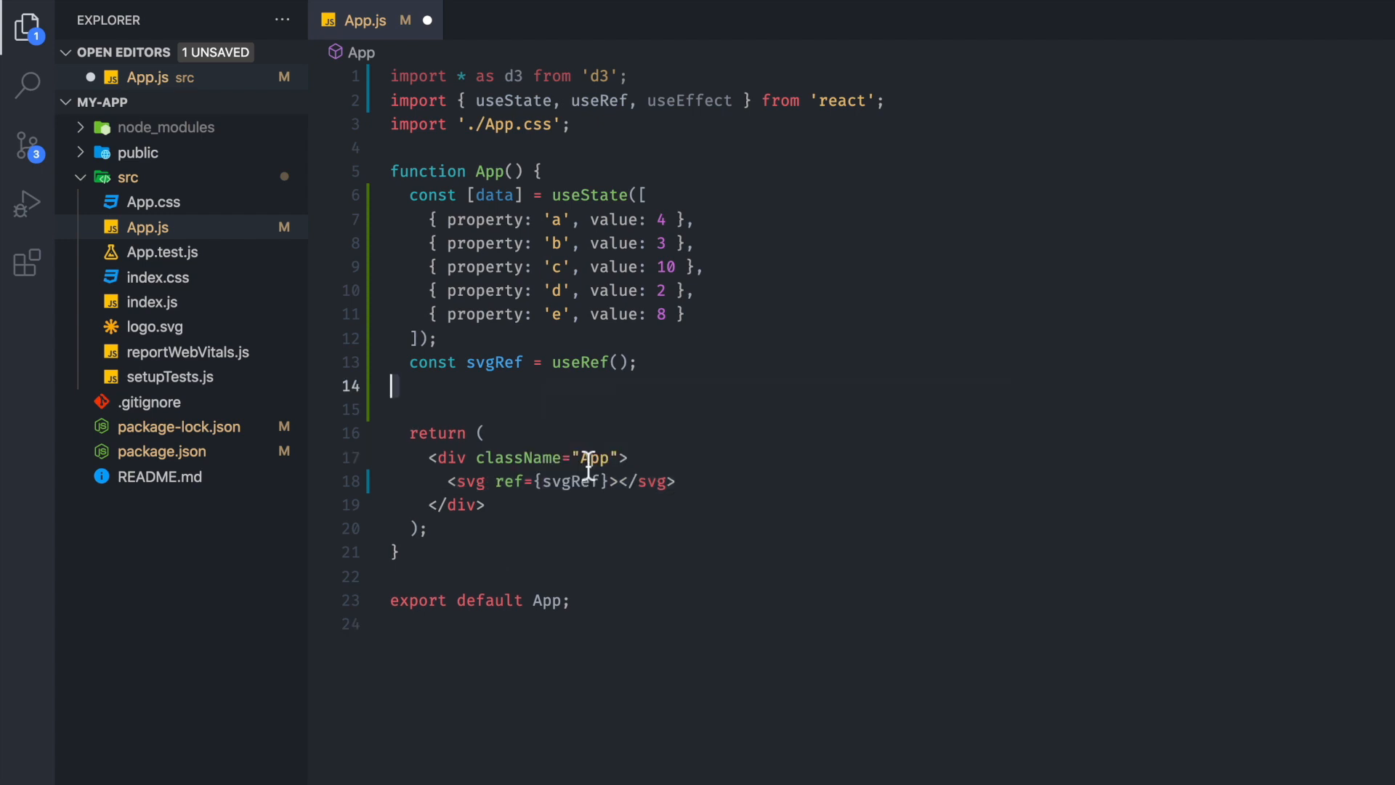
Step: Insert useEffect(() => {}, [data]) between svgRef and the return statement
{"action": "type", "text": "useEffect(() => {\\n\\n}, [data]);"}
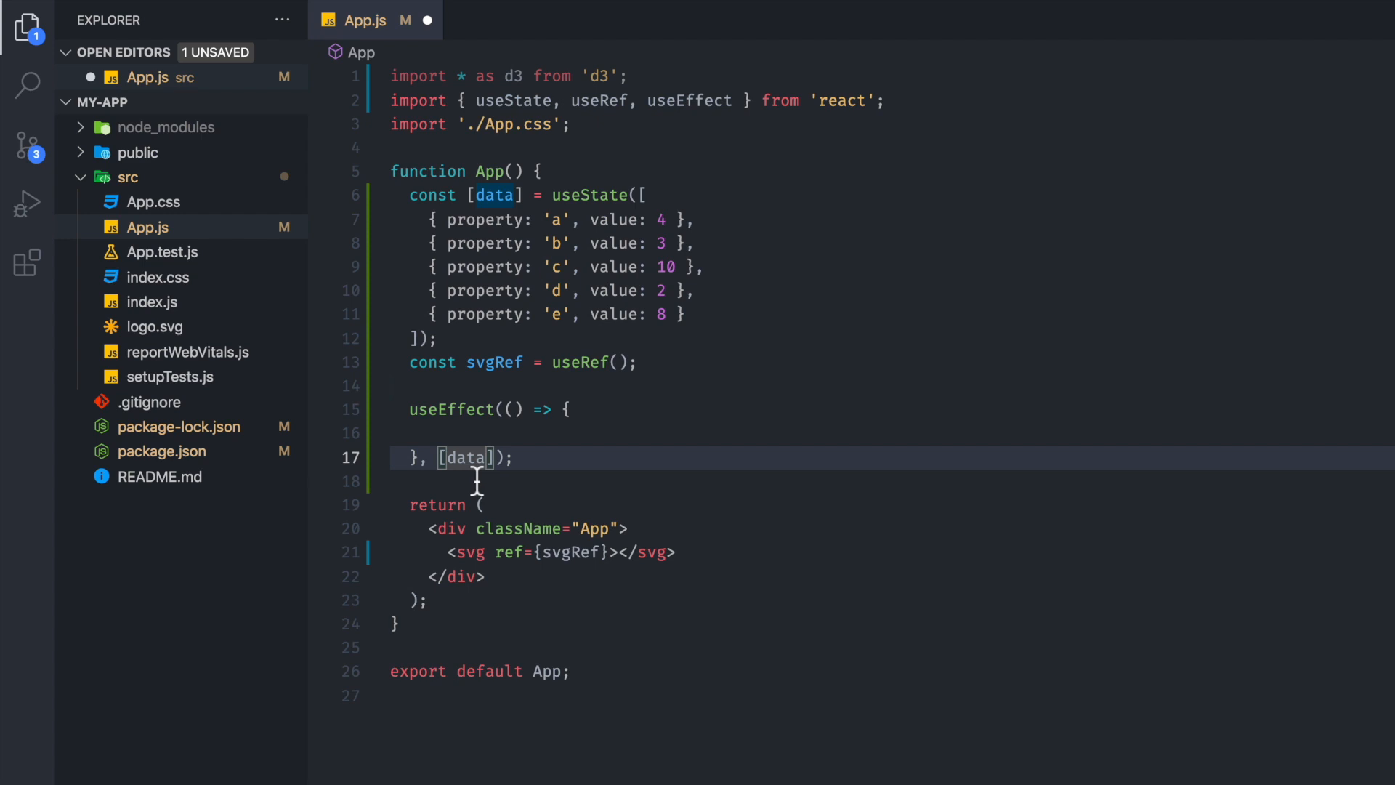
{"action": "mouse_move", "coordinate": [463, 457]}
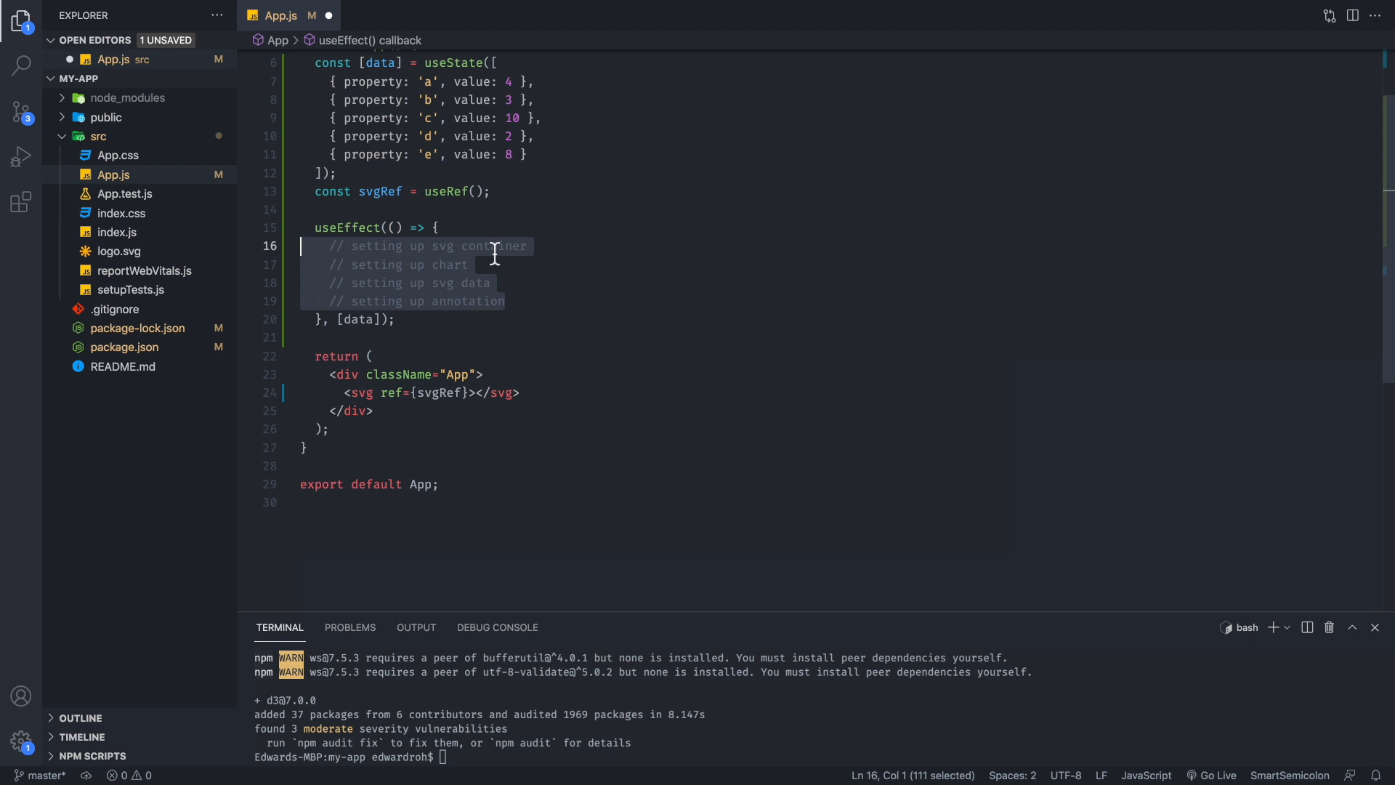
{"action": "mouse_move", "coordinate": [520, 269]}
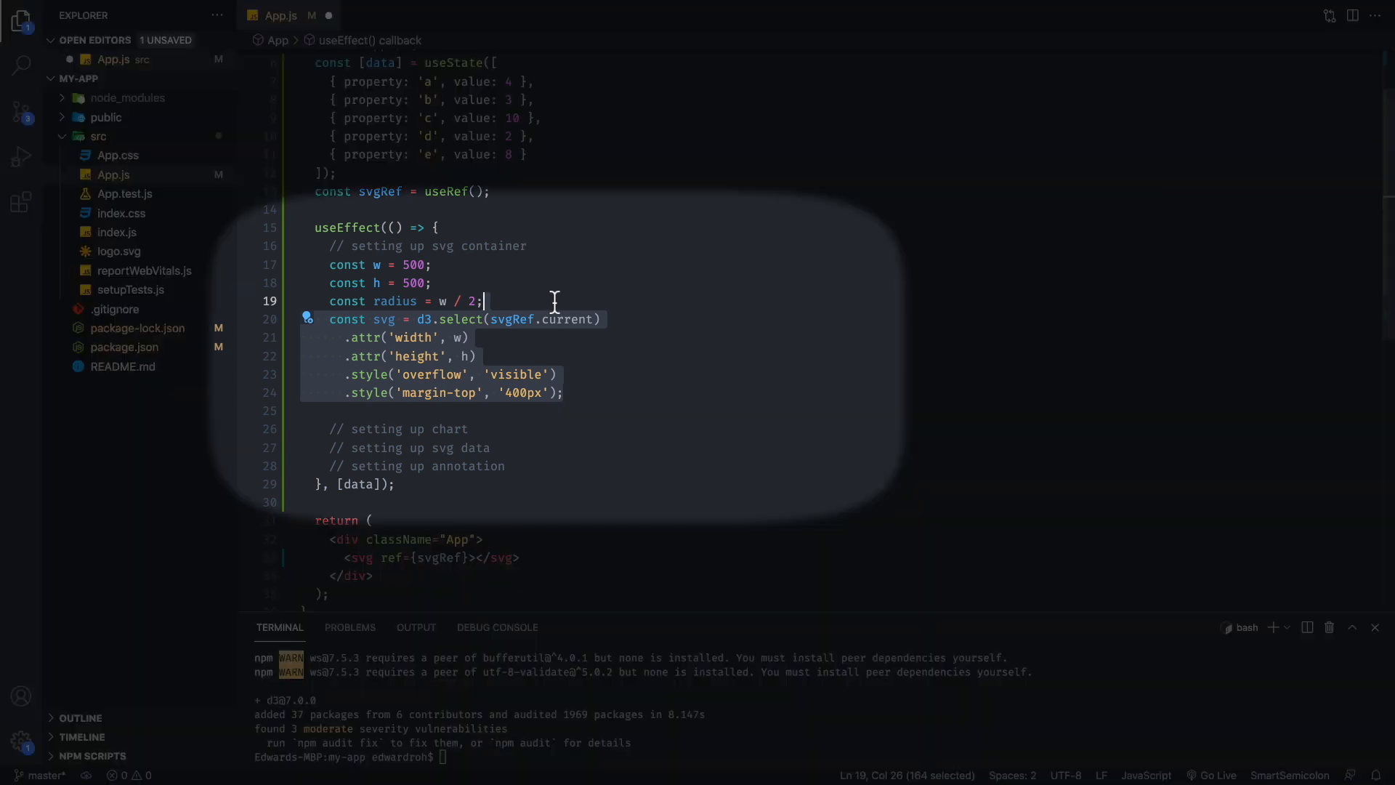
Step: Add section comments, w/h/radius constants, and a 500×500 svg with visible overflow and 400px top margin
{"action": "left_click", "coordinate": [537, 319]}
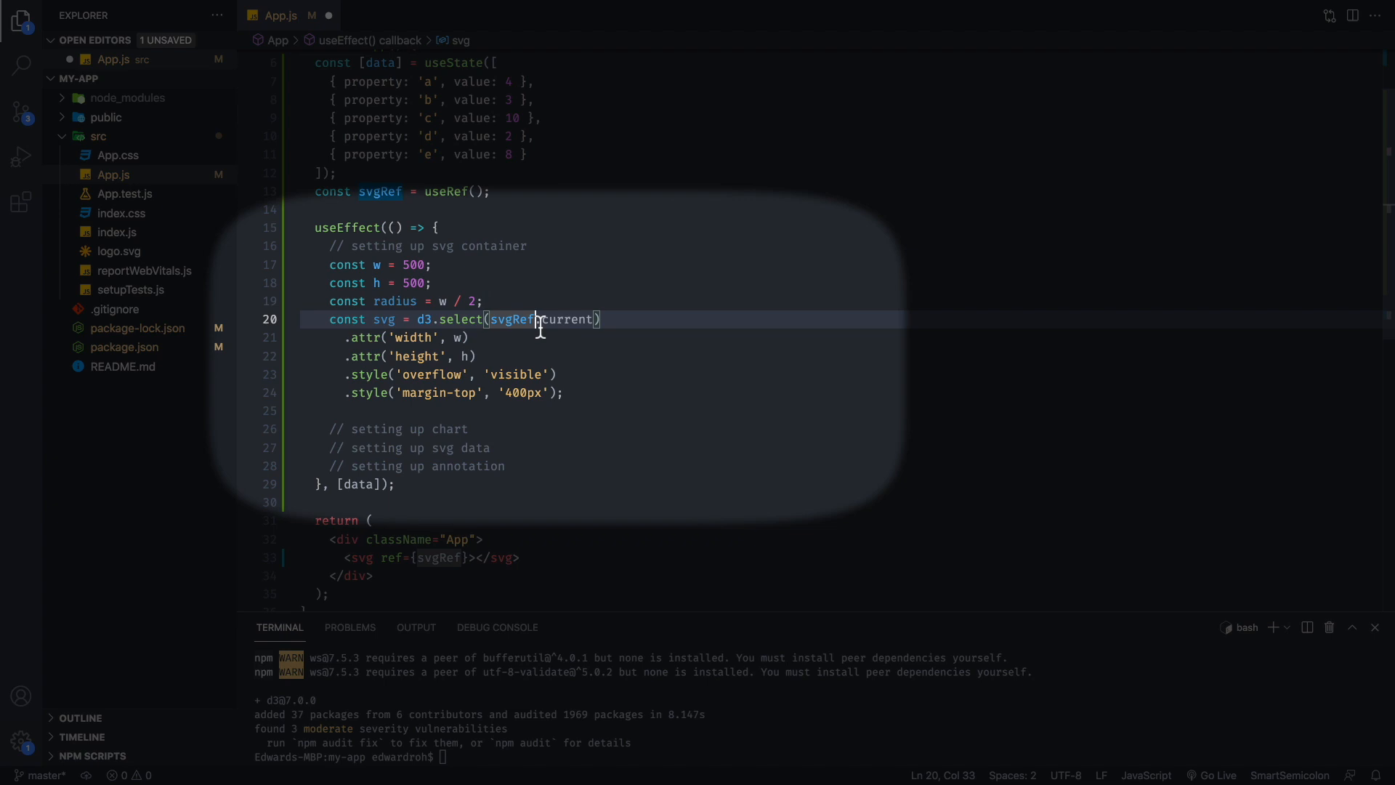
{"action": "mouse_move", "coordinate": [587, 320]}
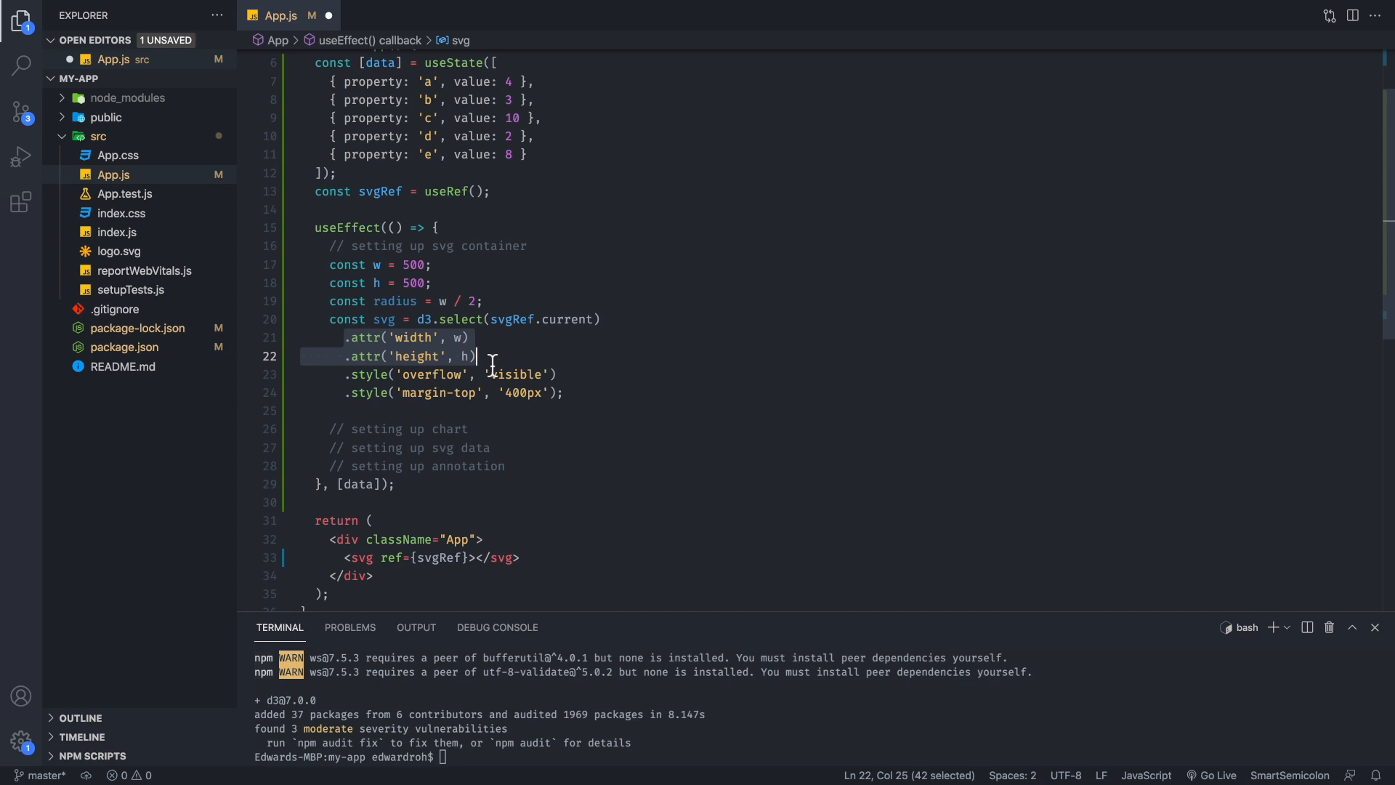
Step: Add formattedData from d3.pie and an arcGenerator with innerRadius 0 and outerRadius radius
{"action": "type", "text": "const formattedData = d3.pie().value(d => d.value)(data);"}
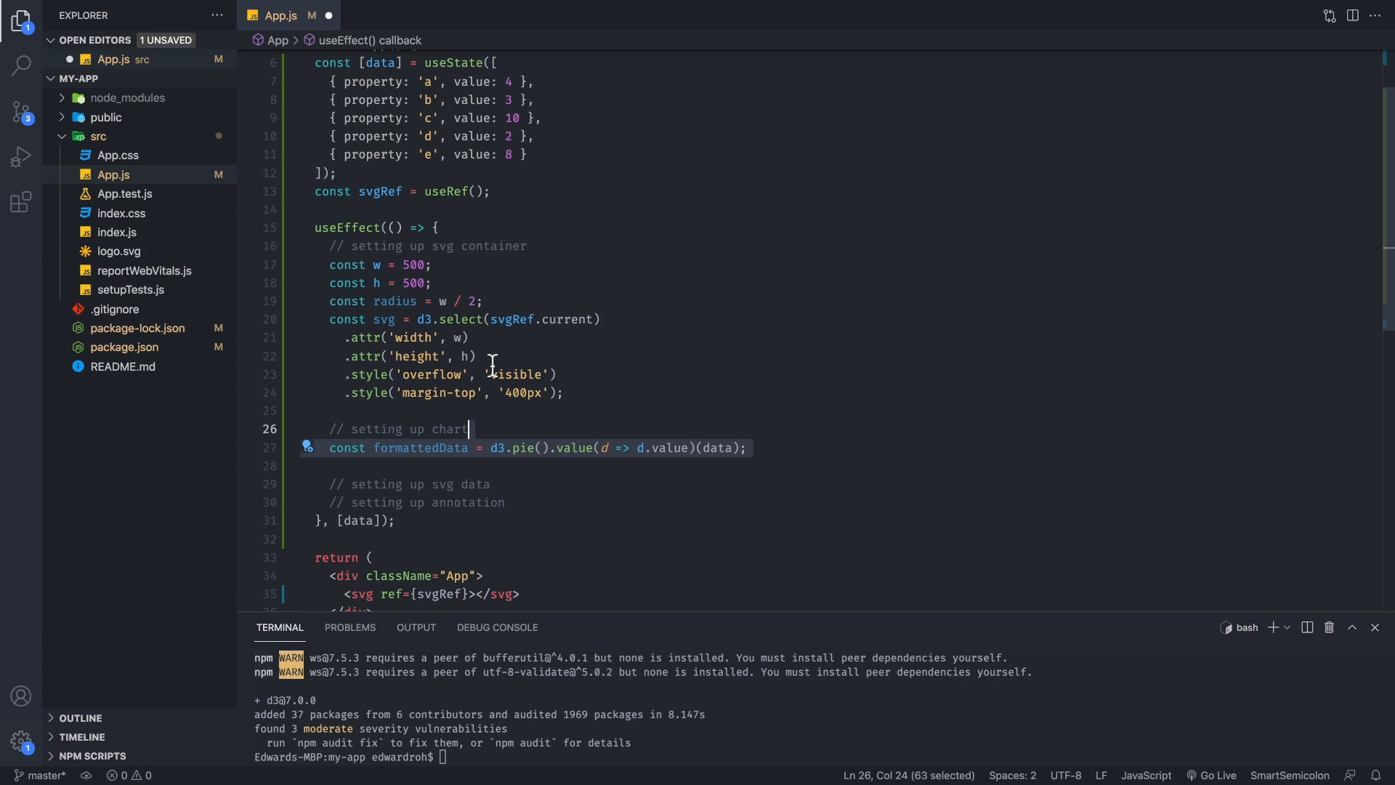
{"action": "left_click", "coordinate": [494, 448]}
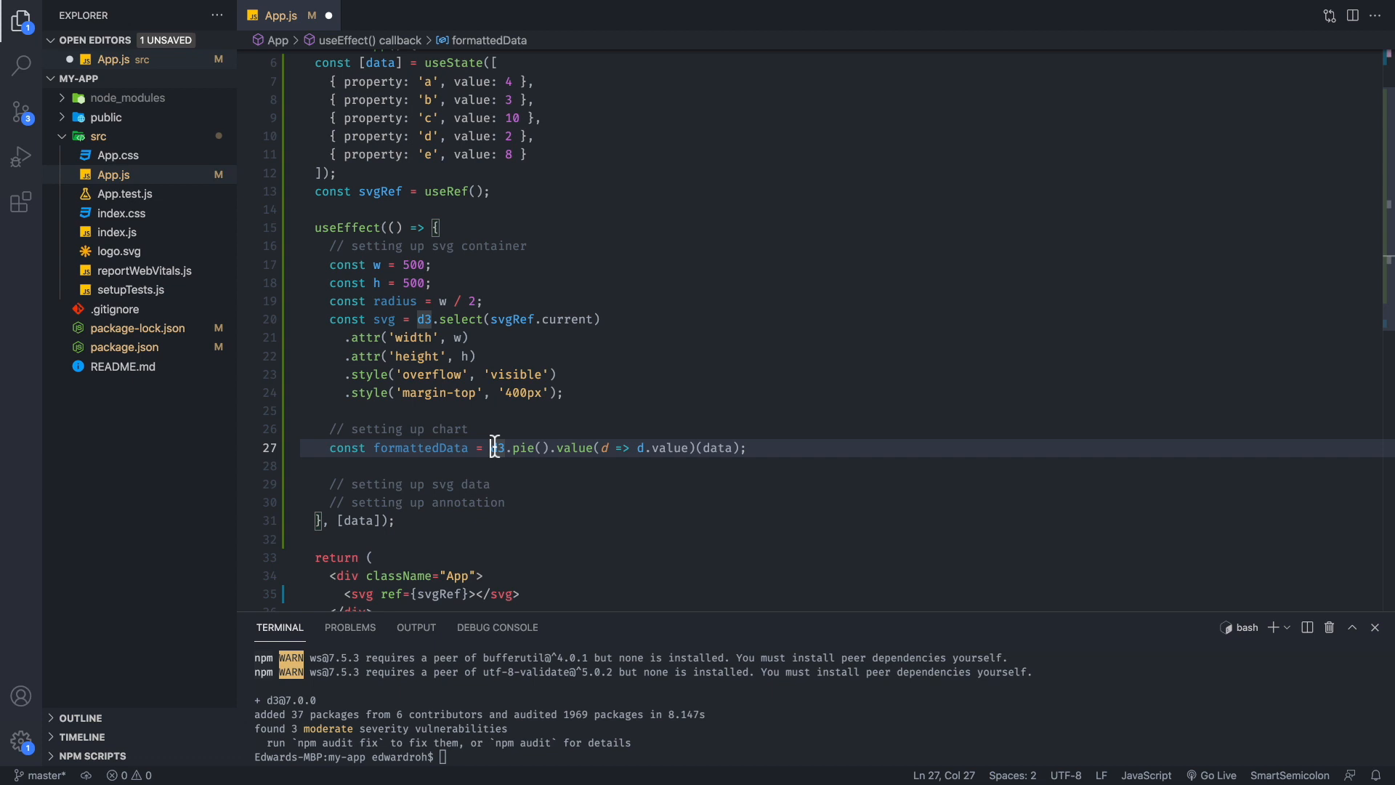
{"action": "mouse_move", "coordinate": [674, 463]}
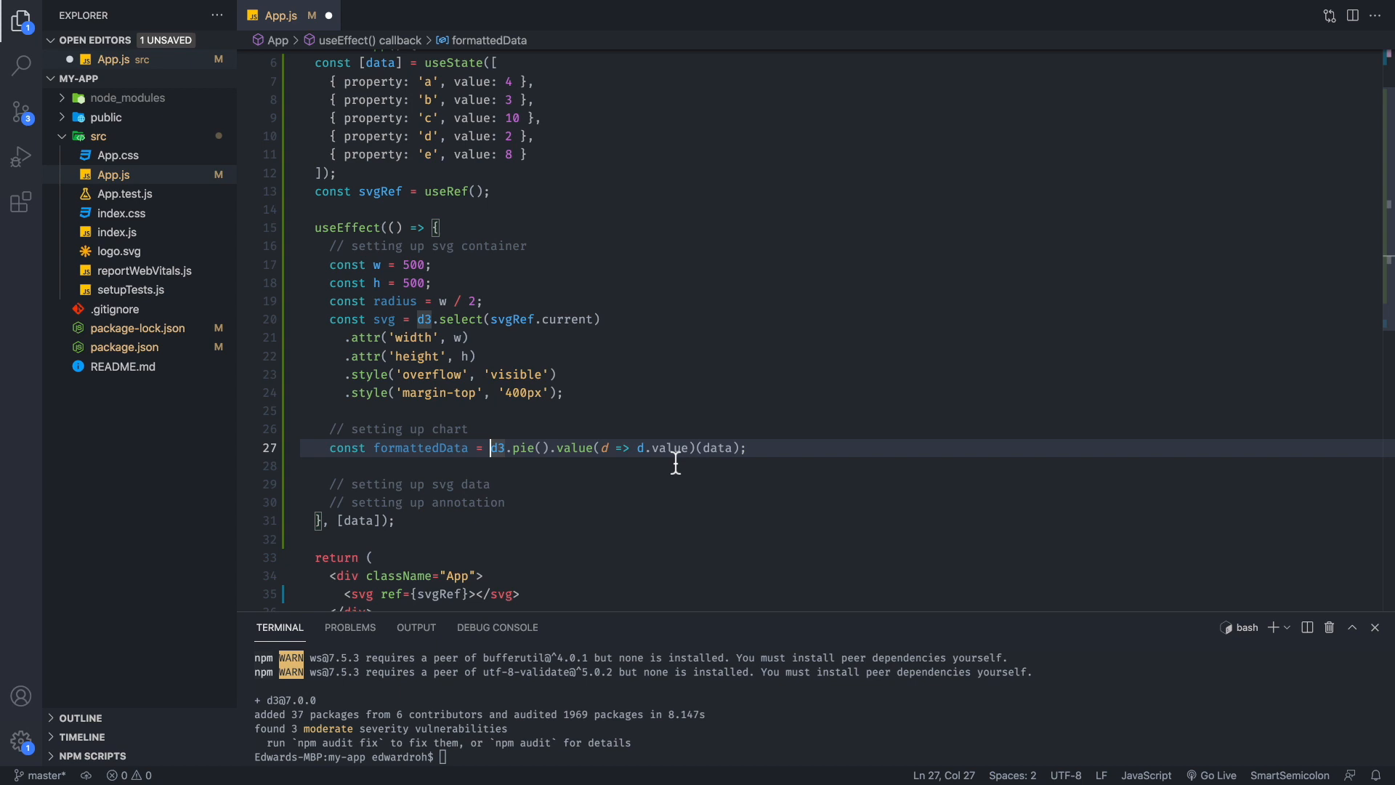
{"action": "mouse_move", "coordinate": [497, 87]}
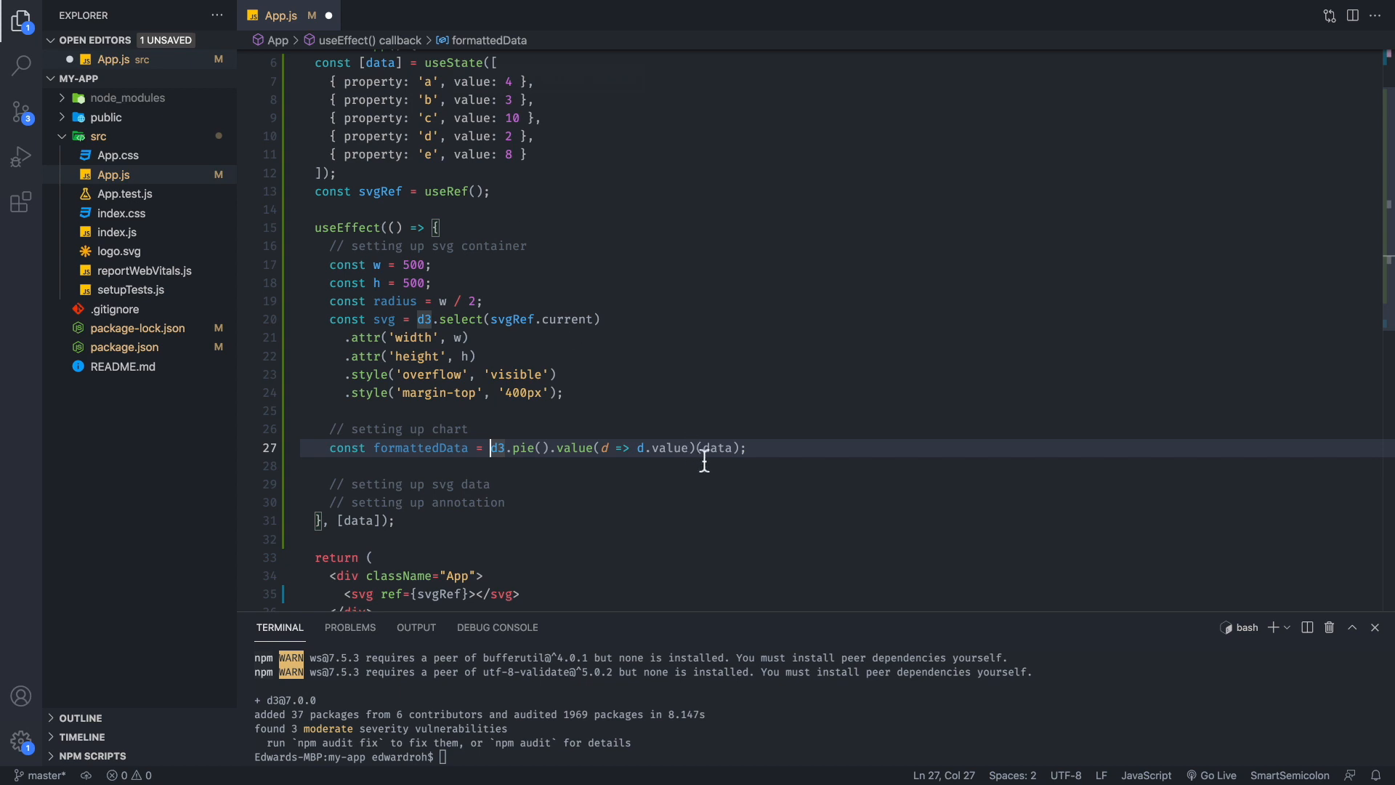
{"action": "double_click", "coordinate": [718, 447]}
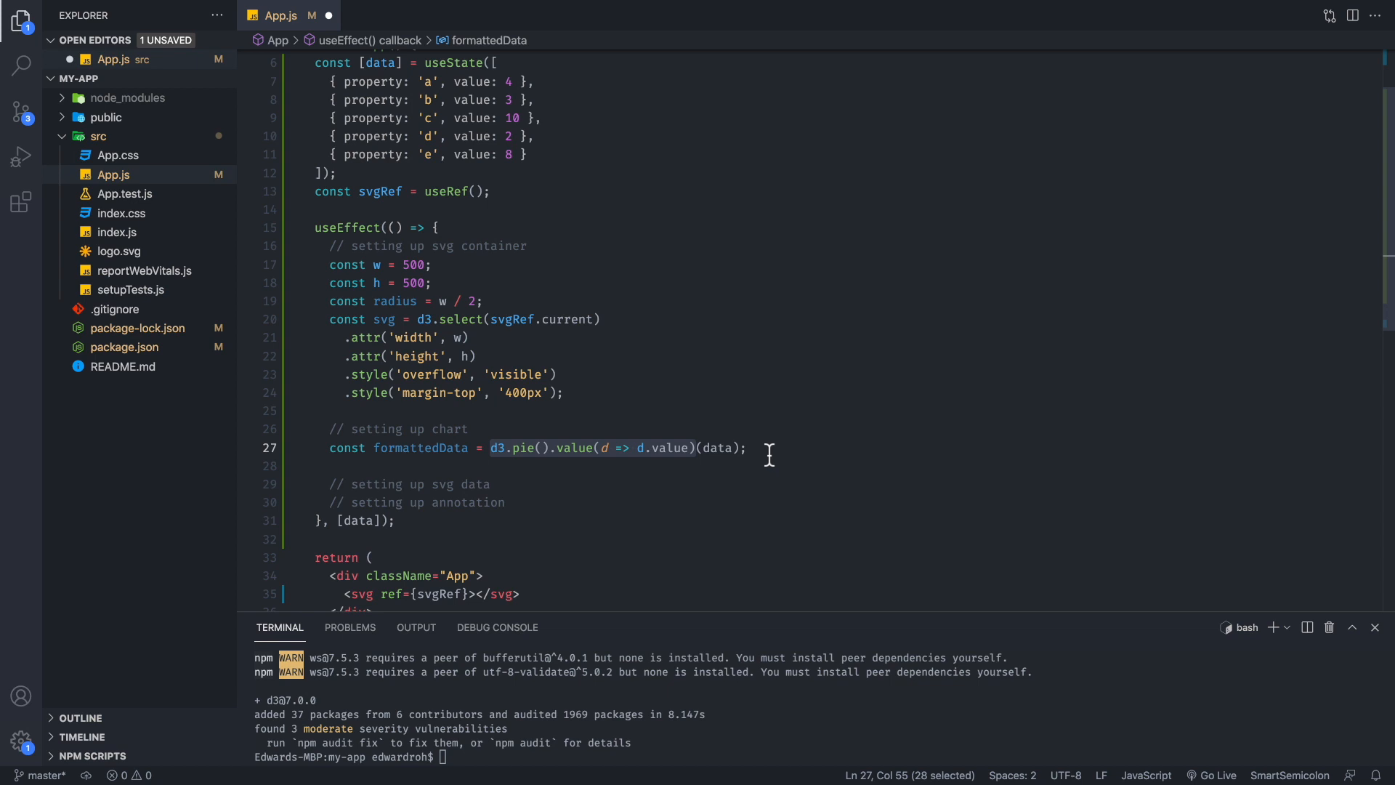
{"action": "type", "text": "const arcGenerator = d3.arc().innerRadius(0).outerRadius(radius);"}
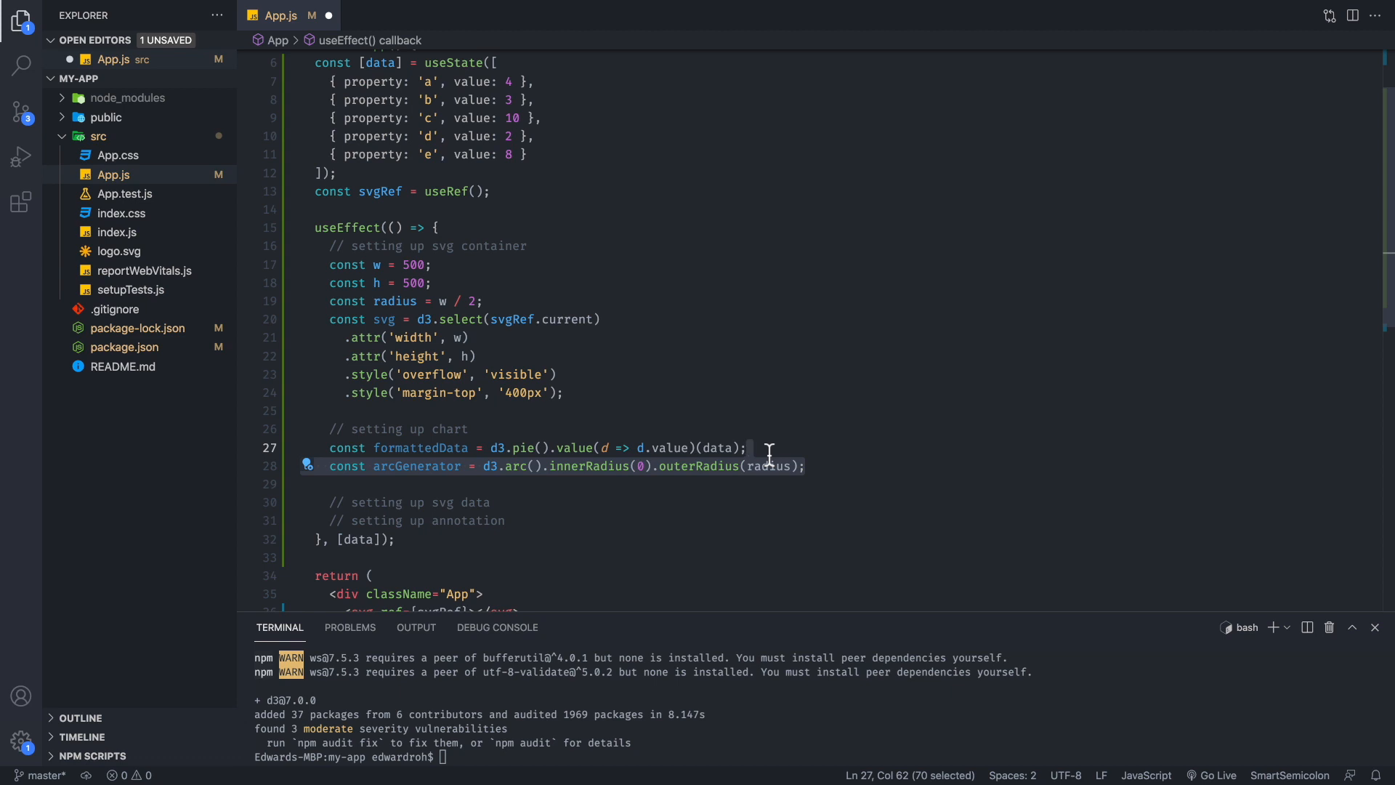
Step: Add const color = d3.scaleOrdinal().range(d3.schemeSet2) after the arc generator
{"action": "left_click", "coordinate": [663, 465]}
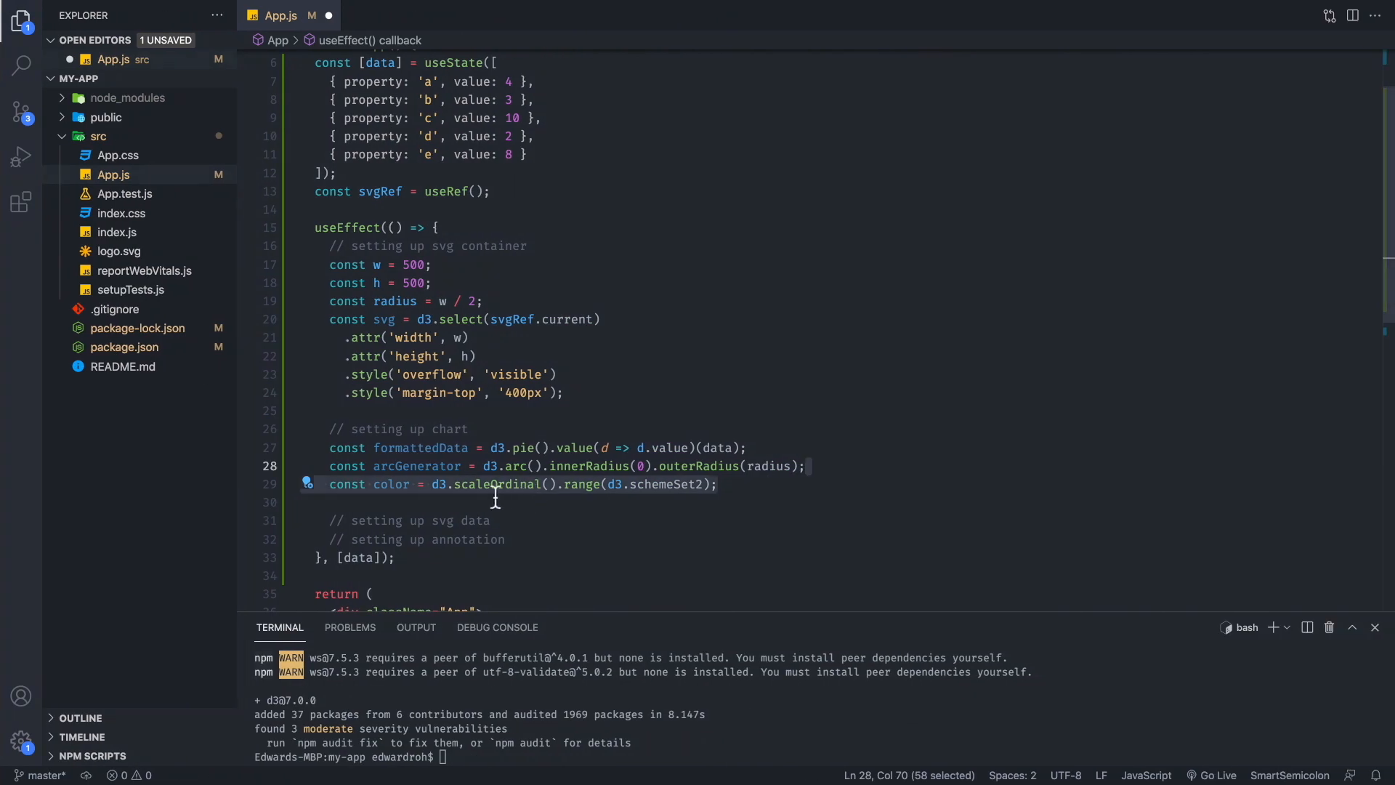
{"action": "scroll", "scroll_direction": "up", "scroll_amount": 3}
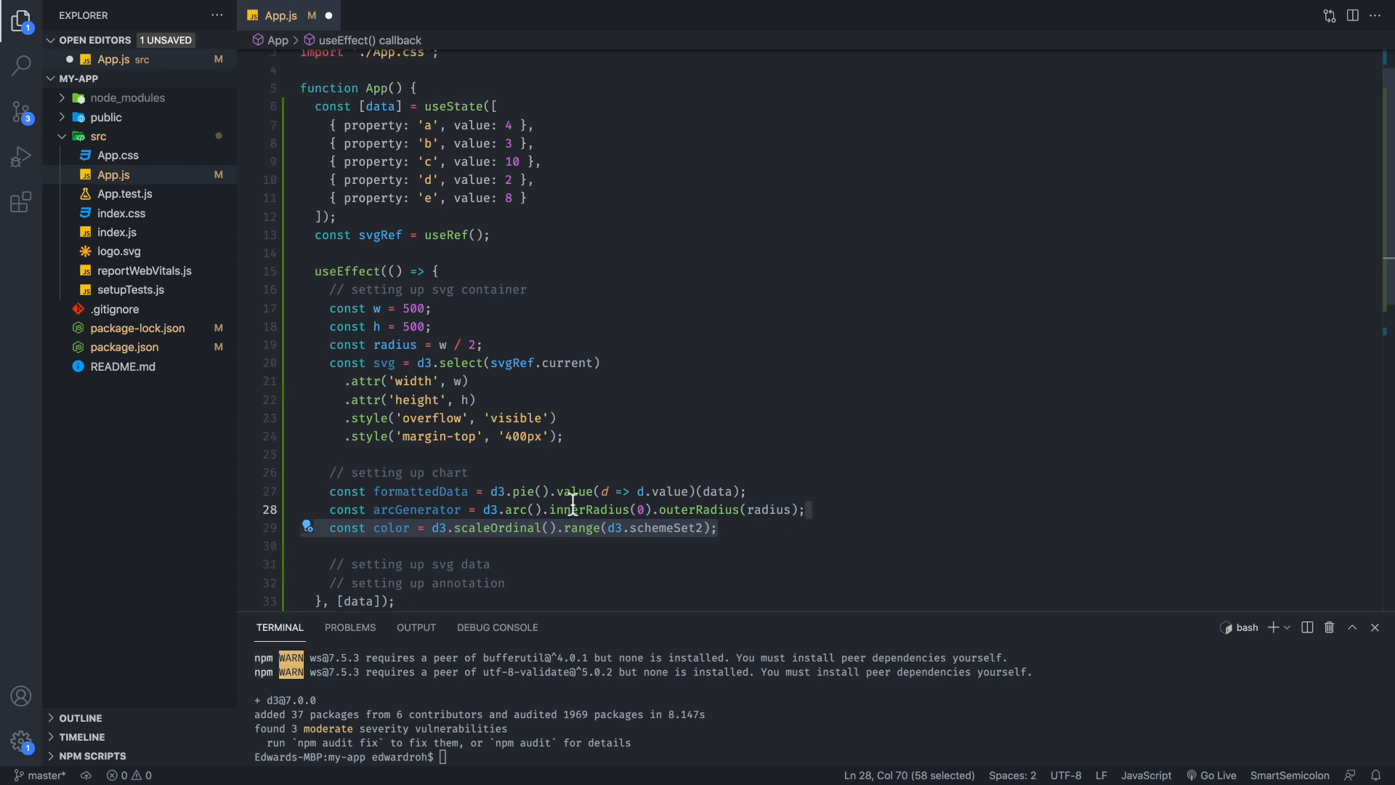
{"action": "left_click", "coordinate": [622, 440]}
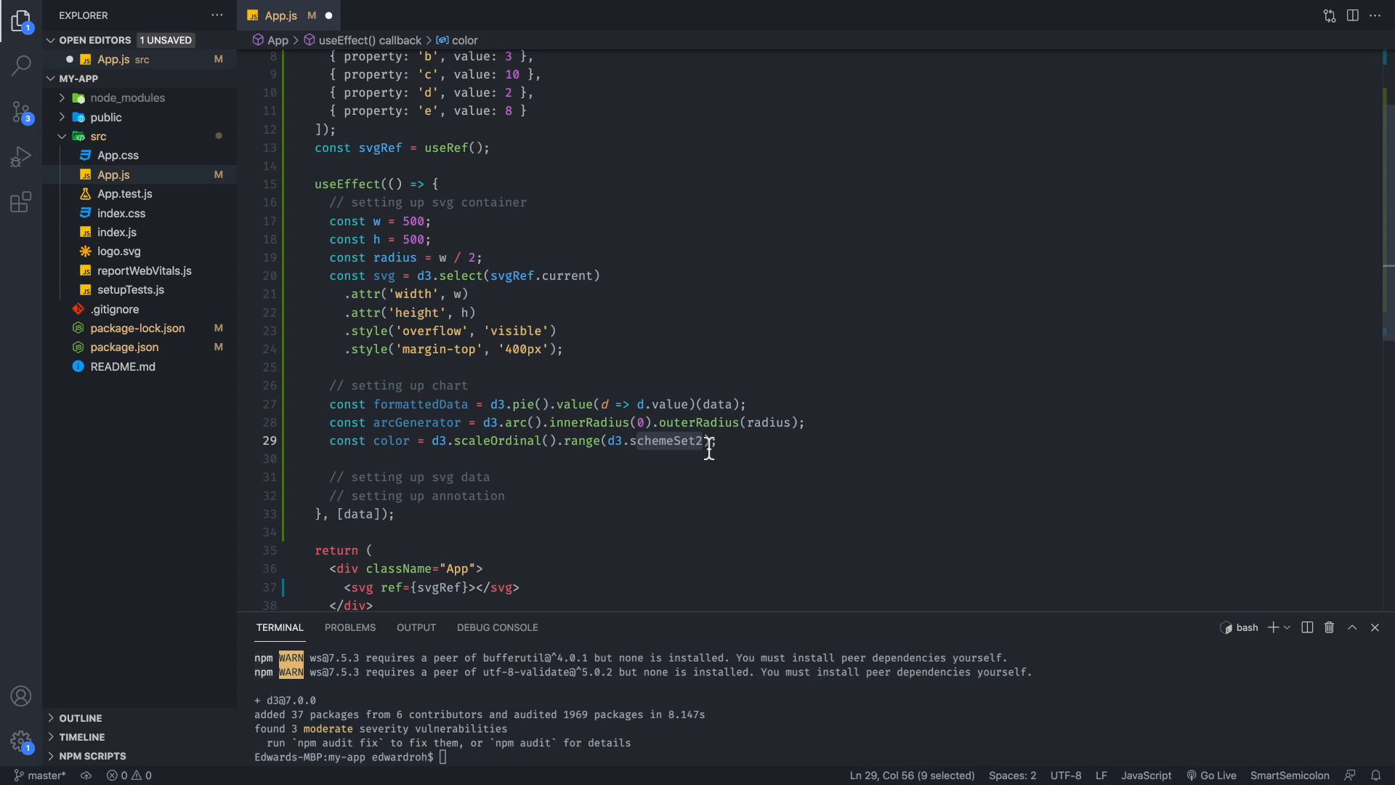
{"action": "mouse_move", "coordinate": [663, 440]}
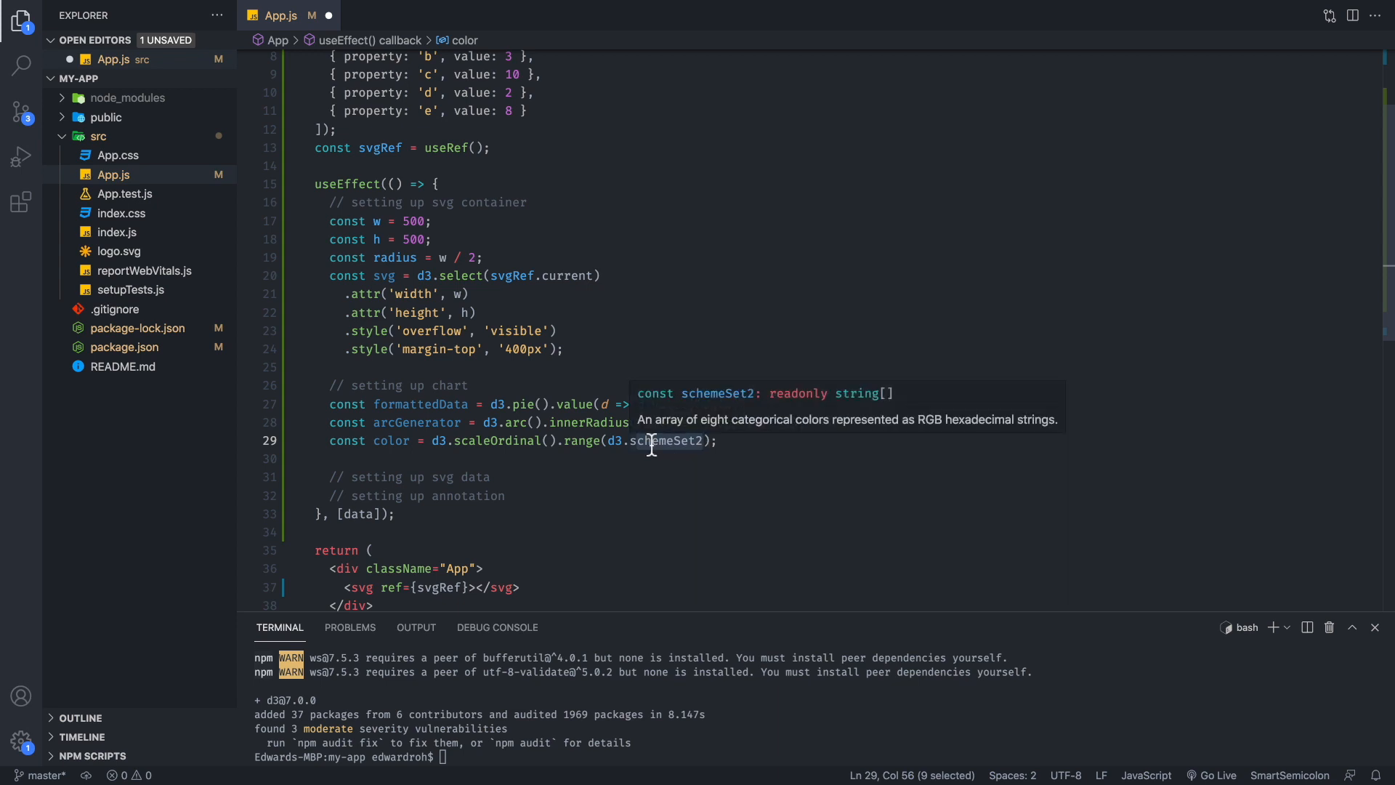
{"action": "left_click", "coordinate": [490, 476]}
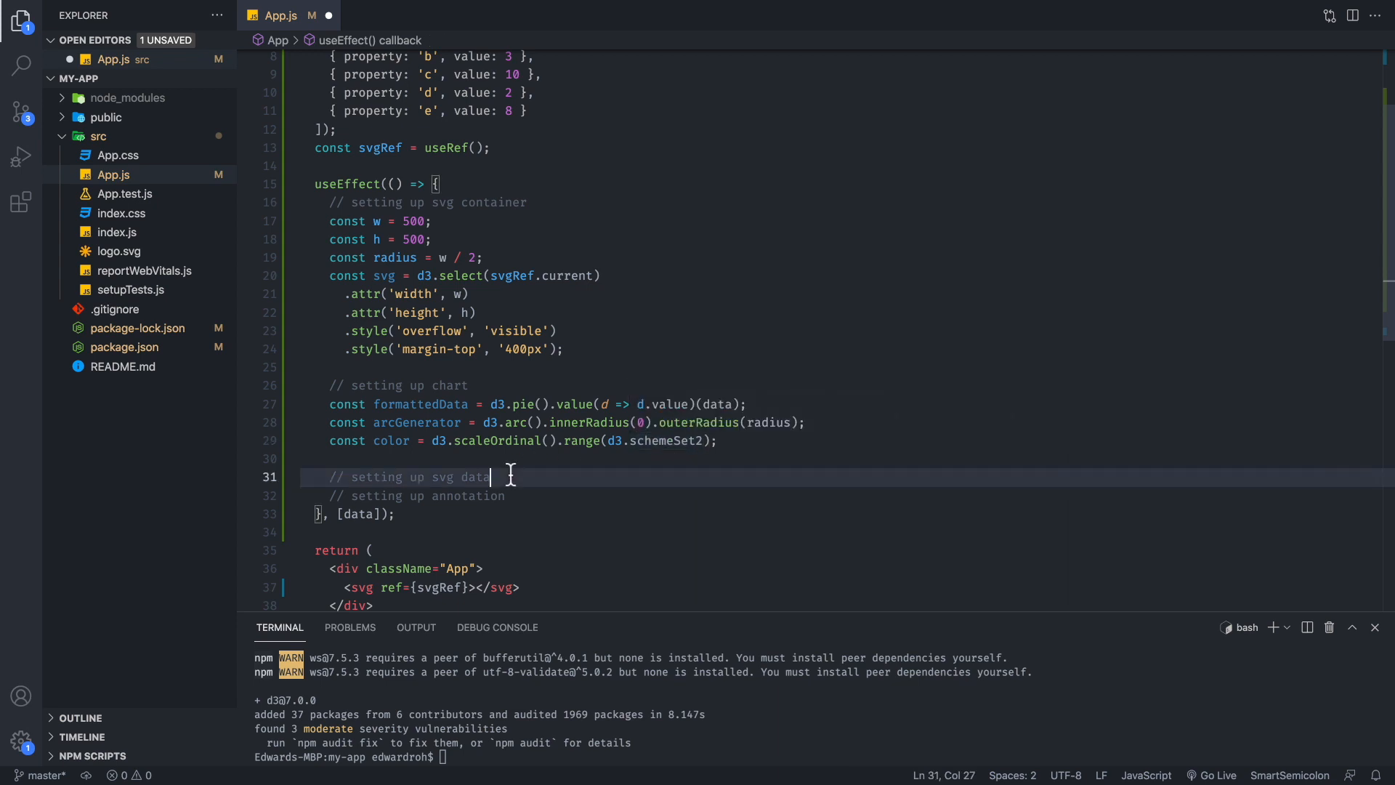
{"action": "mouse_move", "coordinate": [579, 441]}
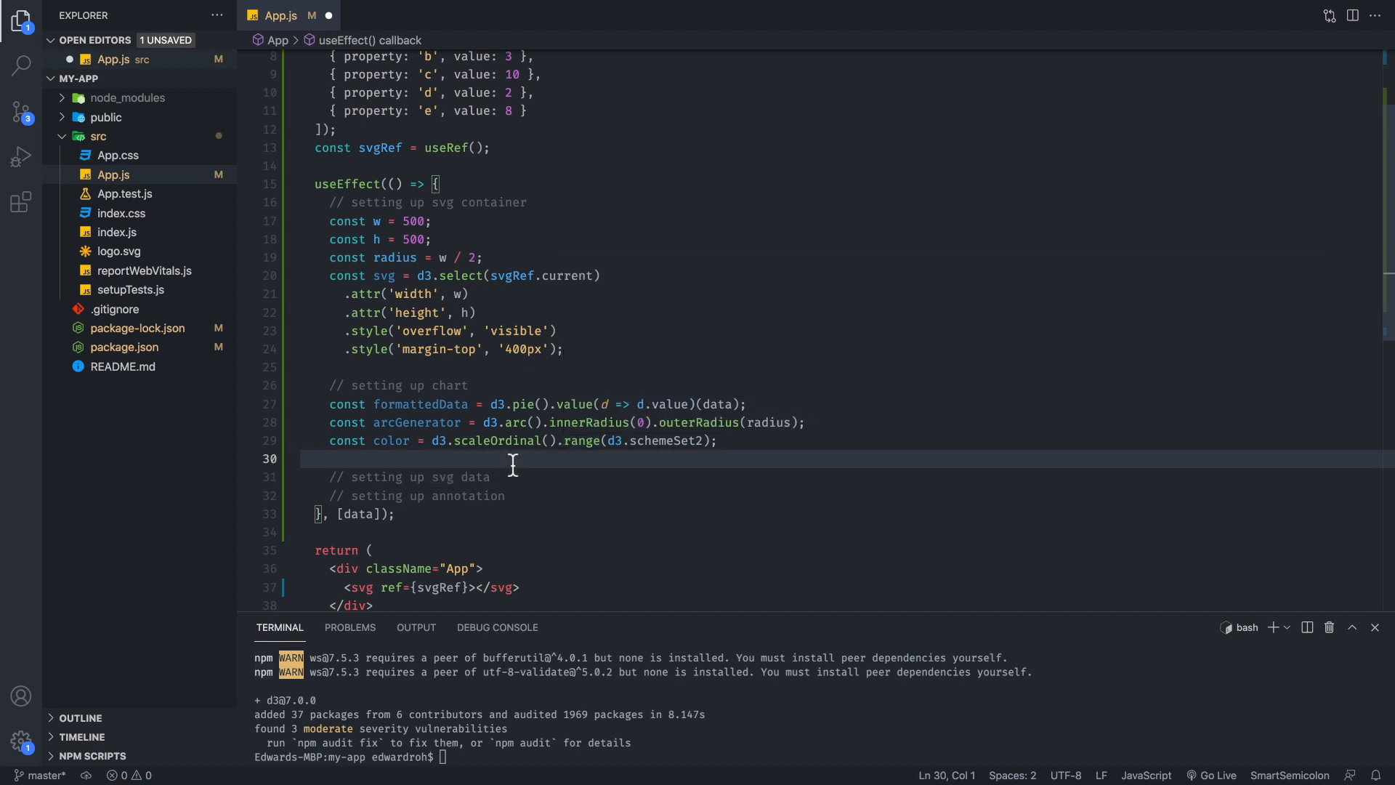
{"action": "scroll", "scroll_direction": "down", "scroll_amount": 3}
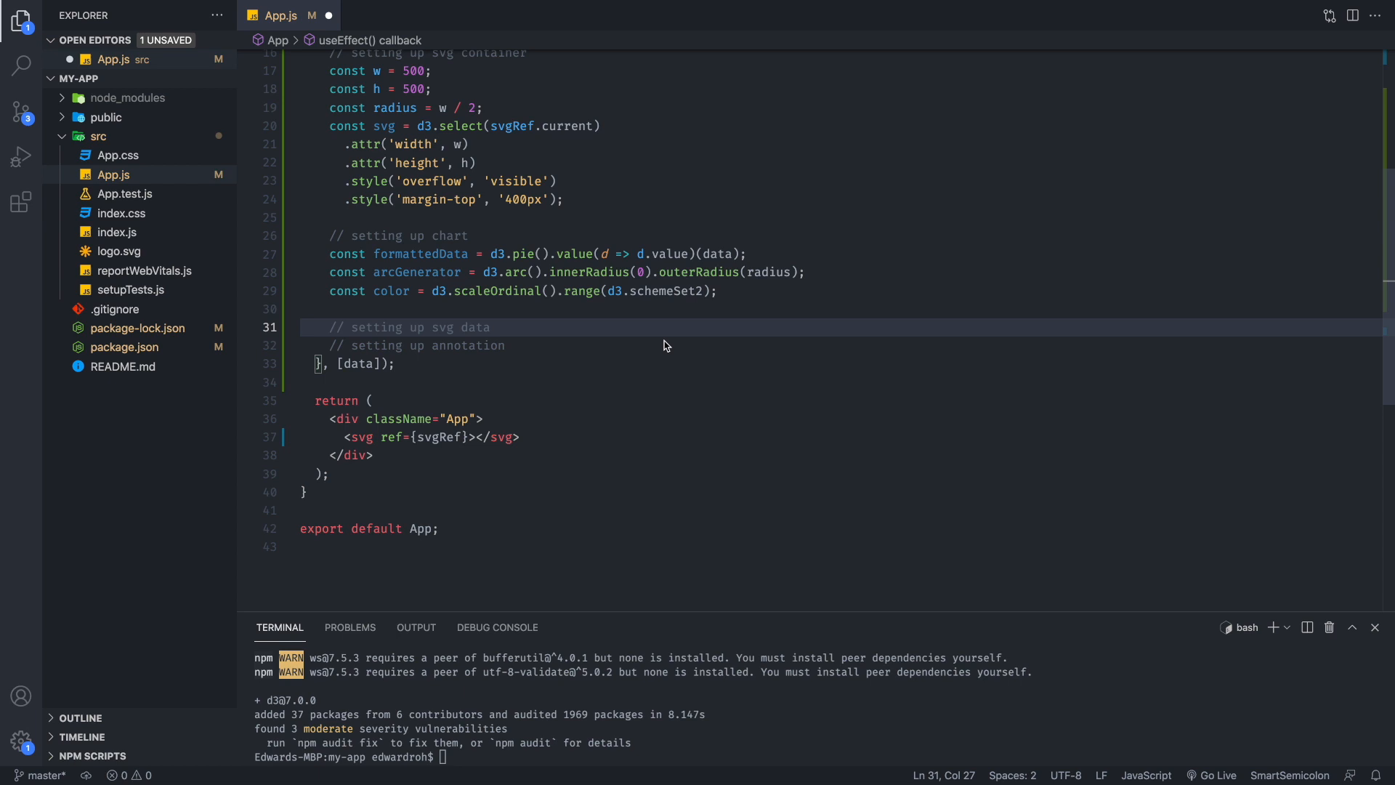
Step: Join one path per slice, shaped by arcGenerator, filled by color, at 0.7 opacity
{"action": "type", "text": "svg.selectAll()"}
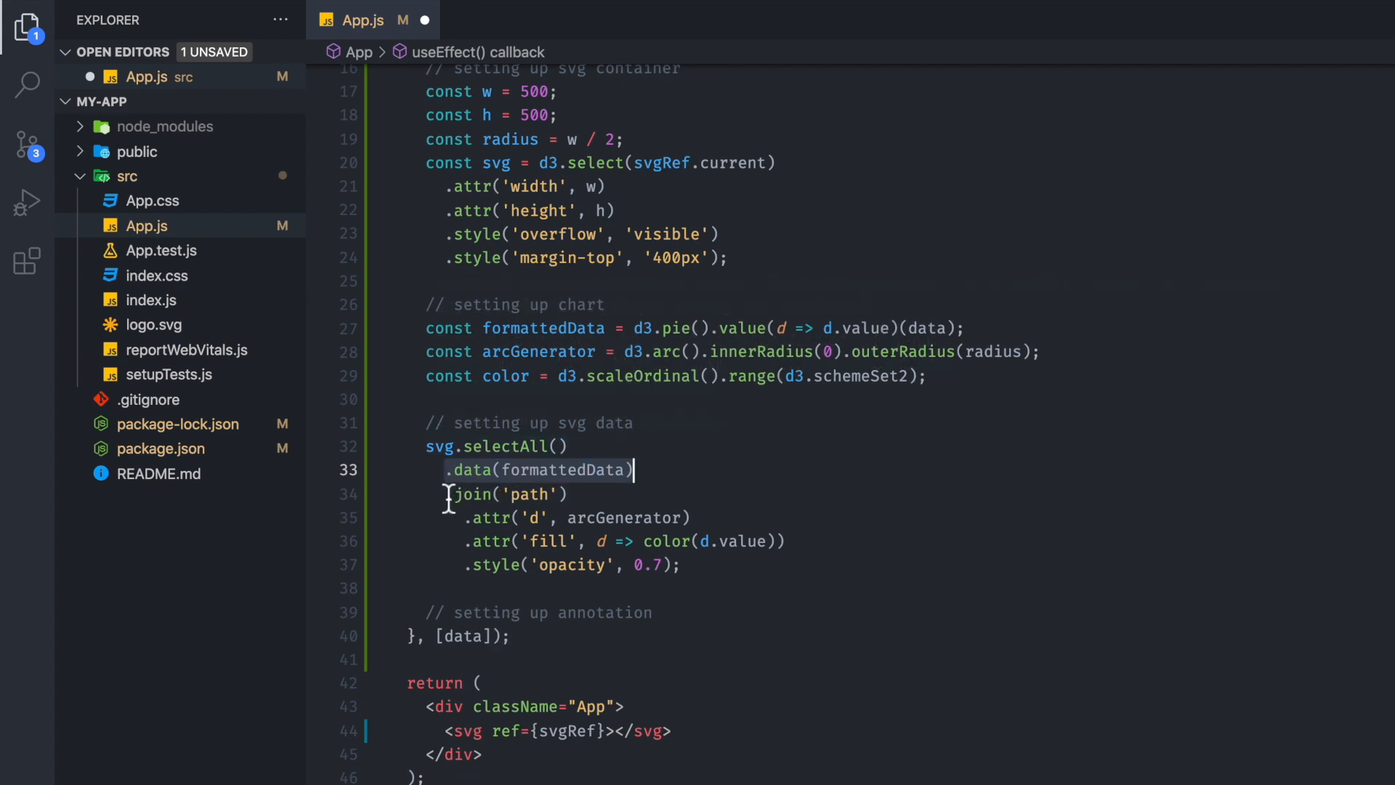
{"action": "left_click", "coordinate": [577, 494]}
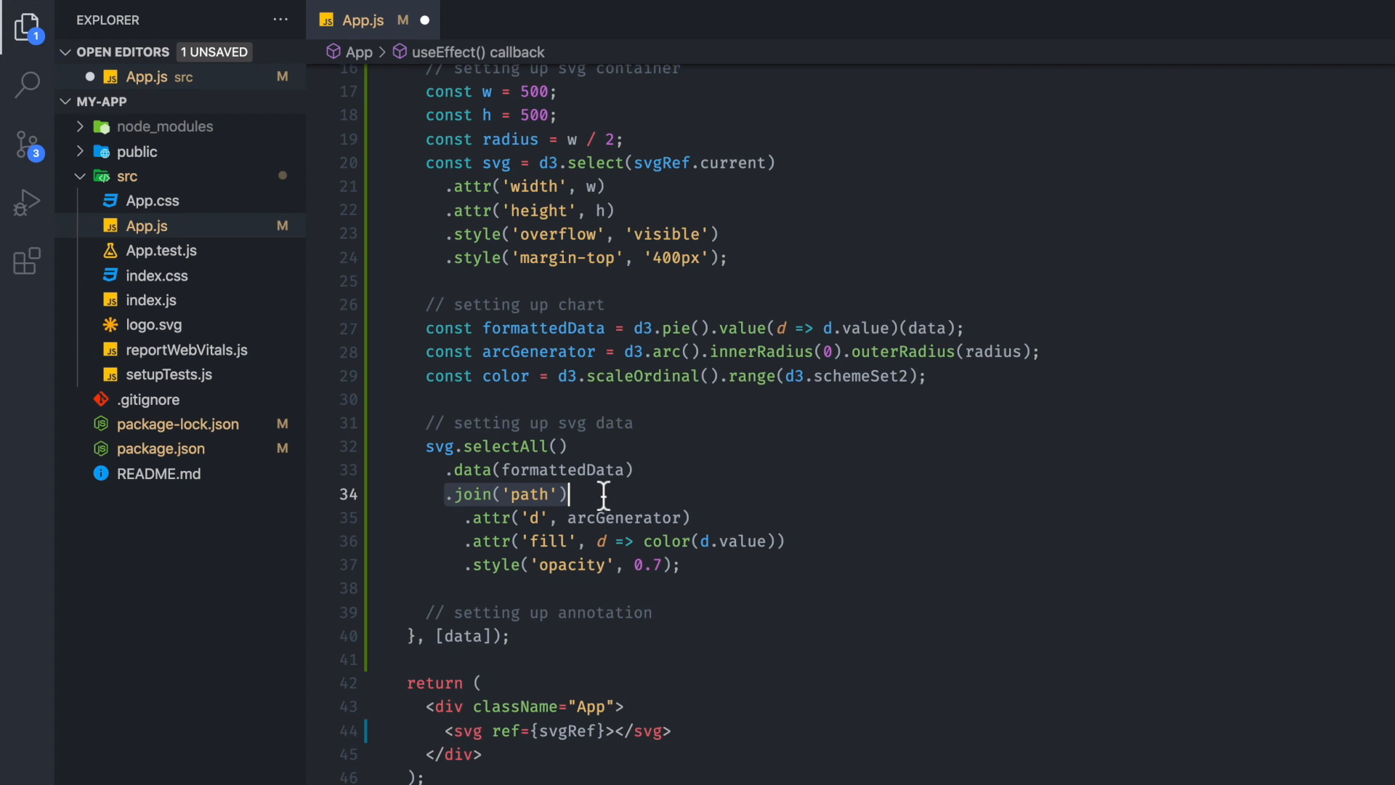
{"action": "mouse_move", "coordinate": [665, 524]}
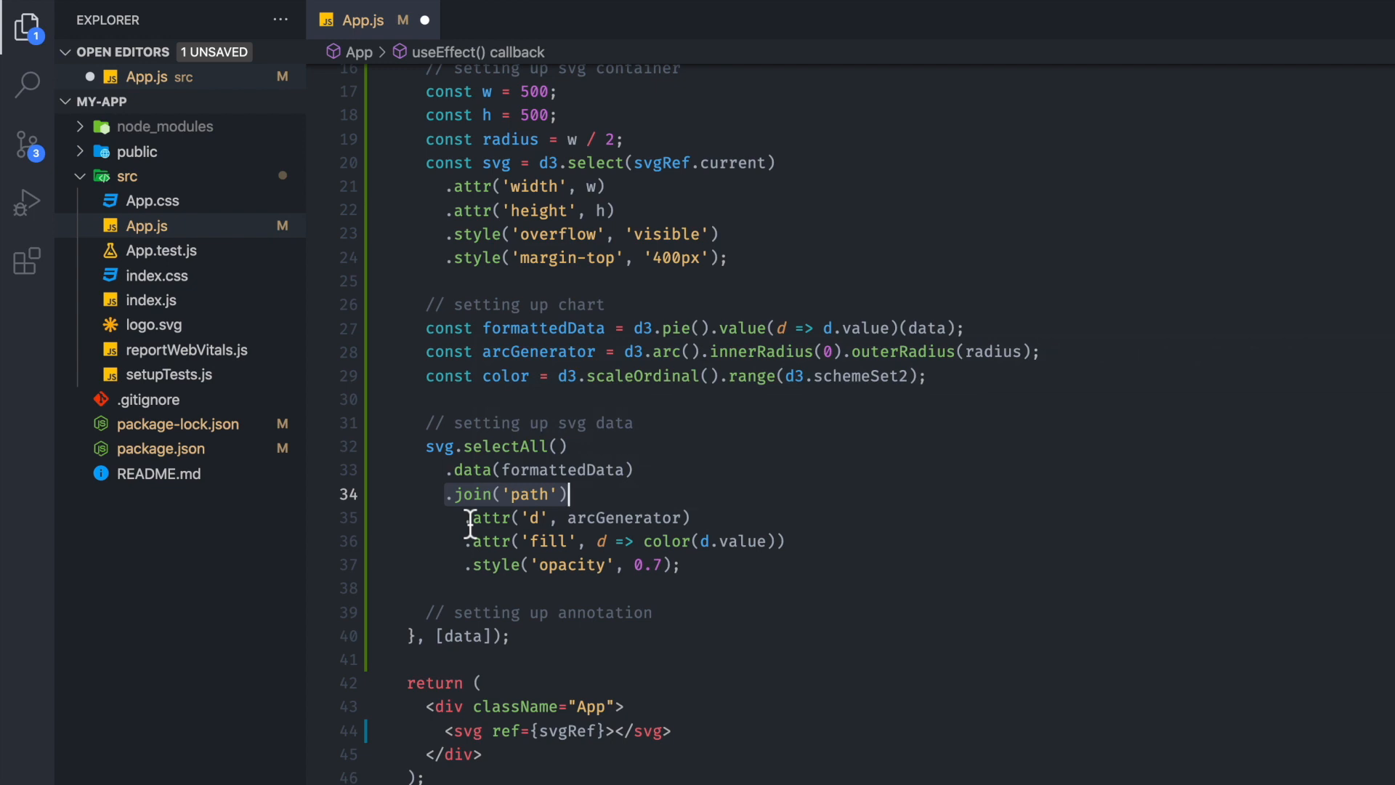
{"action": "left_click", "coordinate": [734, 517]}
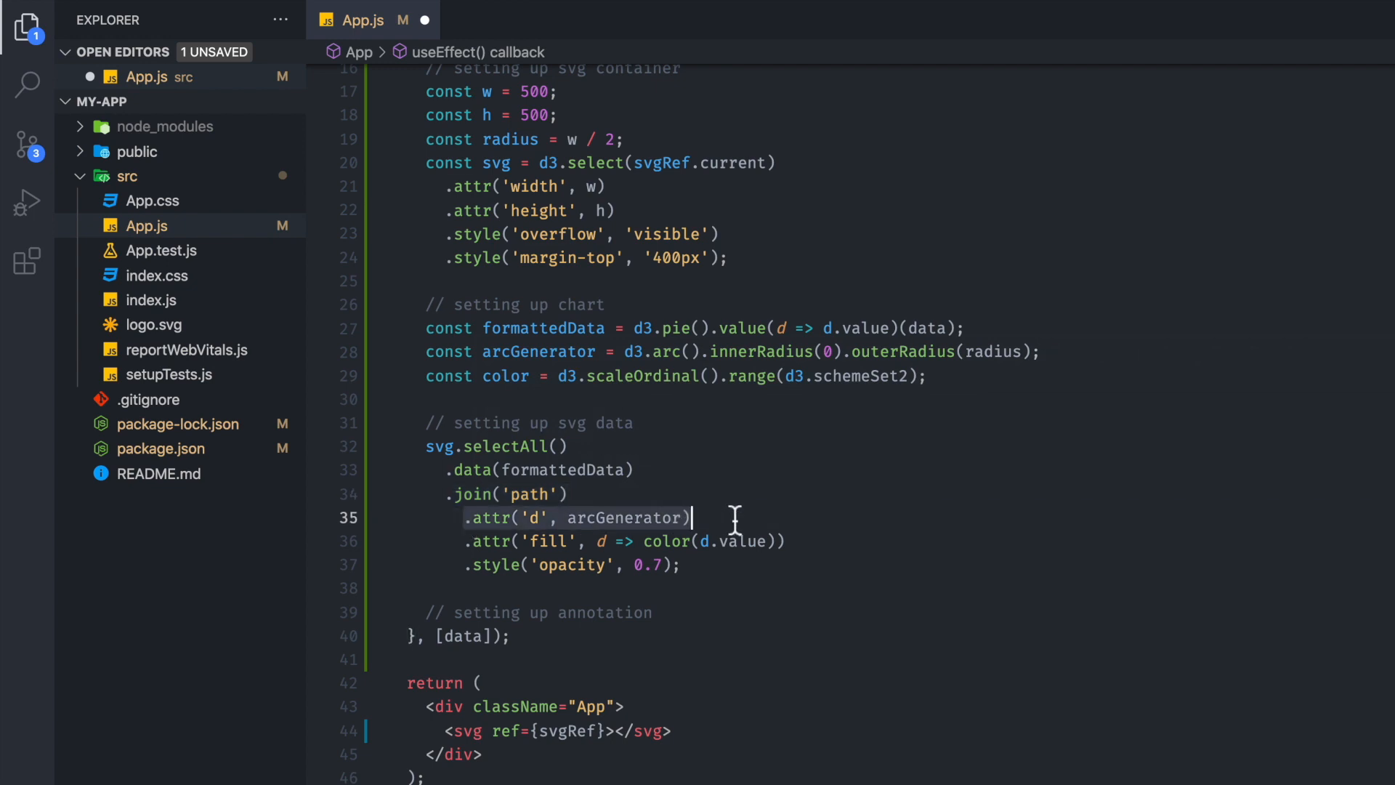
{"action": "mouse_move", "coordinate": [909, 361]}
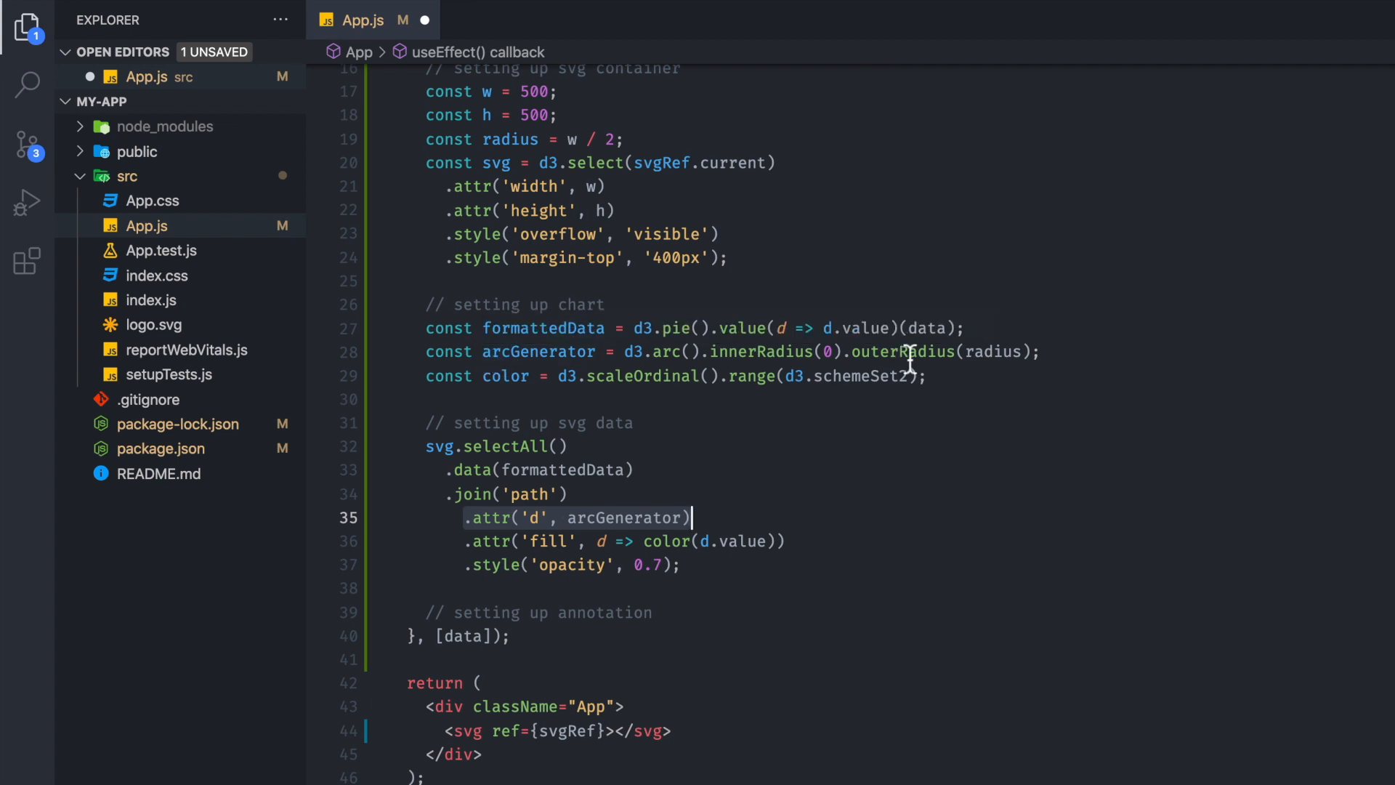
{"action": "mouse_move", "coordinate": [623, 518]}
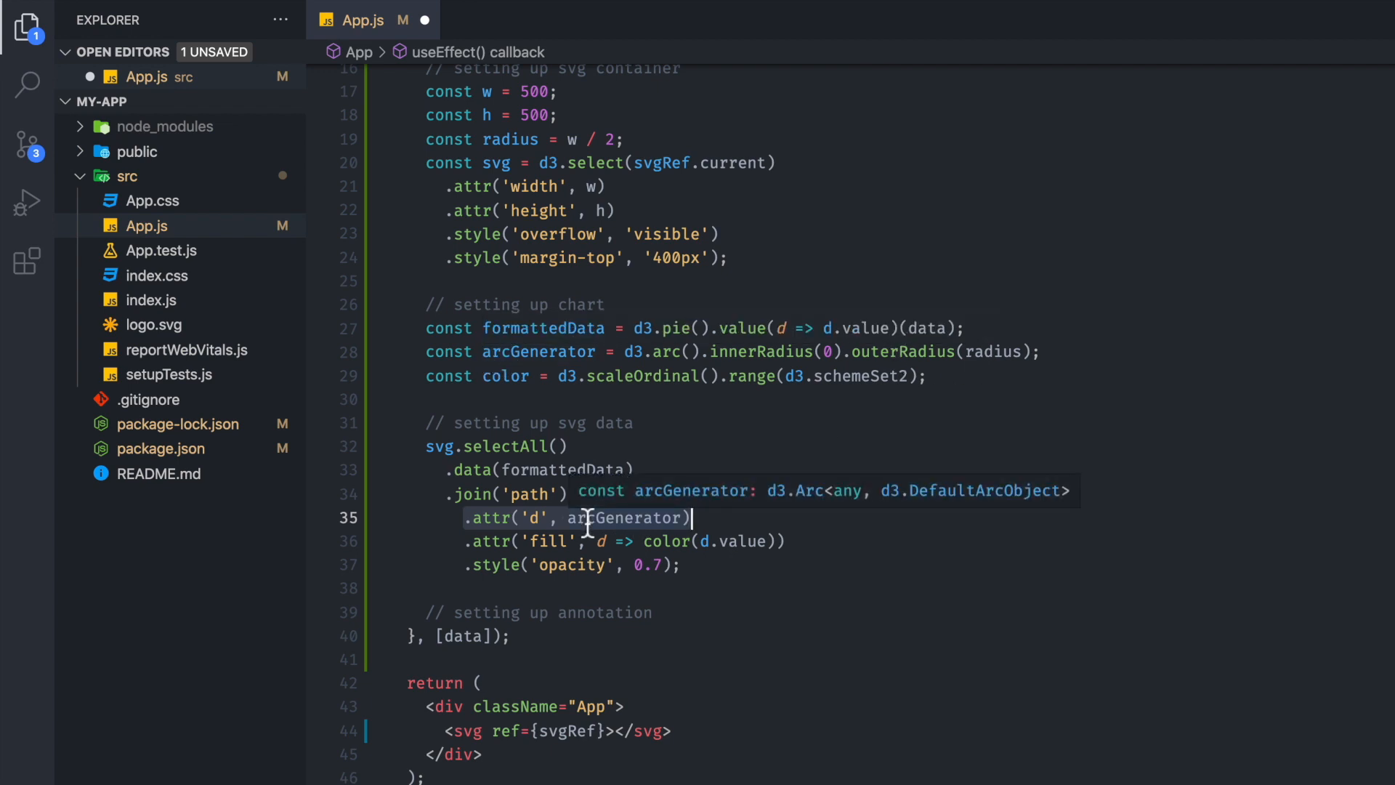
{"action": "mouse_move", "coordinate": [609, 530]}
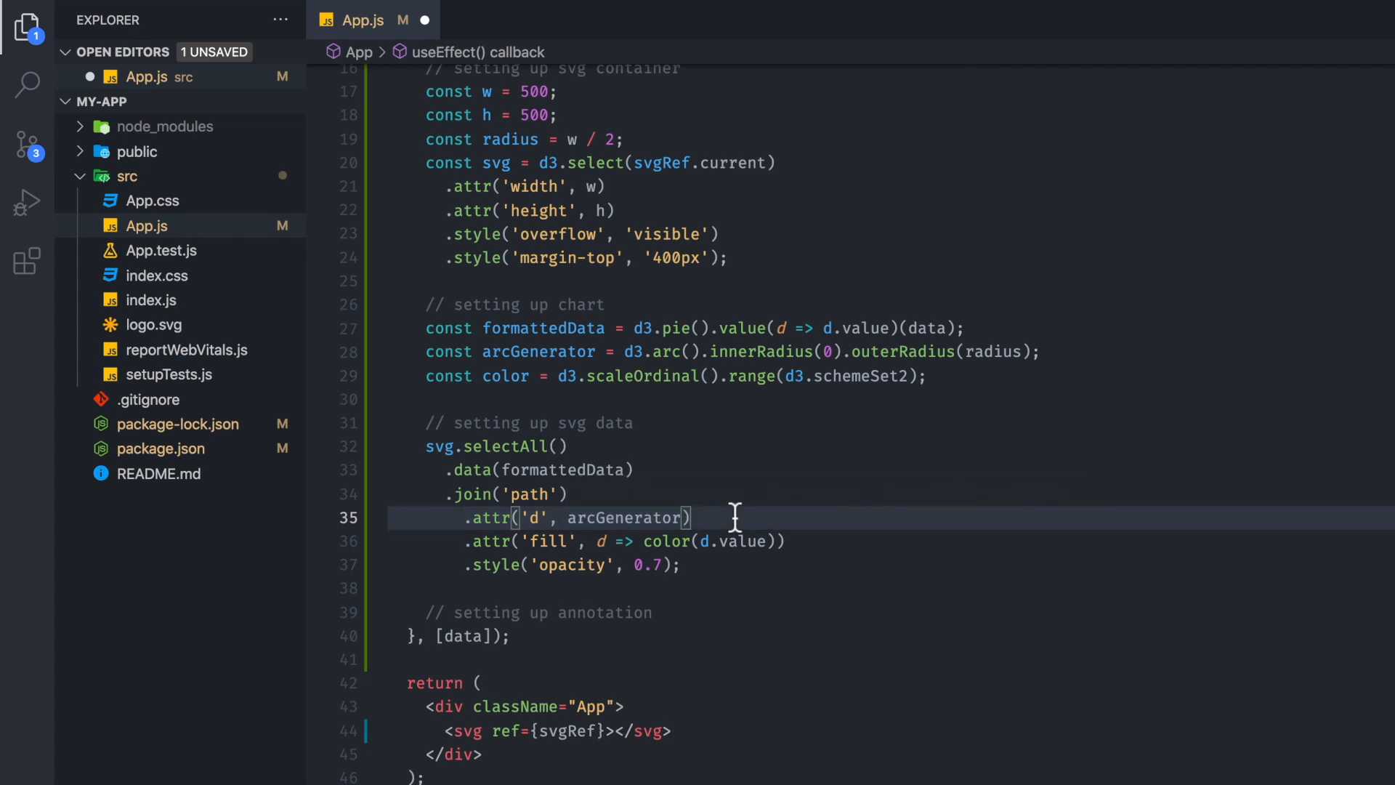
{"action": "mouse_move", "coordinate": [558, 541]}
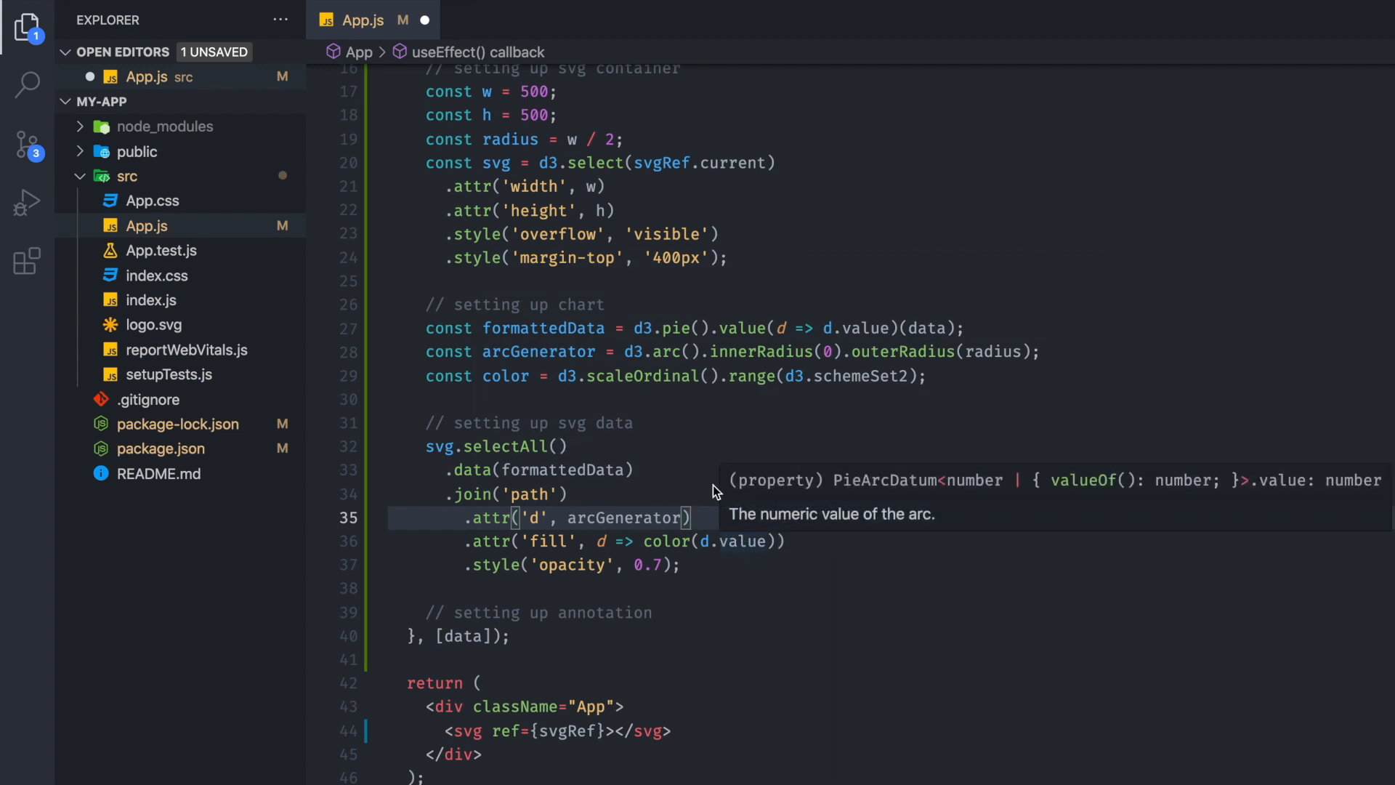
{"action": "mouse_move", "coordinate": [876, 376]}
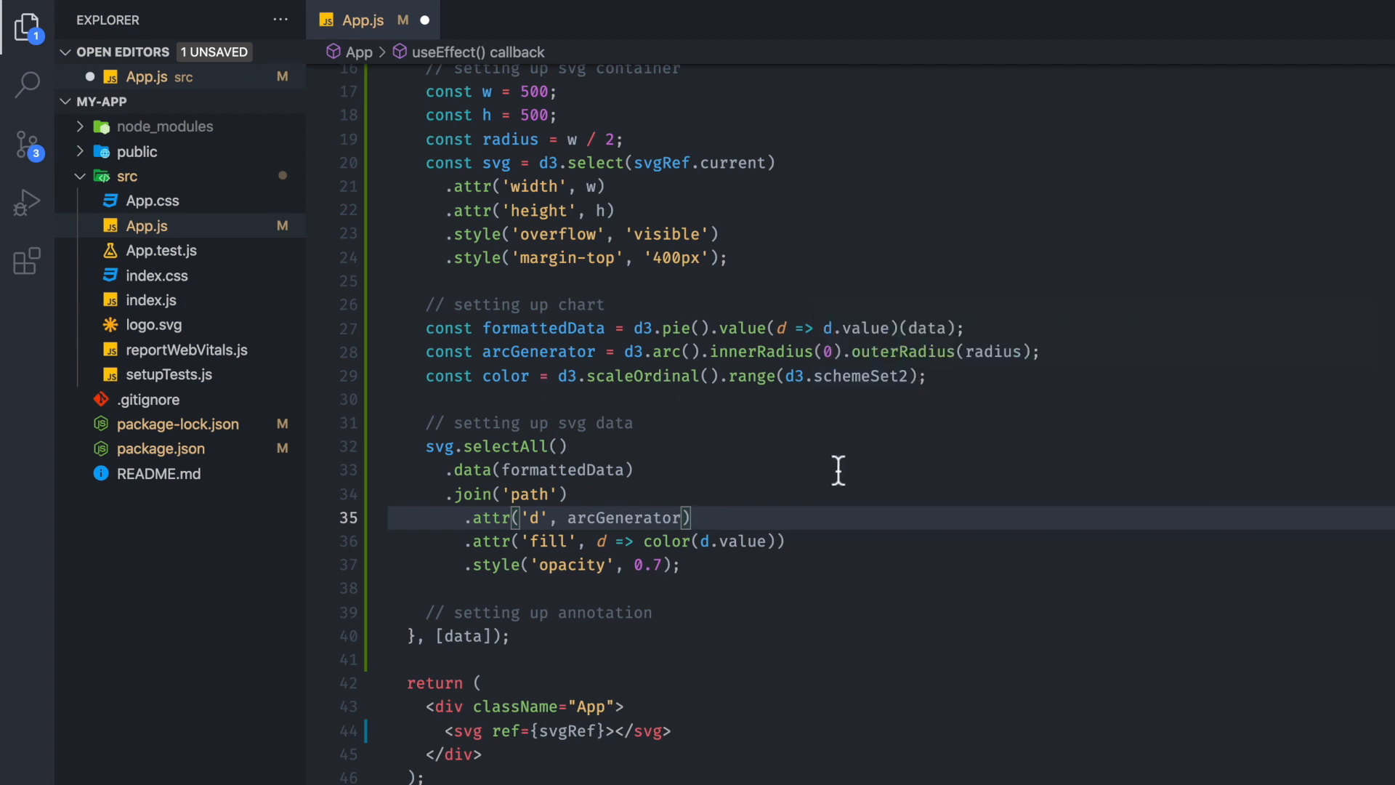
{"action": "mouse_move", "coordinate": [461, 563]}
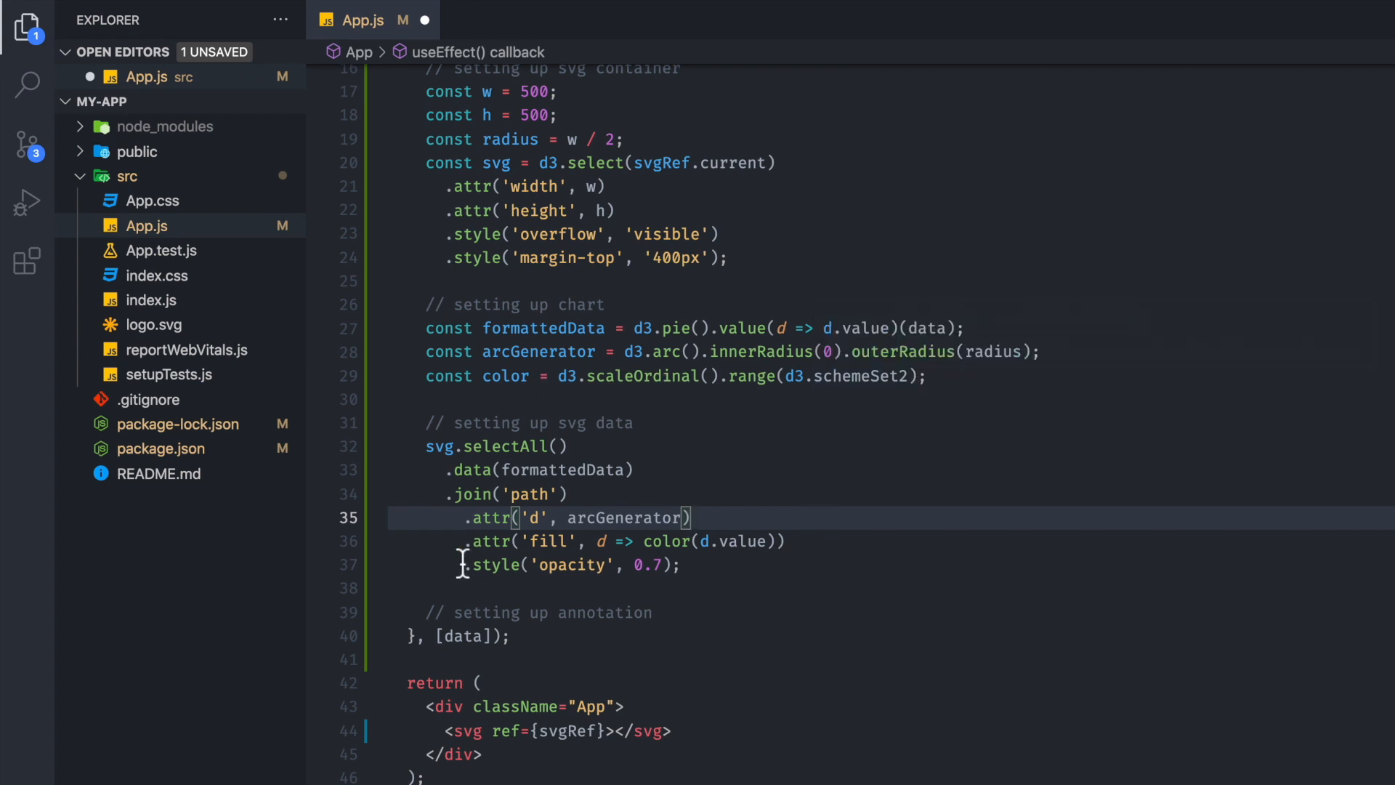
{"action": "left_click", "coordinate": [683, 565]}
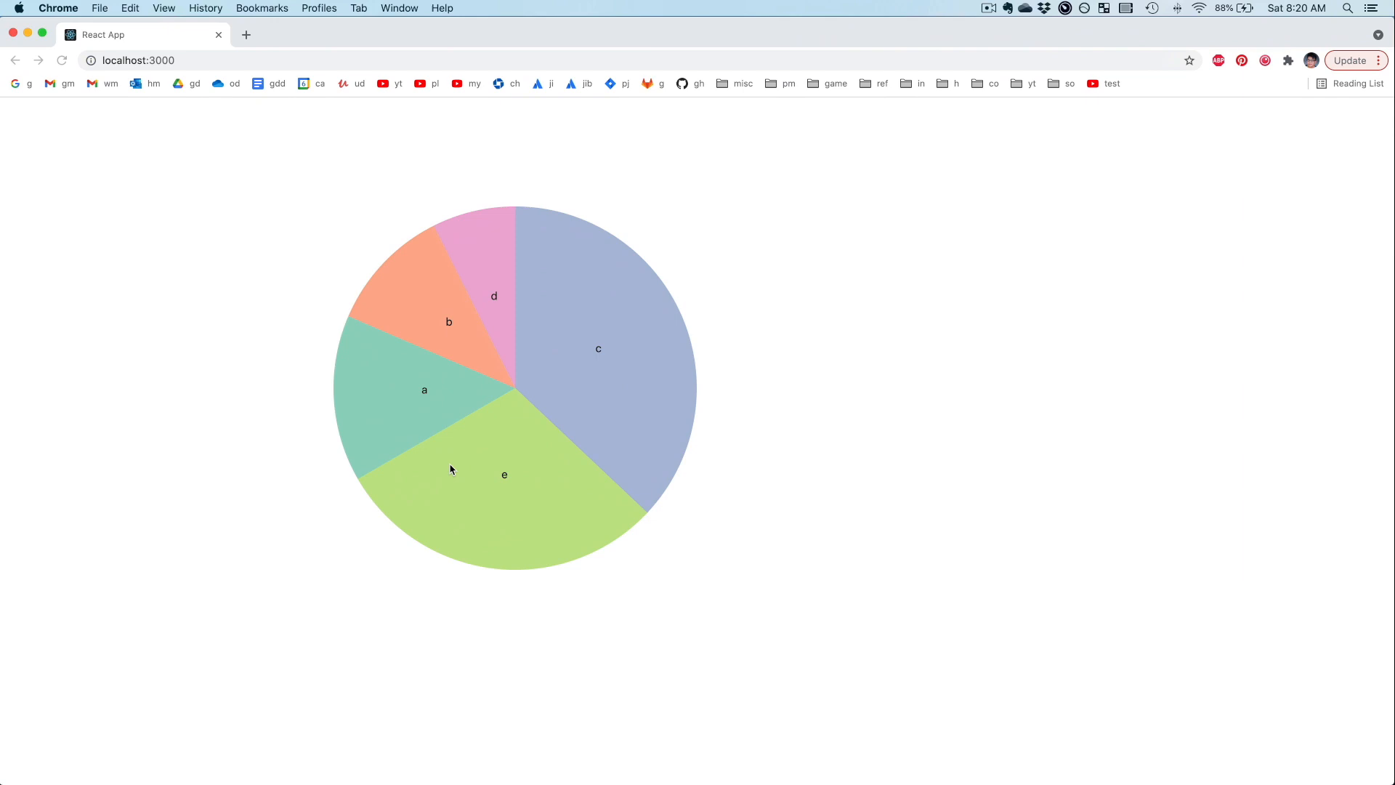
{"action": "mouse_move", "coordinate": [503, 535]}
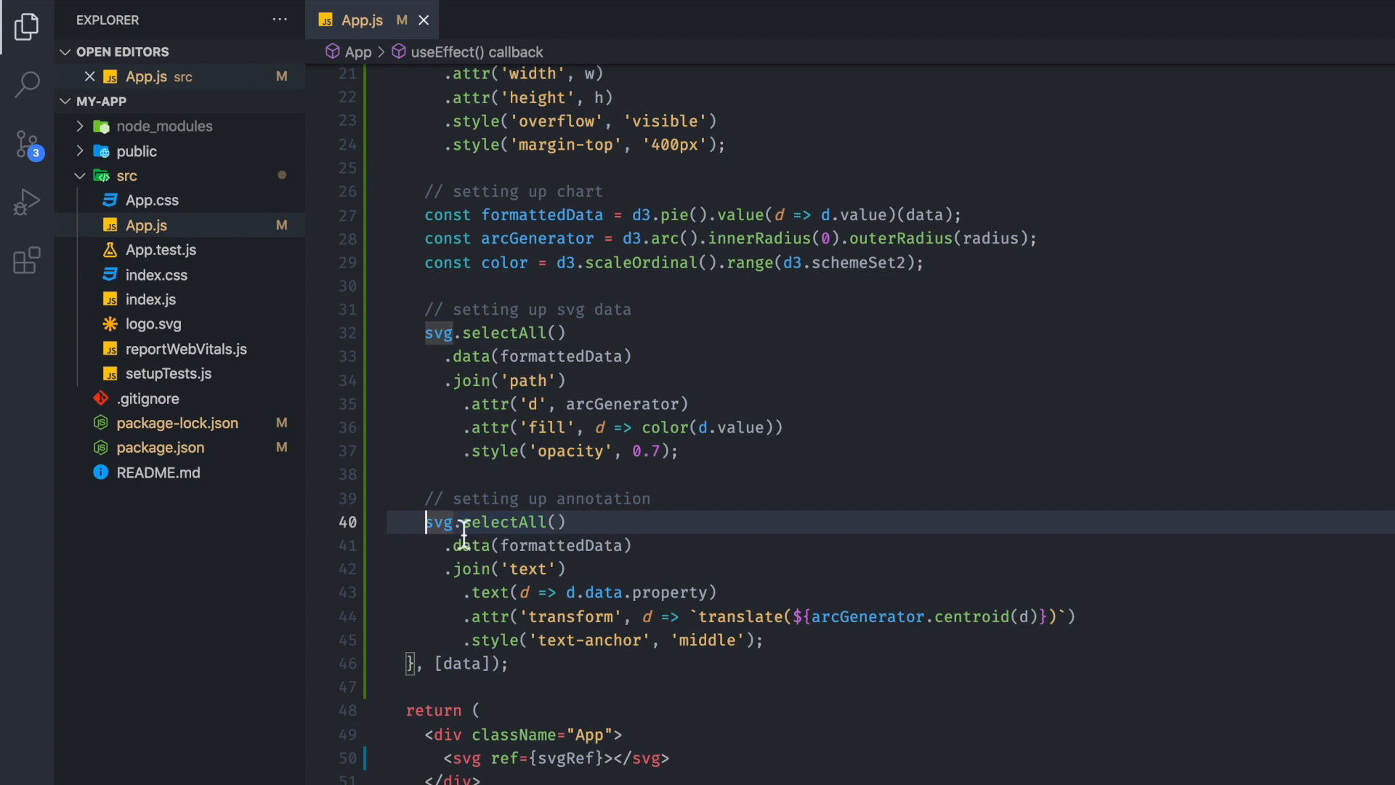
{"action": "mouse_move", "coordinate": [572, 427]}
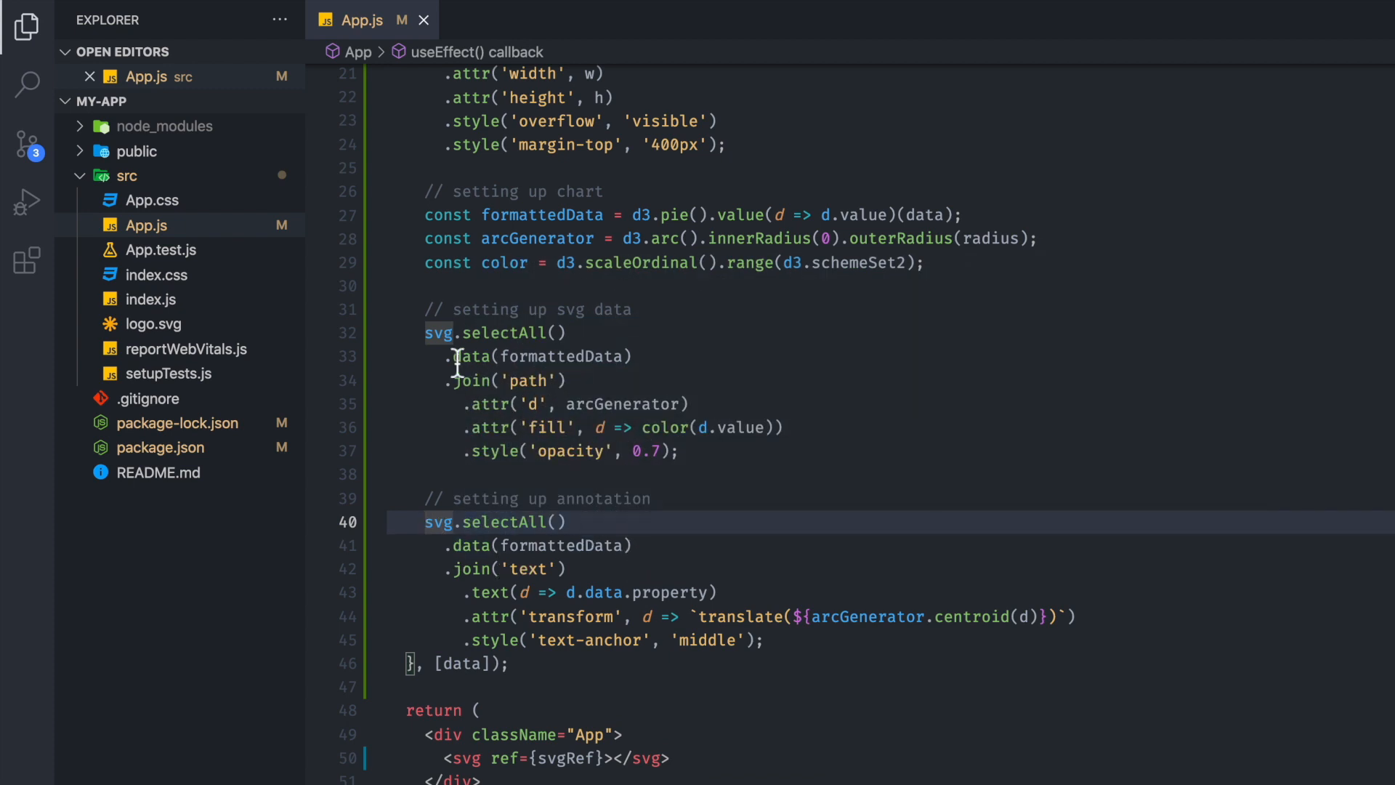
{"action": "mouse_move", "coordinate": [556, 568]}
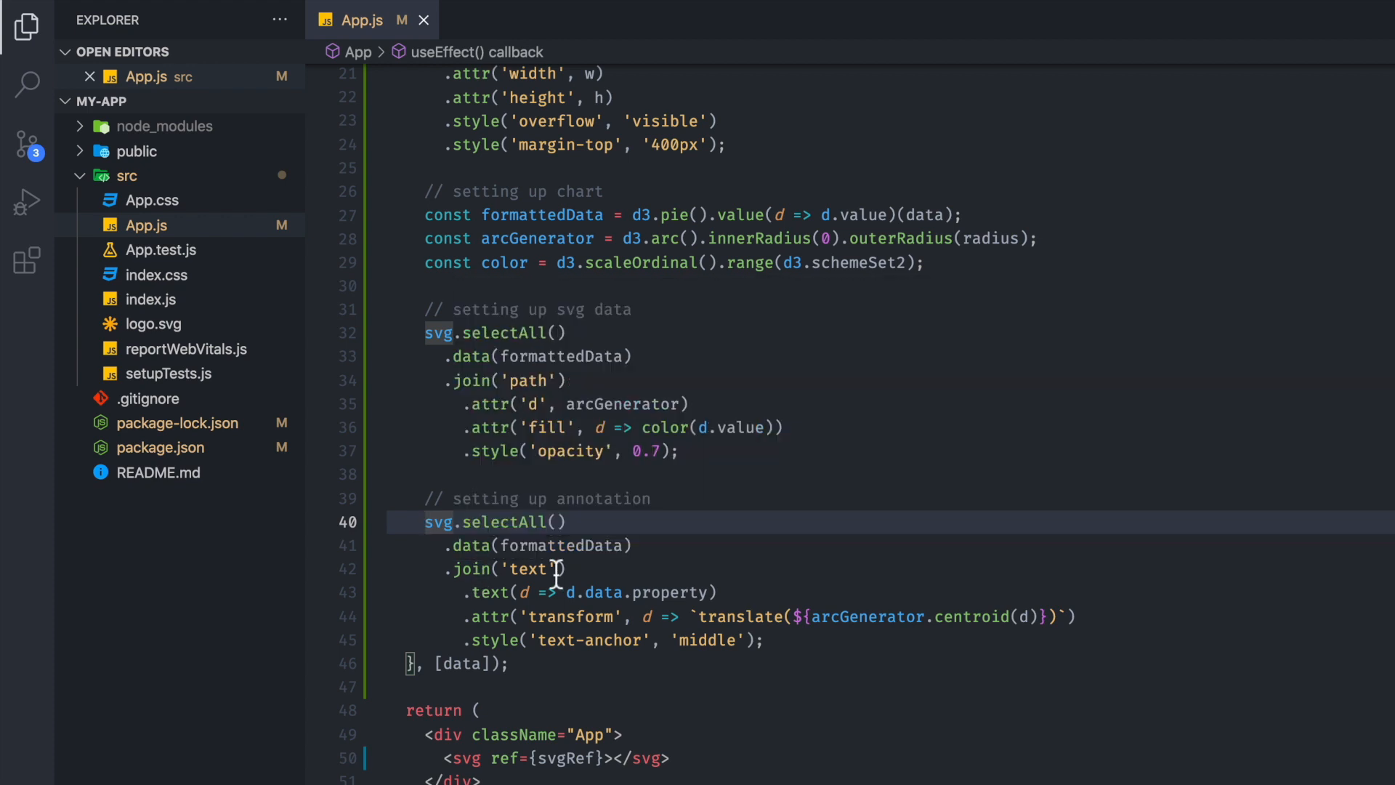
{"action": "mouse_move", "coordinate": [582, 591]}
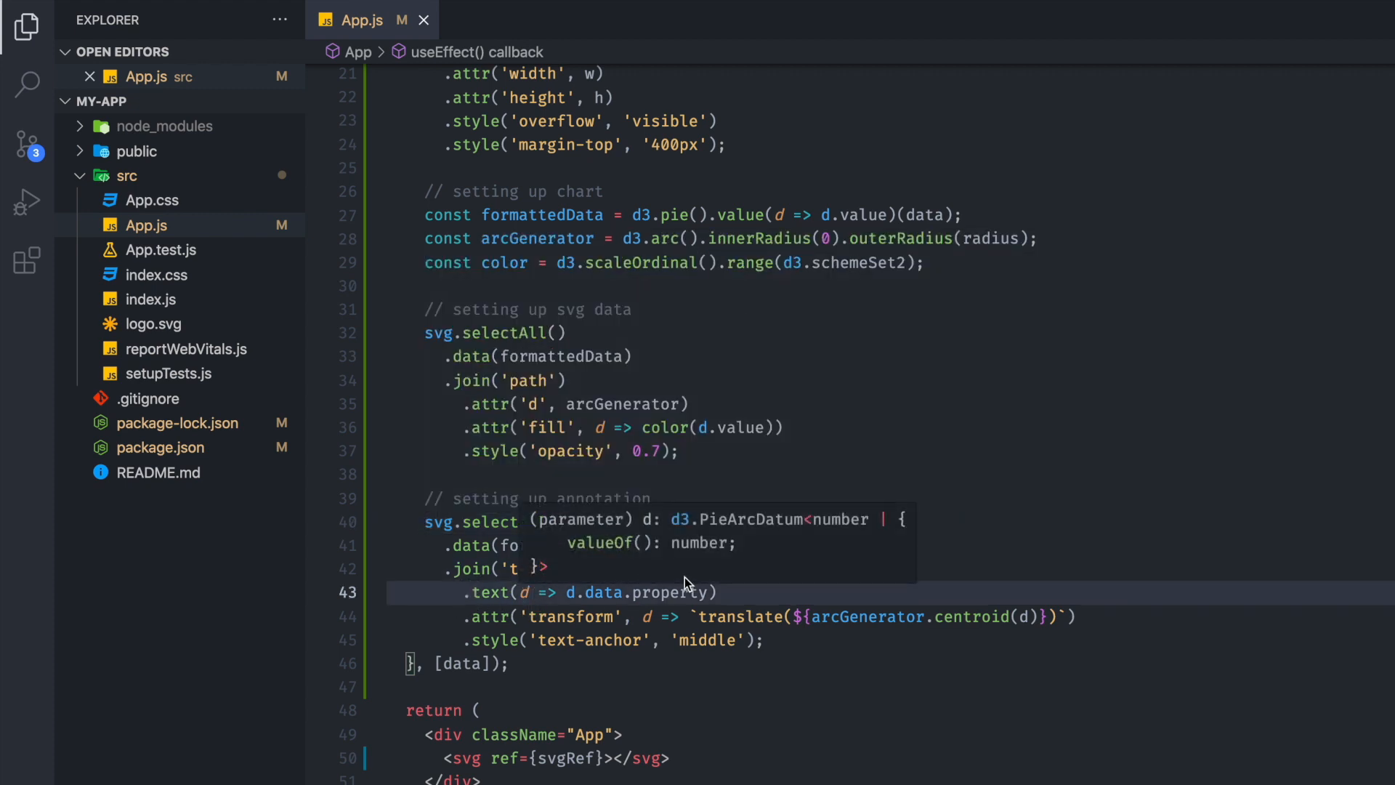
{"action": "scroll", "scroll_direction": "up", "scroll_amount": 3}
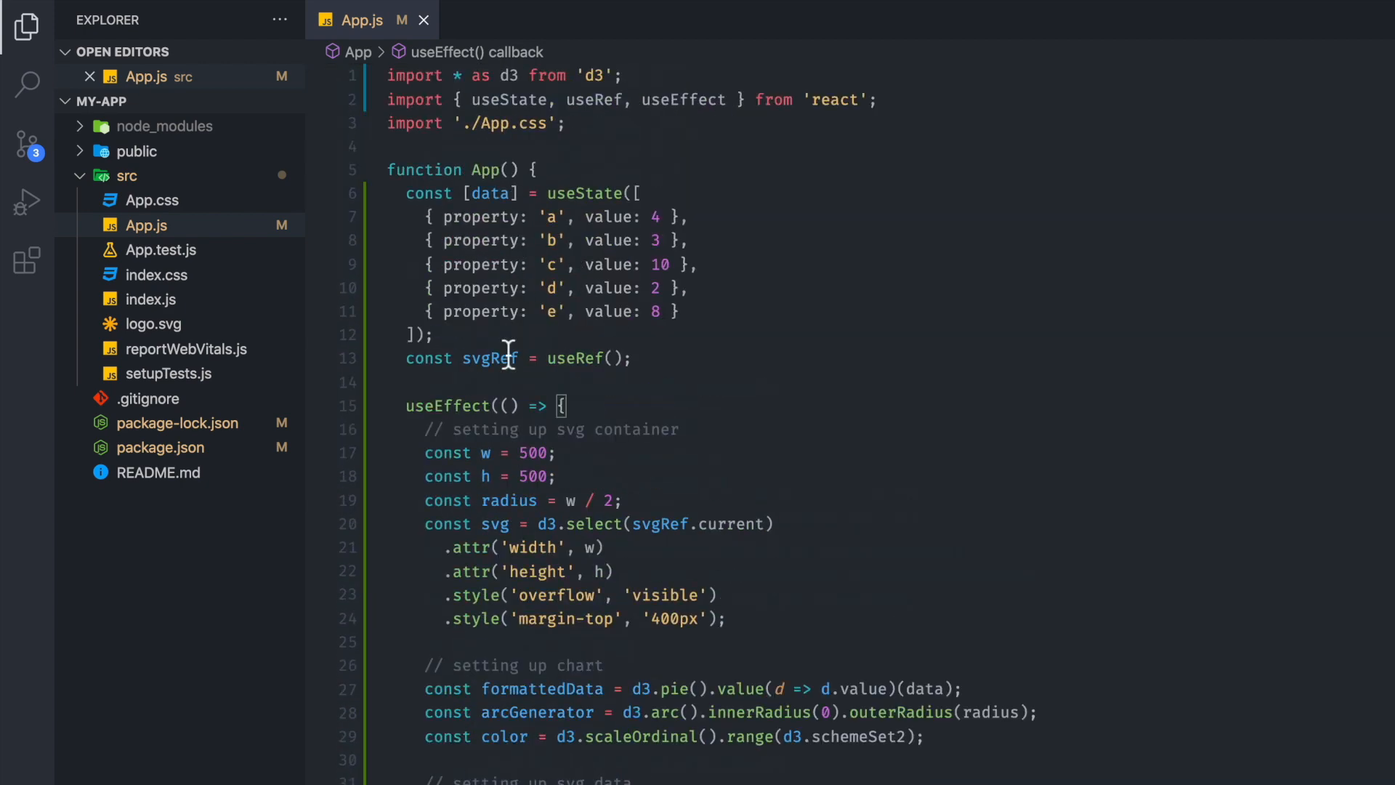
{"action": "scroll", "scroll_direction": "down", "scroll_amount": 3}
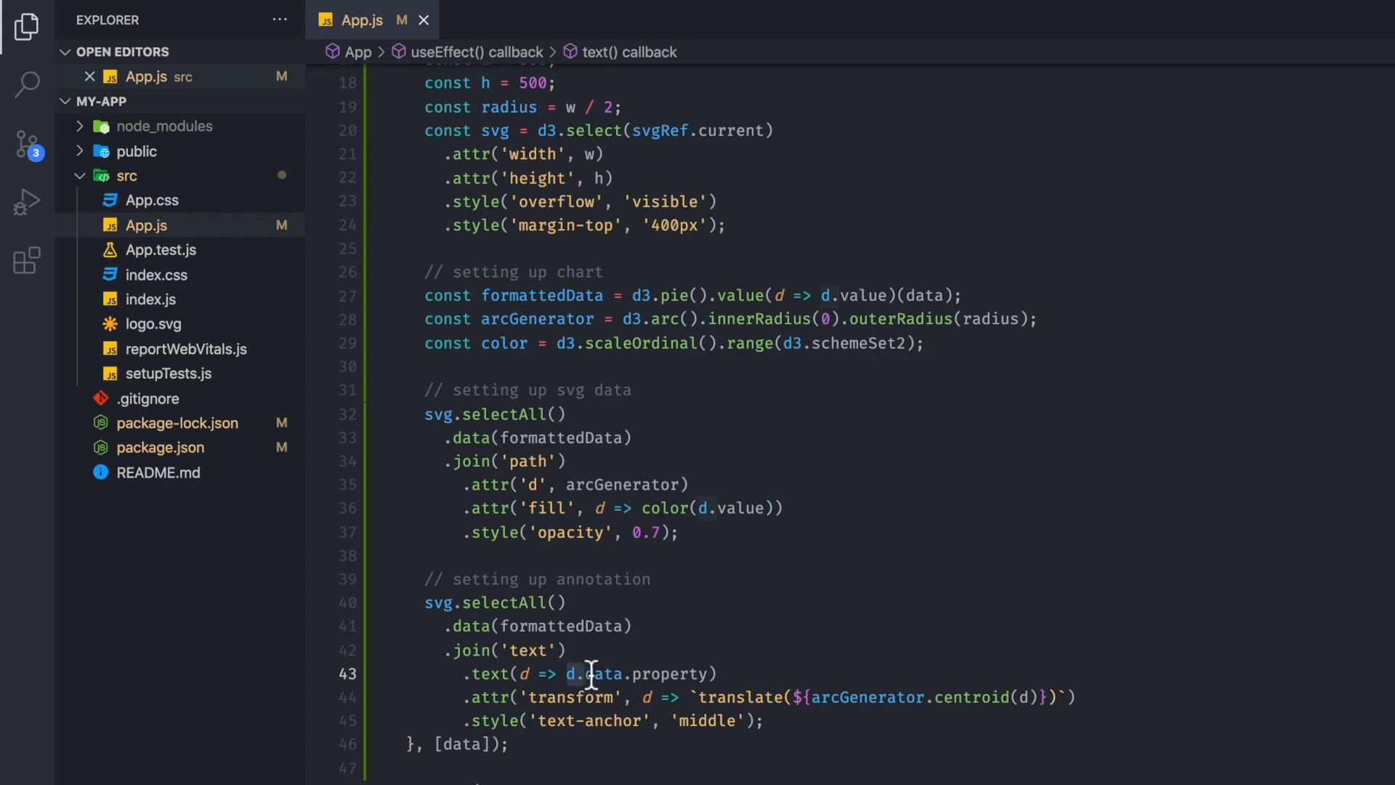
{"action": "mouse_move", "coordinate": [601, 685]}
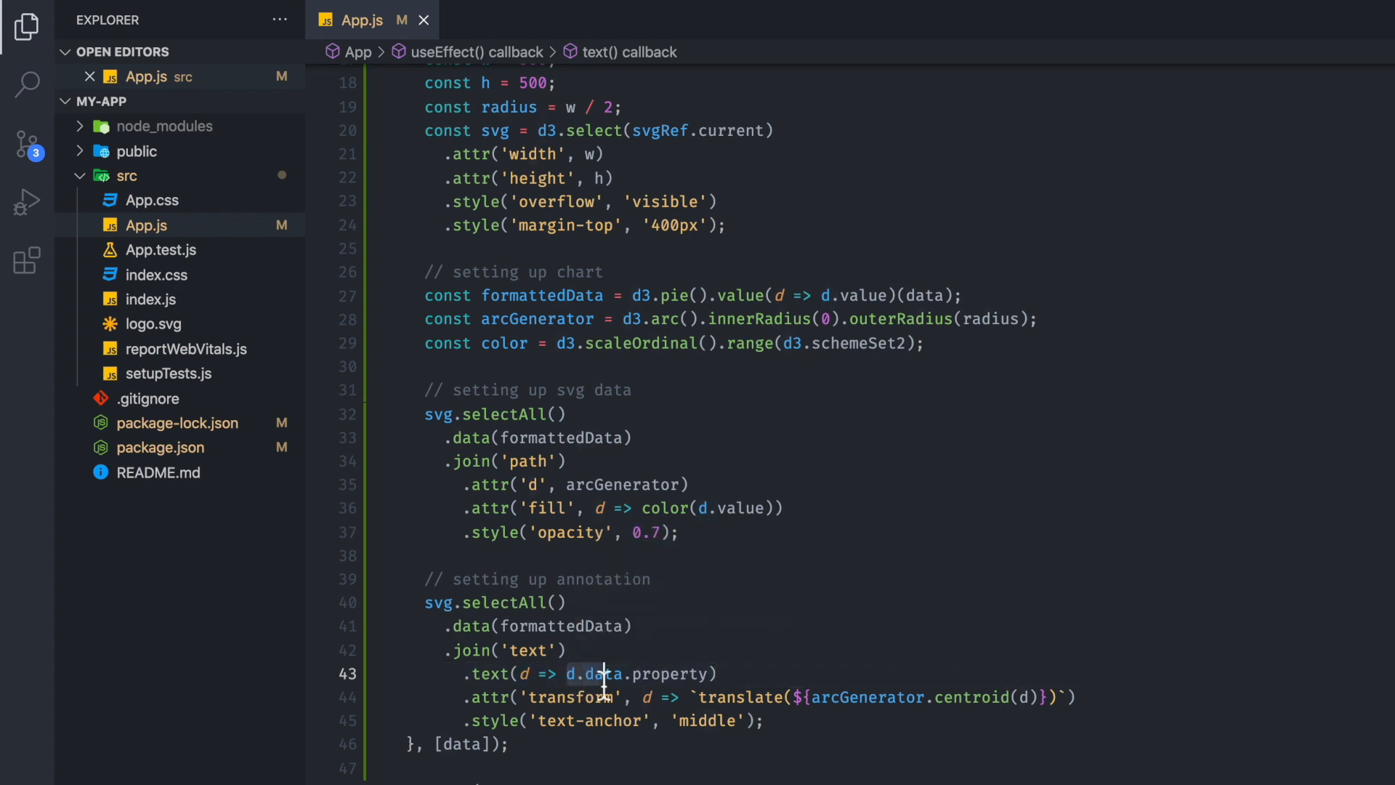
{"action": "mouse_move", "coordinate": [601, 674]}
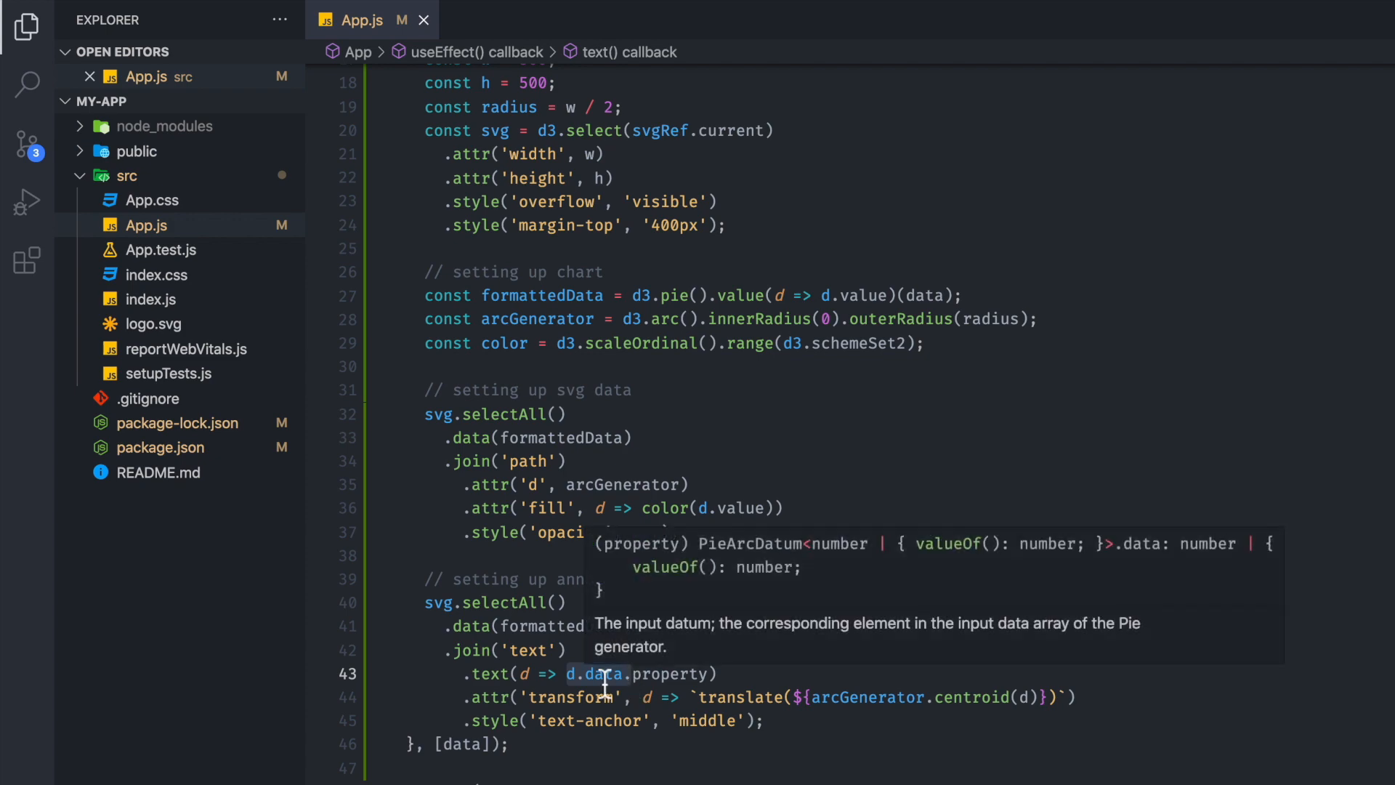
{"action": "scroll", "scroll_direction": "up", "scroll_amount": 3}
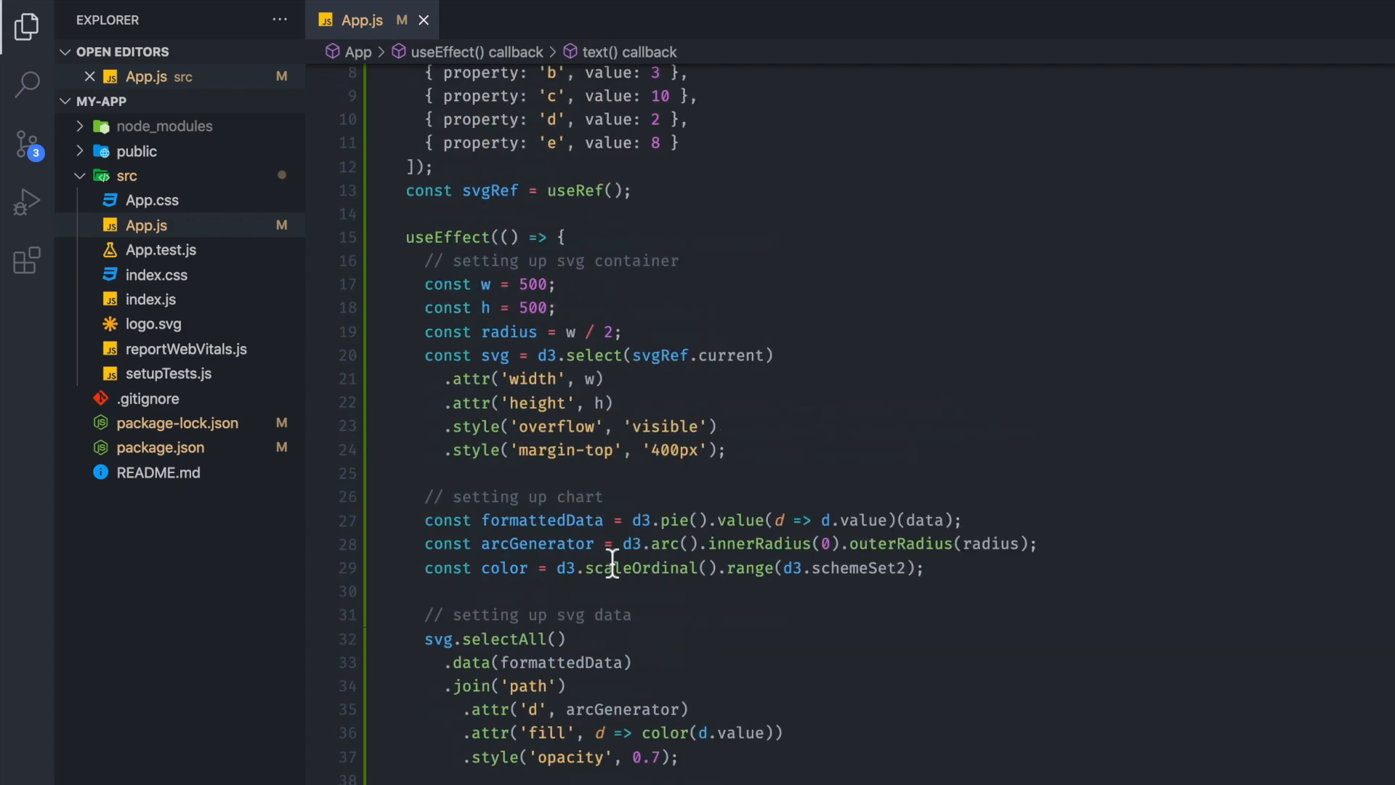
{"action": "scroll", "scroll_direction": "down", "scroll_amount": 3}
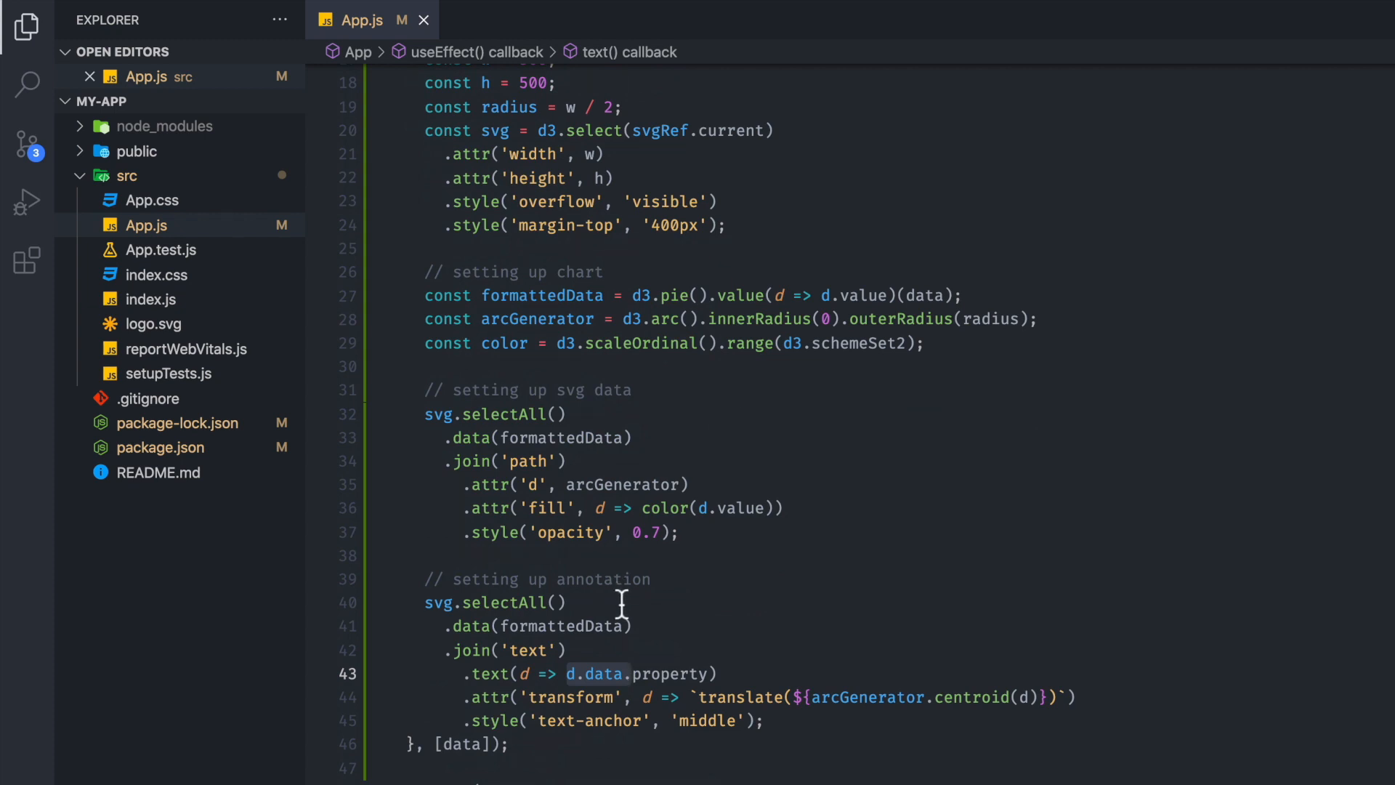
{"action": "mouse_move", "coordinate": [654, 702]}
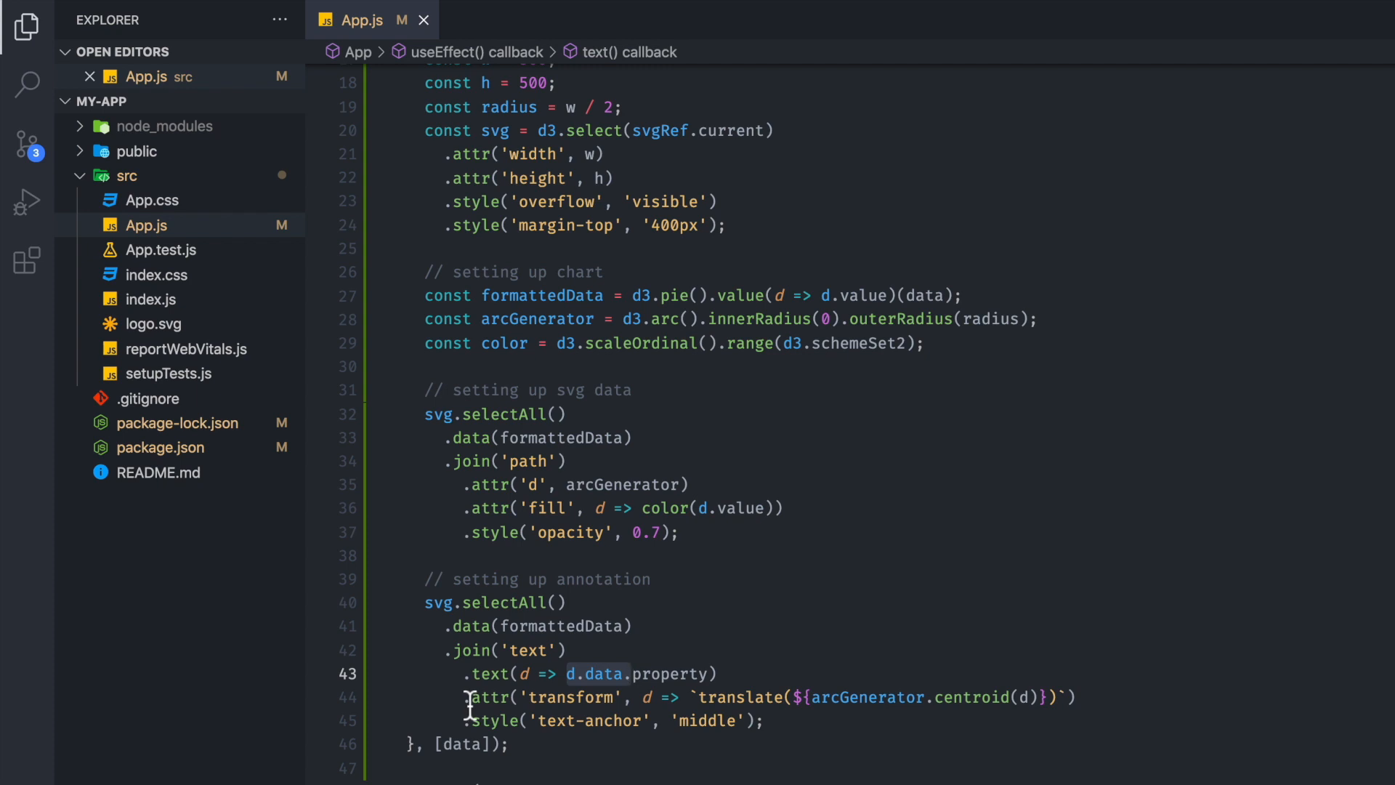
Step: Click through the label transform and text-anchor lines and open the terminal below App.js
{"action": "left_click", "coordinate": [469, 697]}
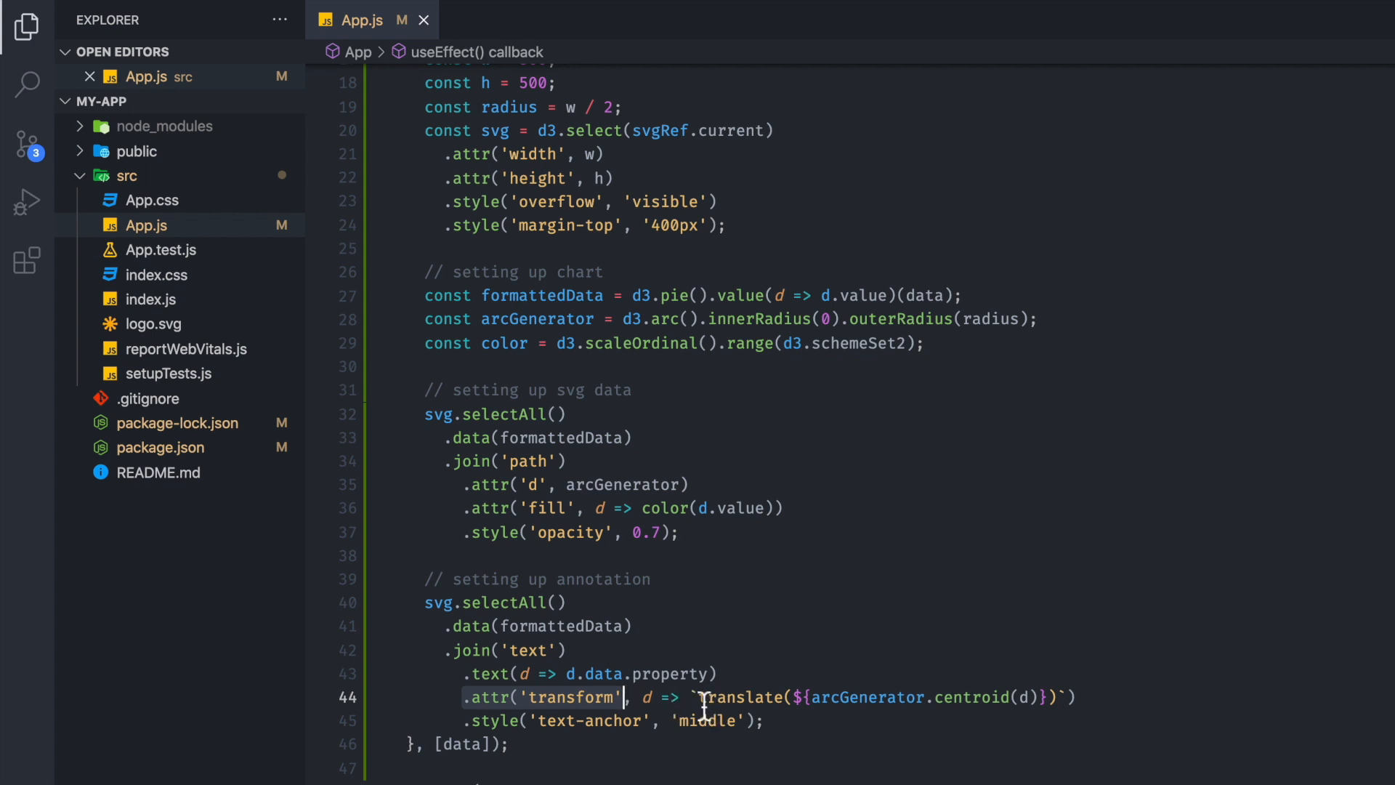
{"action": "left_click", "coordinate": [859, 697]}
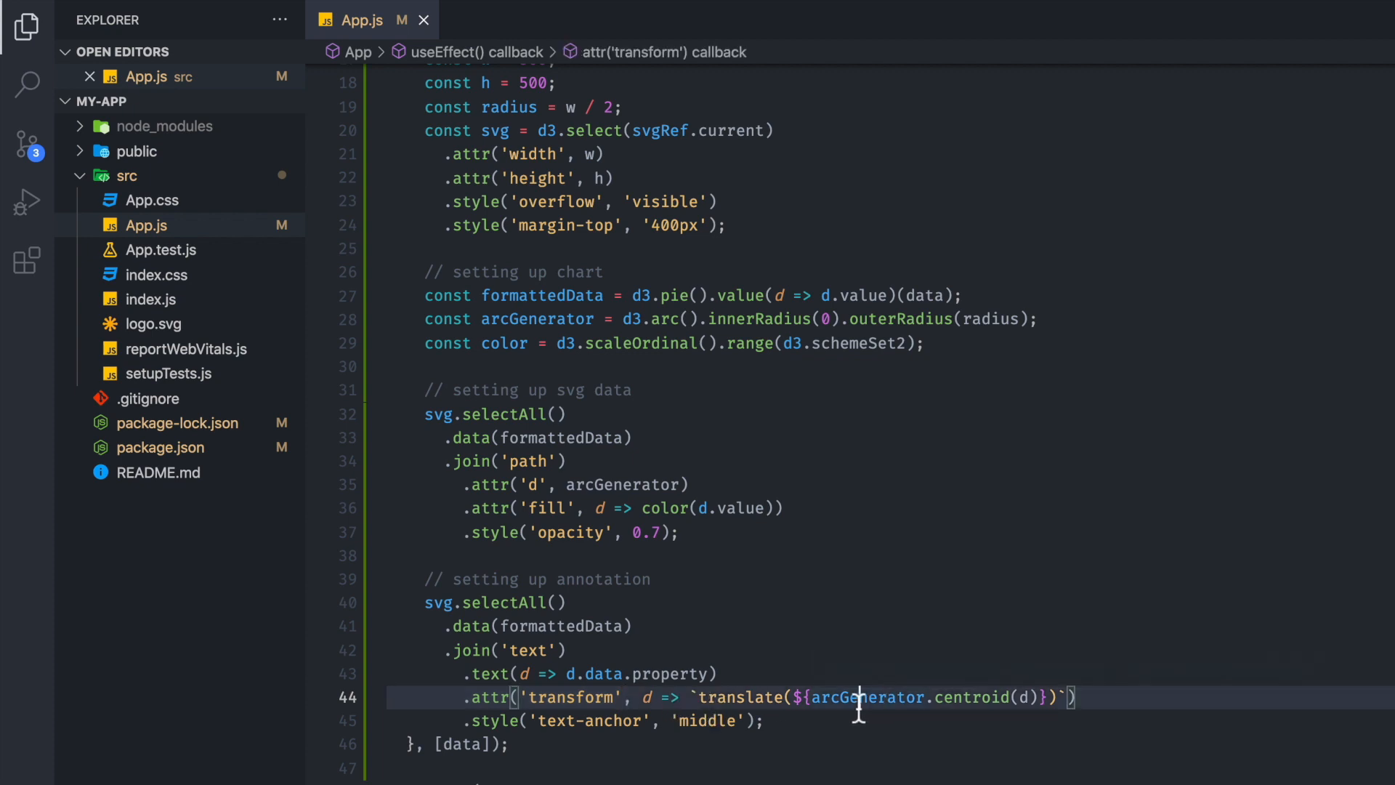
{"action": "mouse_move", "coordinate": [1023, 698]}
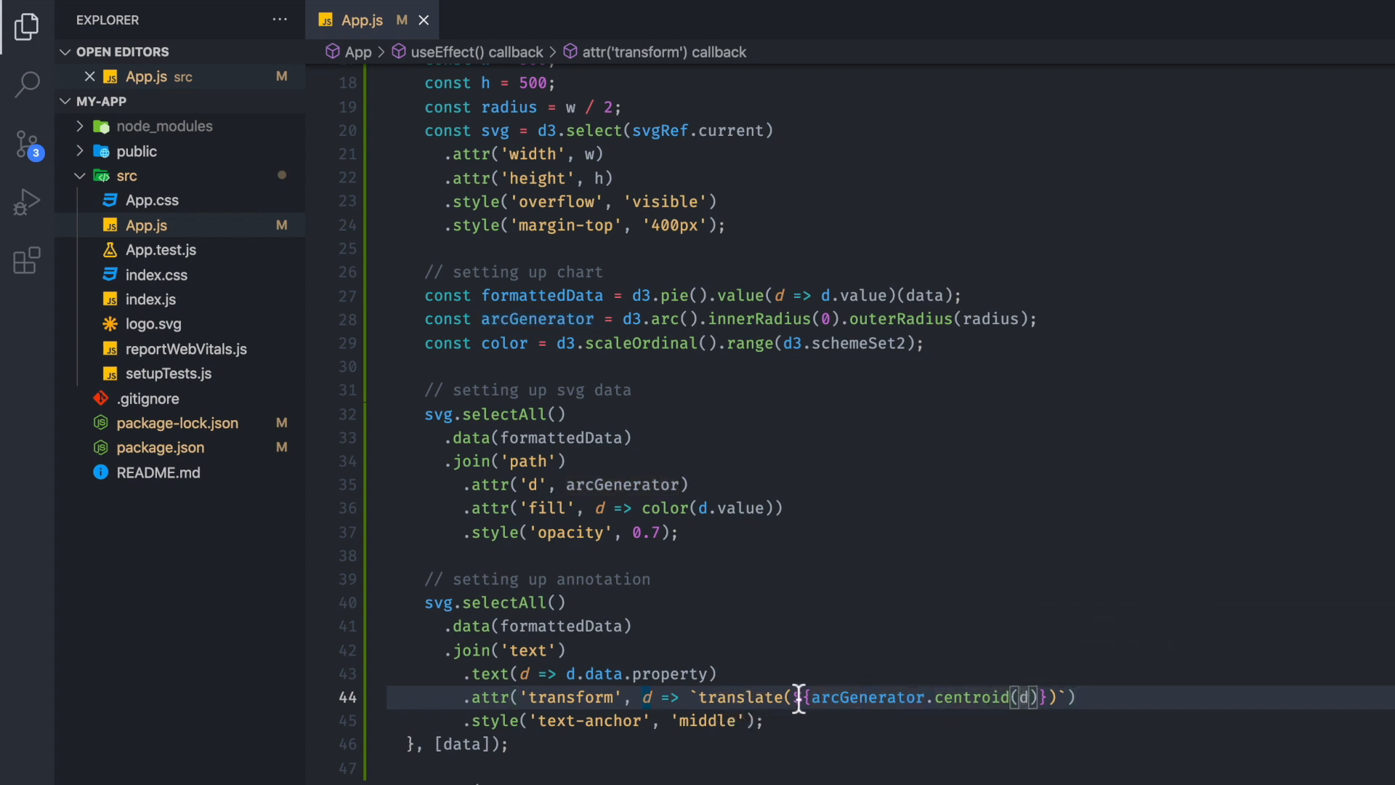
{"action": "mouse_move", "coordinate": [934, 698]}
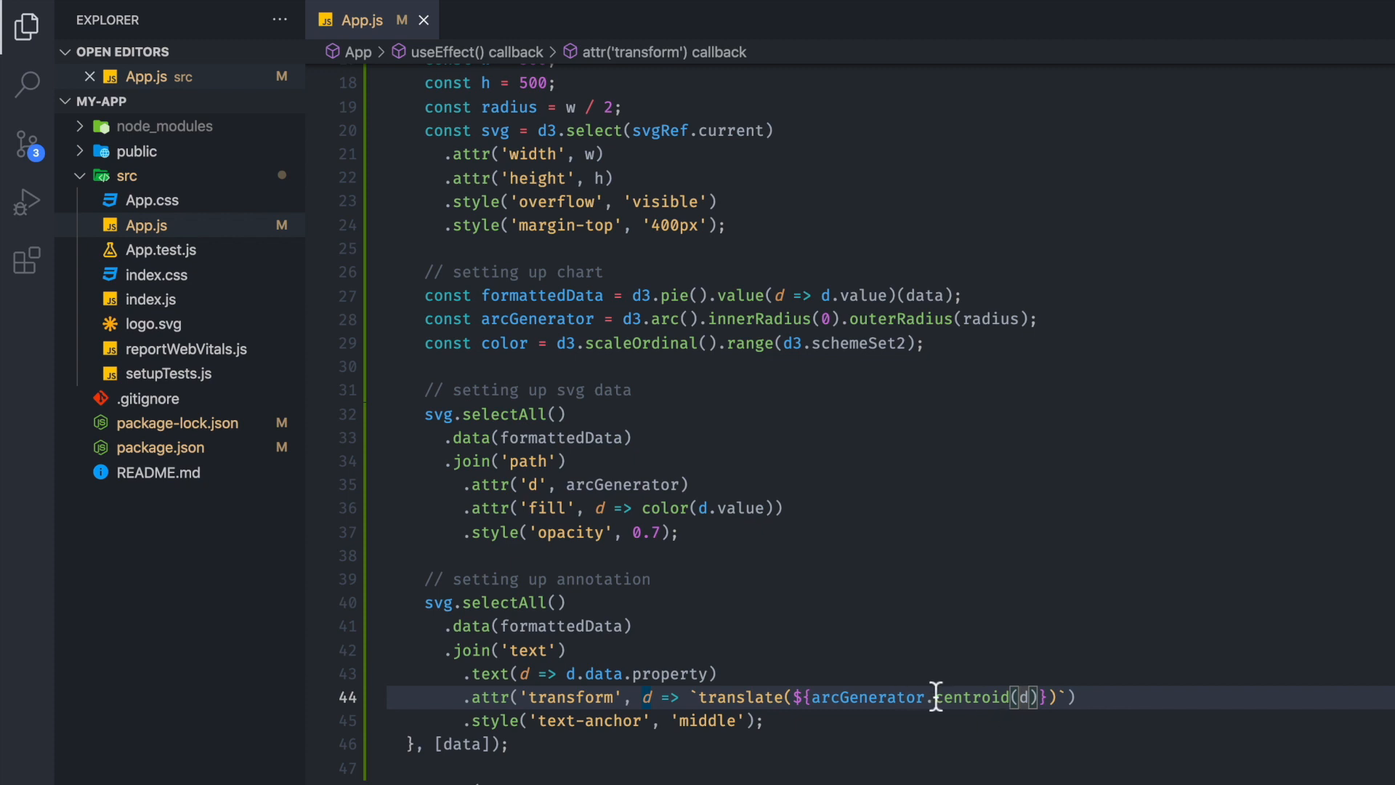
{"action": "mouse_move", "coordinate": [973, 697]}
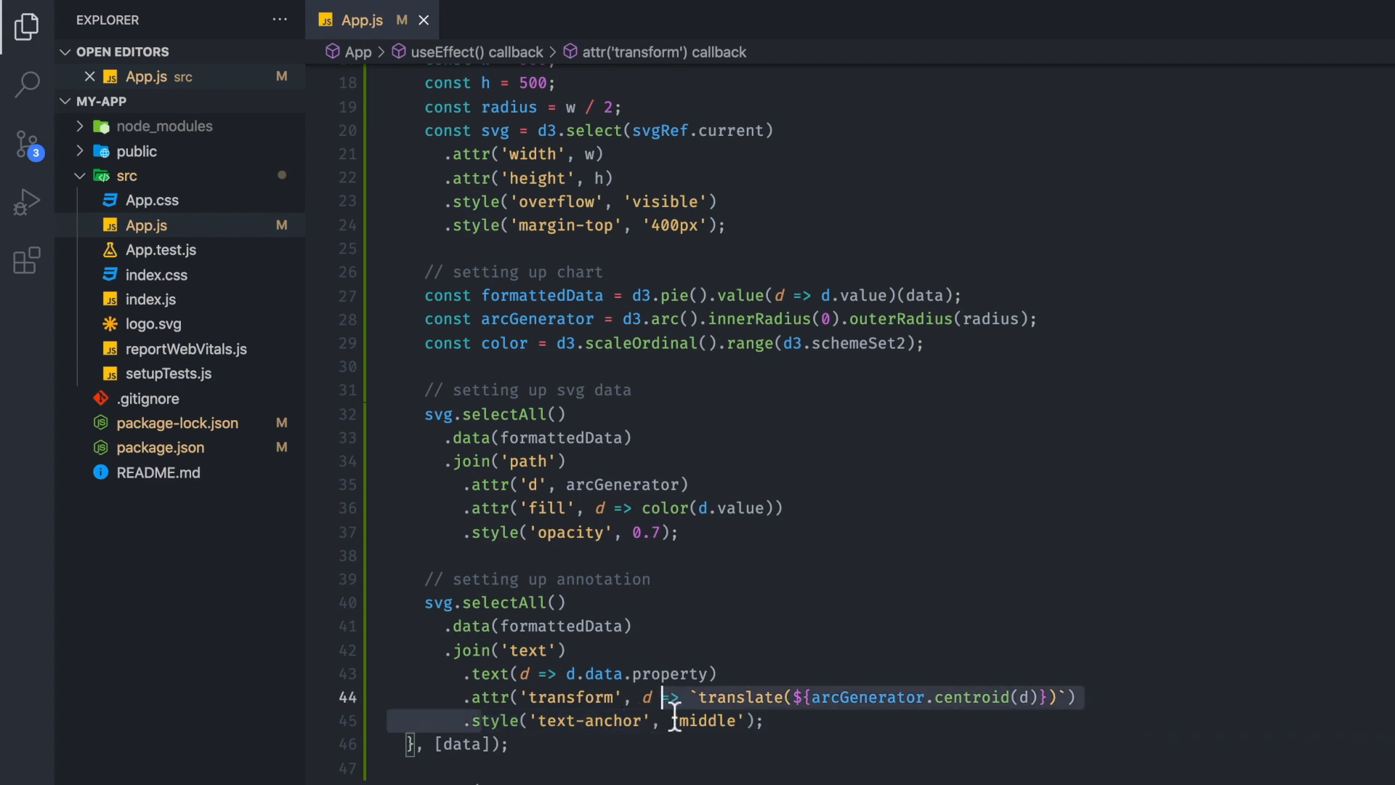
{"action": "left_click", "coordinate": [784, 720]}
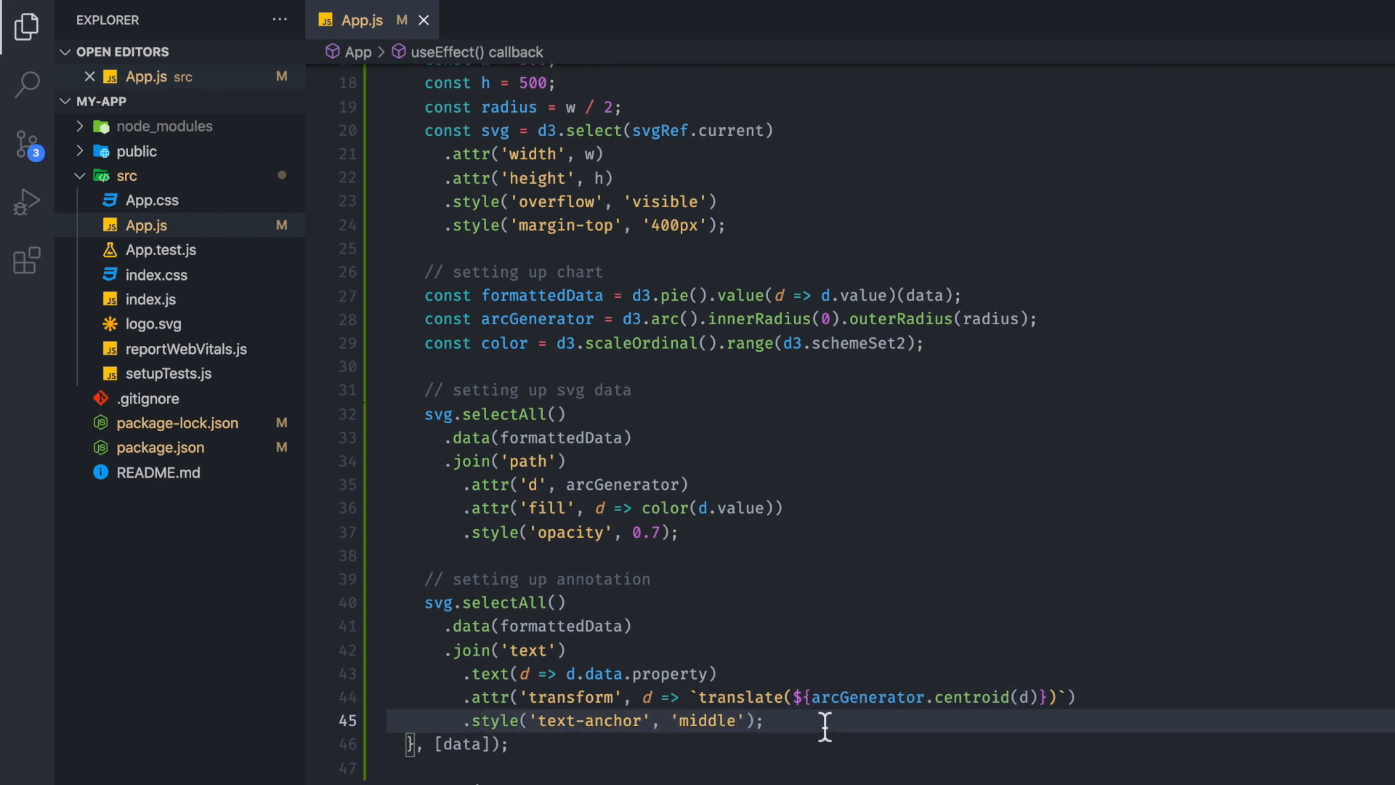
{"action": "mouse_move", "coordinate": [678, 697]}
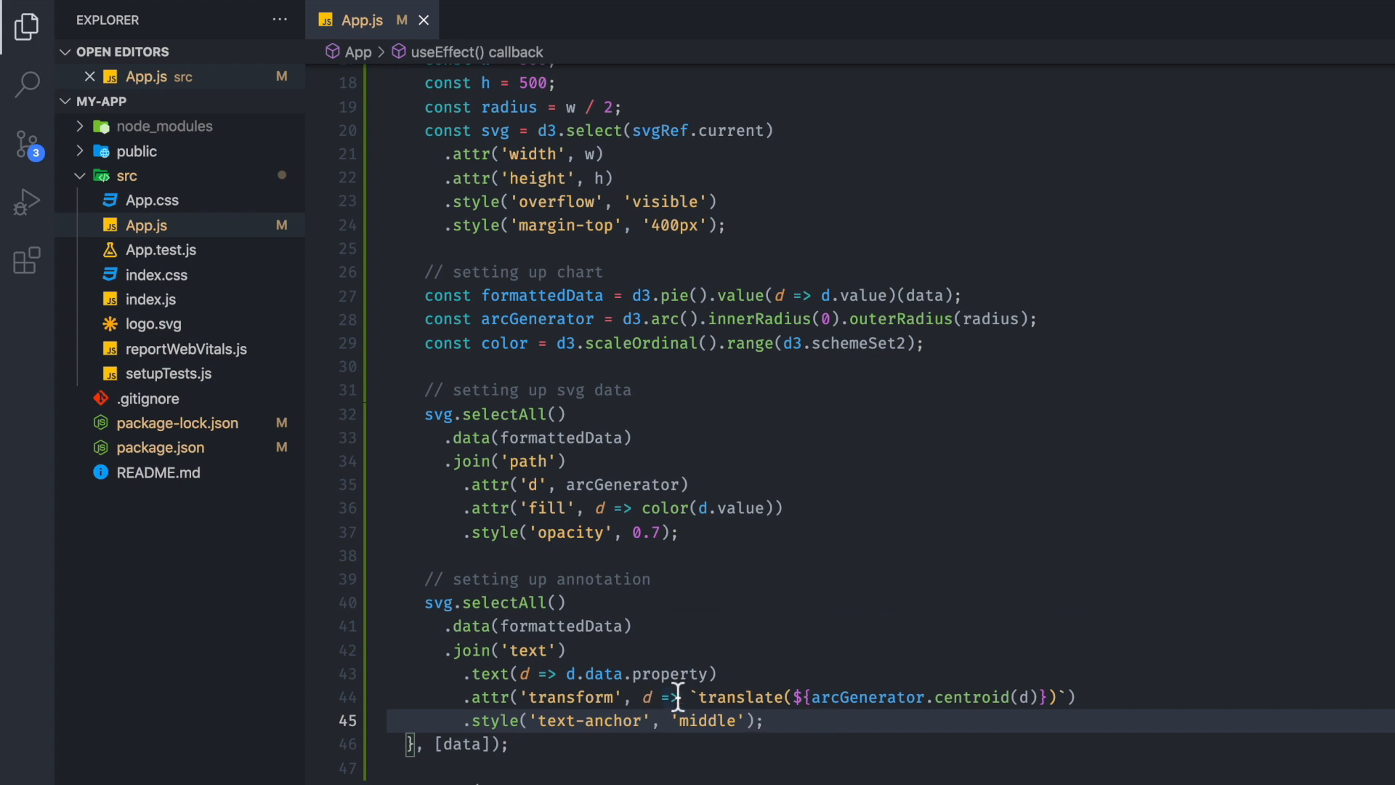
{"action": "mouse_move", "coordinate": [662, 697]}
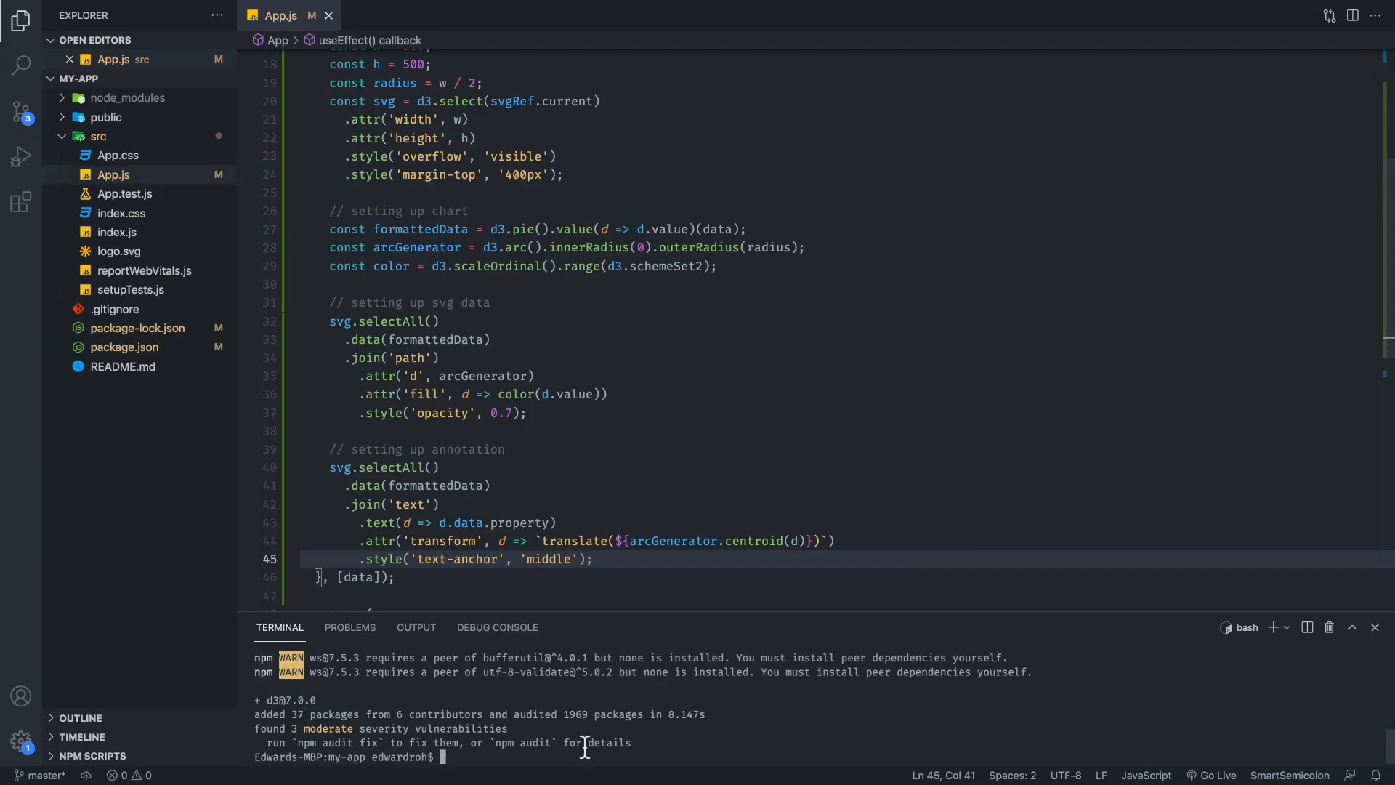
Step: Type npm run, then load localhost:3000 in a new Chrome tab and close the old tab
{"action": "type", "text": "npm run"}
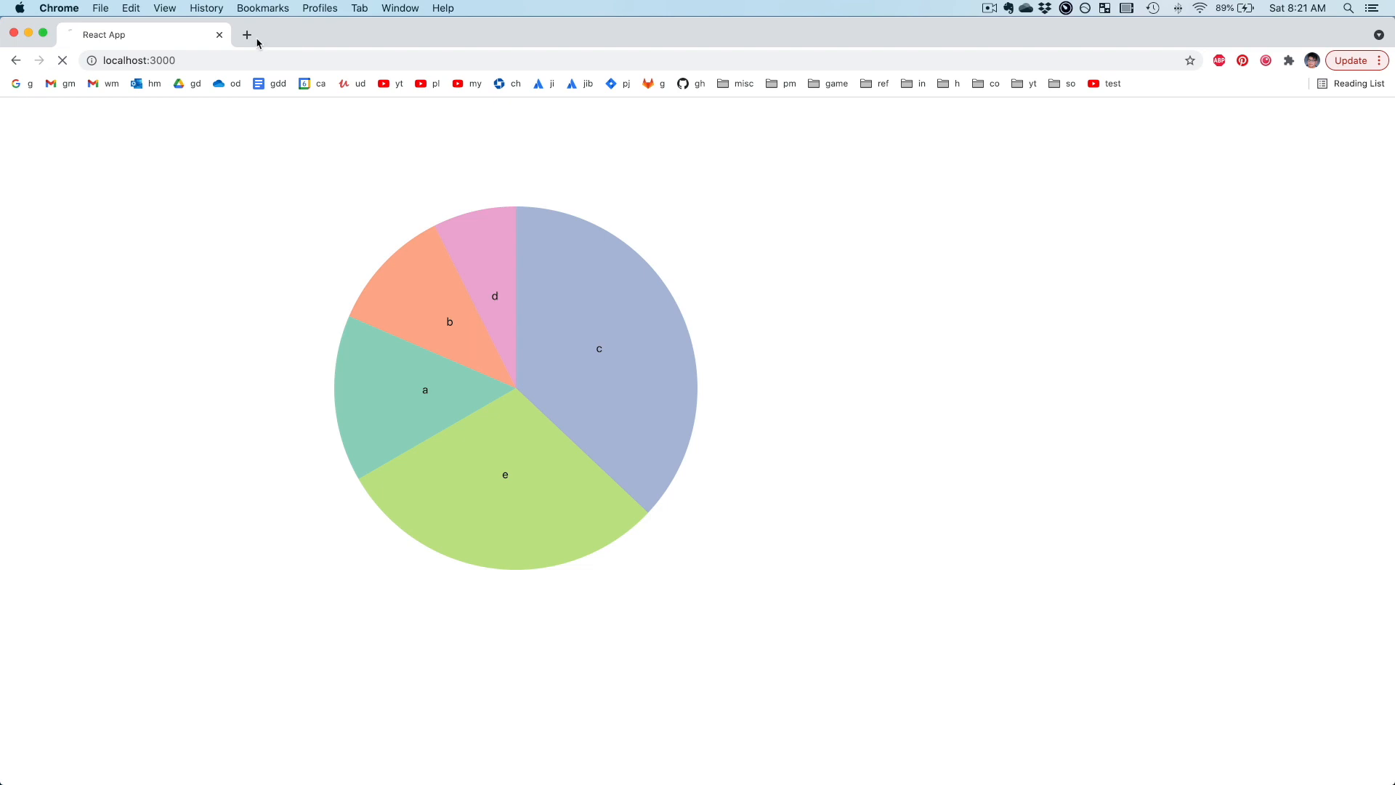
{"action": "left_click", "coordinate": [247, 35]}
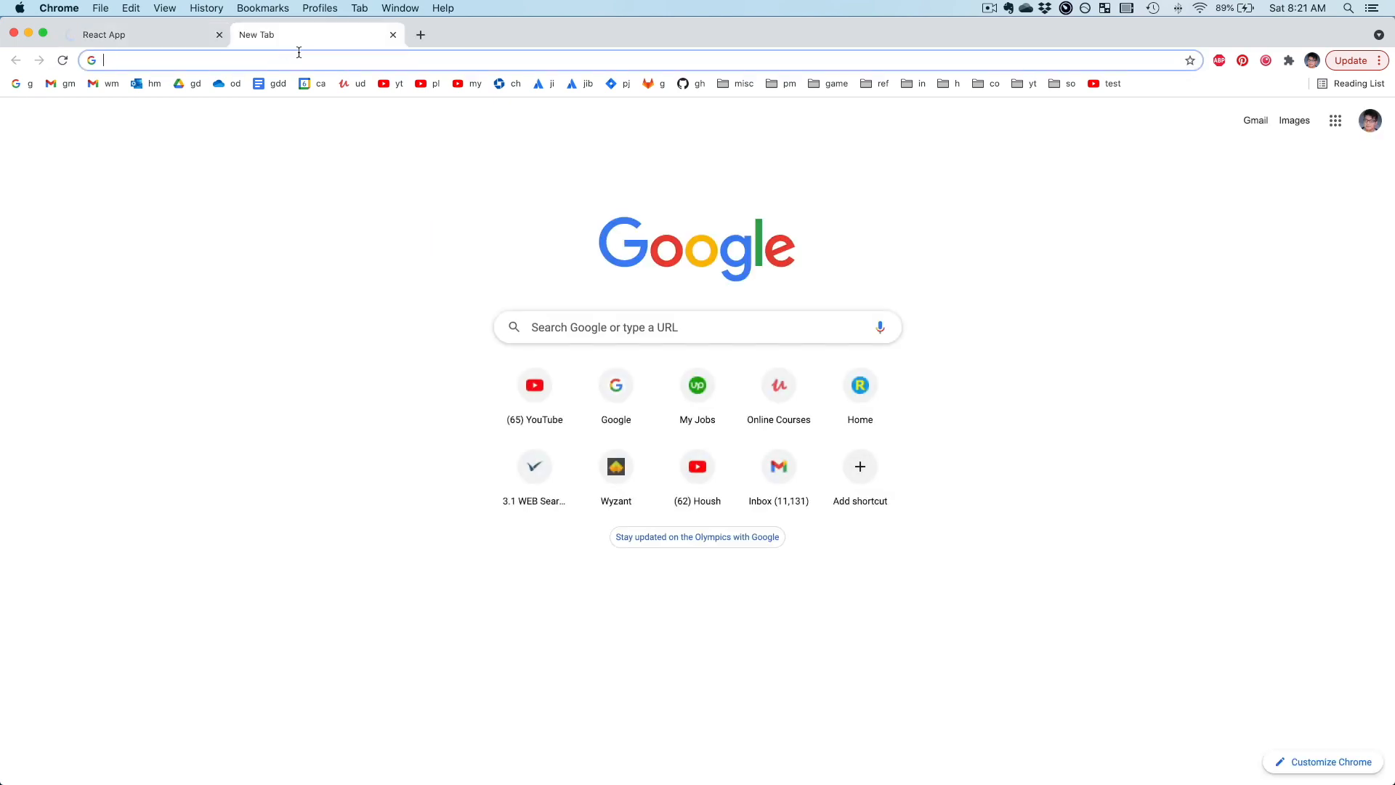
{"action": "type", "text": "localhost:3000"}
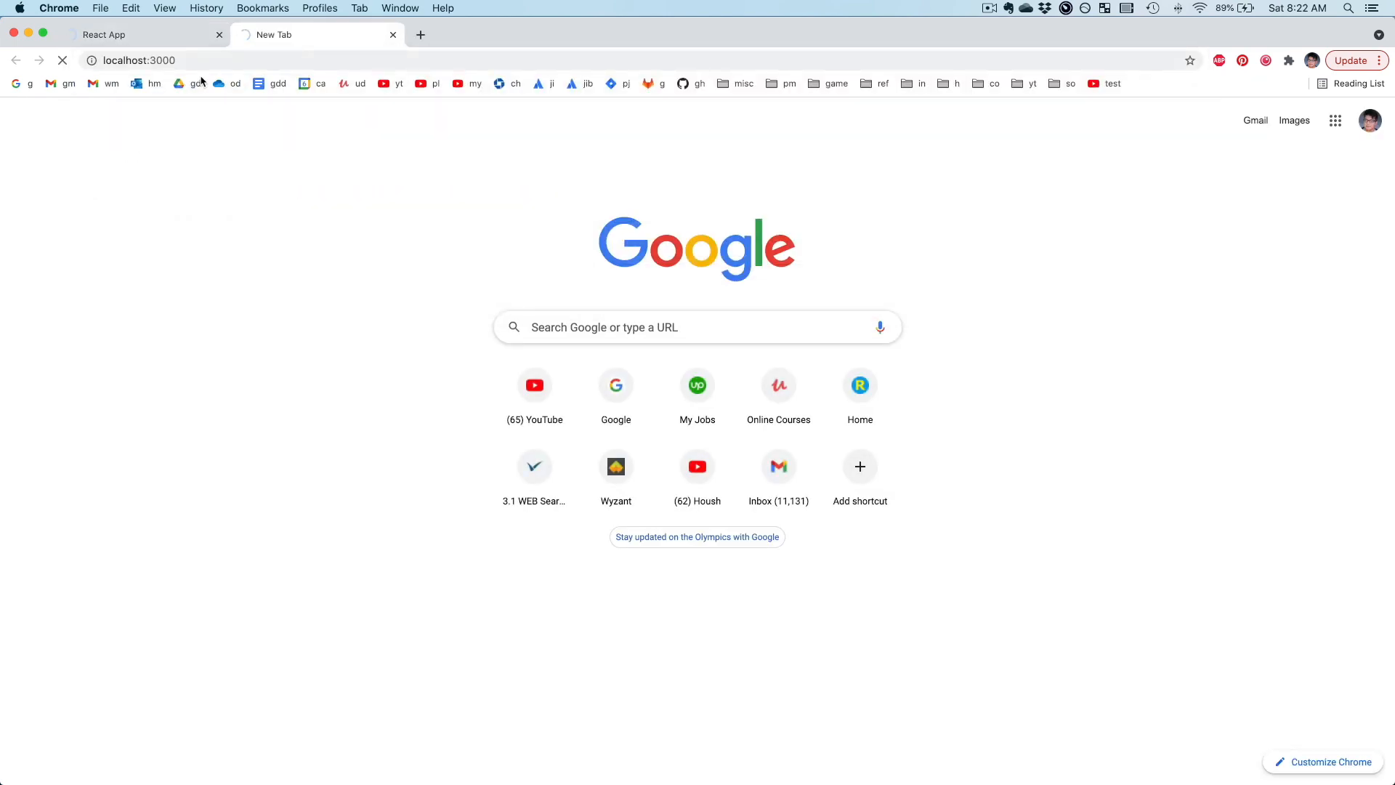
{"action": "left_click", "coordinate": [219, 35]}
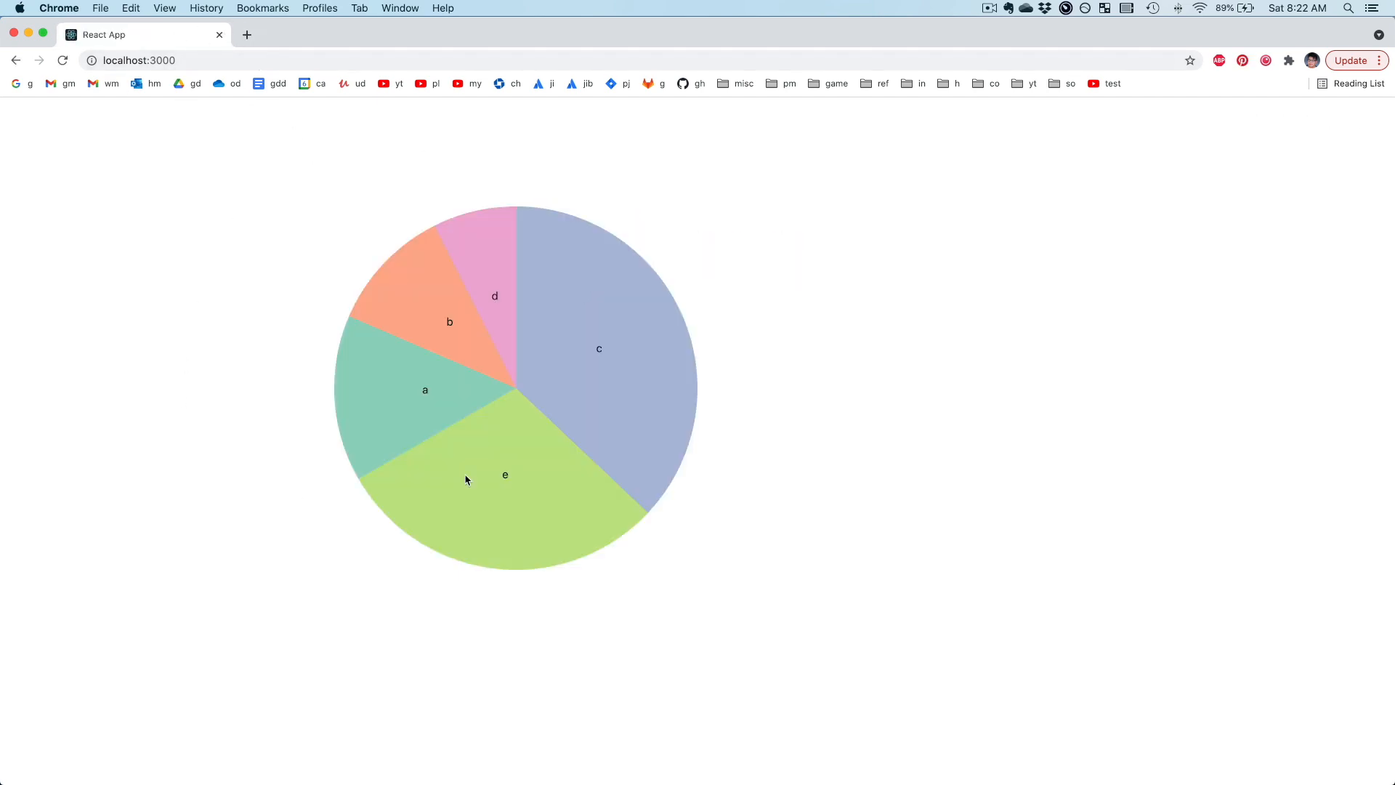
{"action": "mouse_move", "coordinate": [188, 193]}
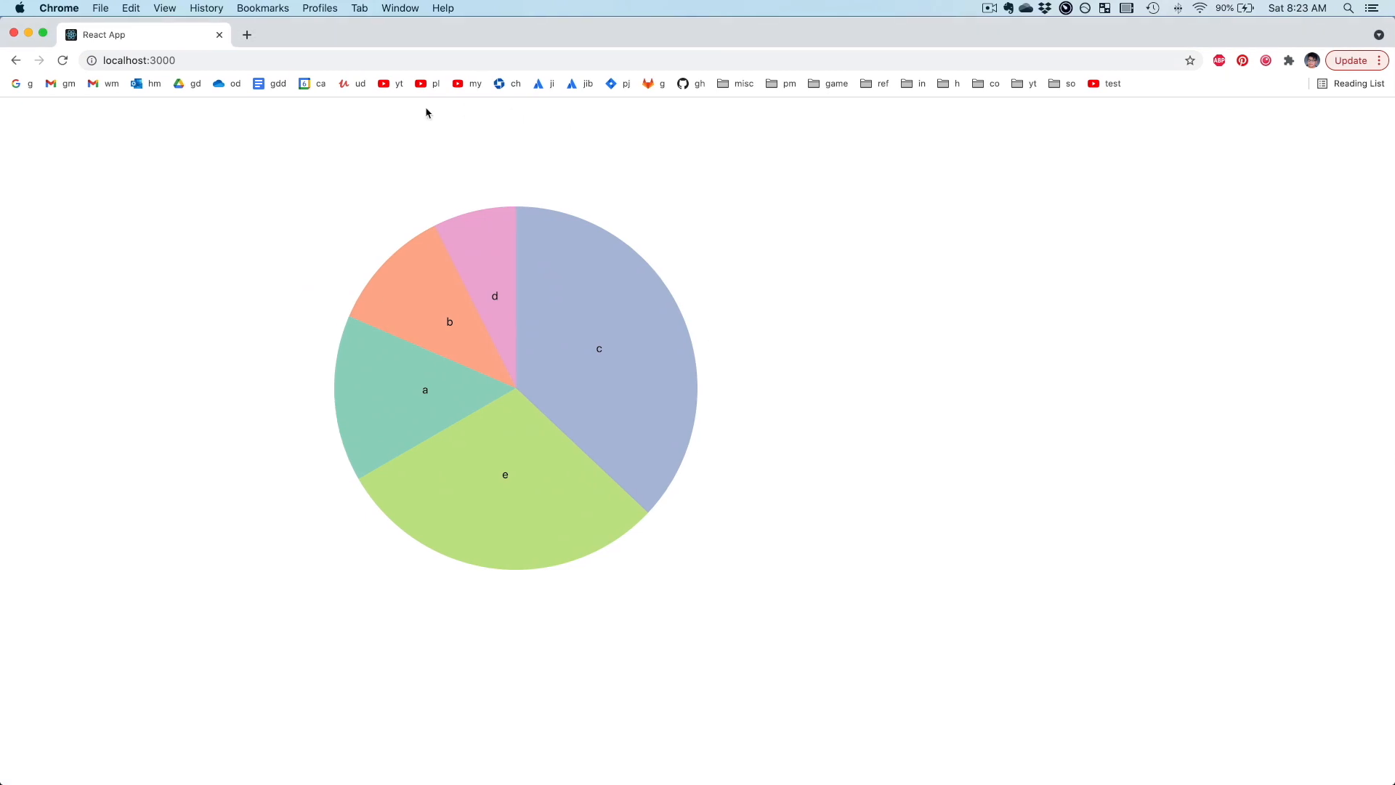
{"action": "mouse_move", "coordinate": [506, 380]}
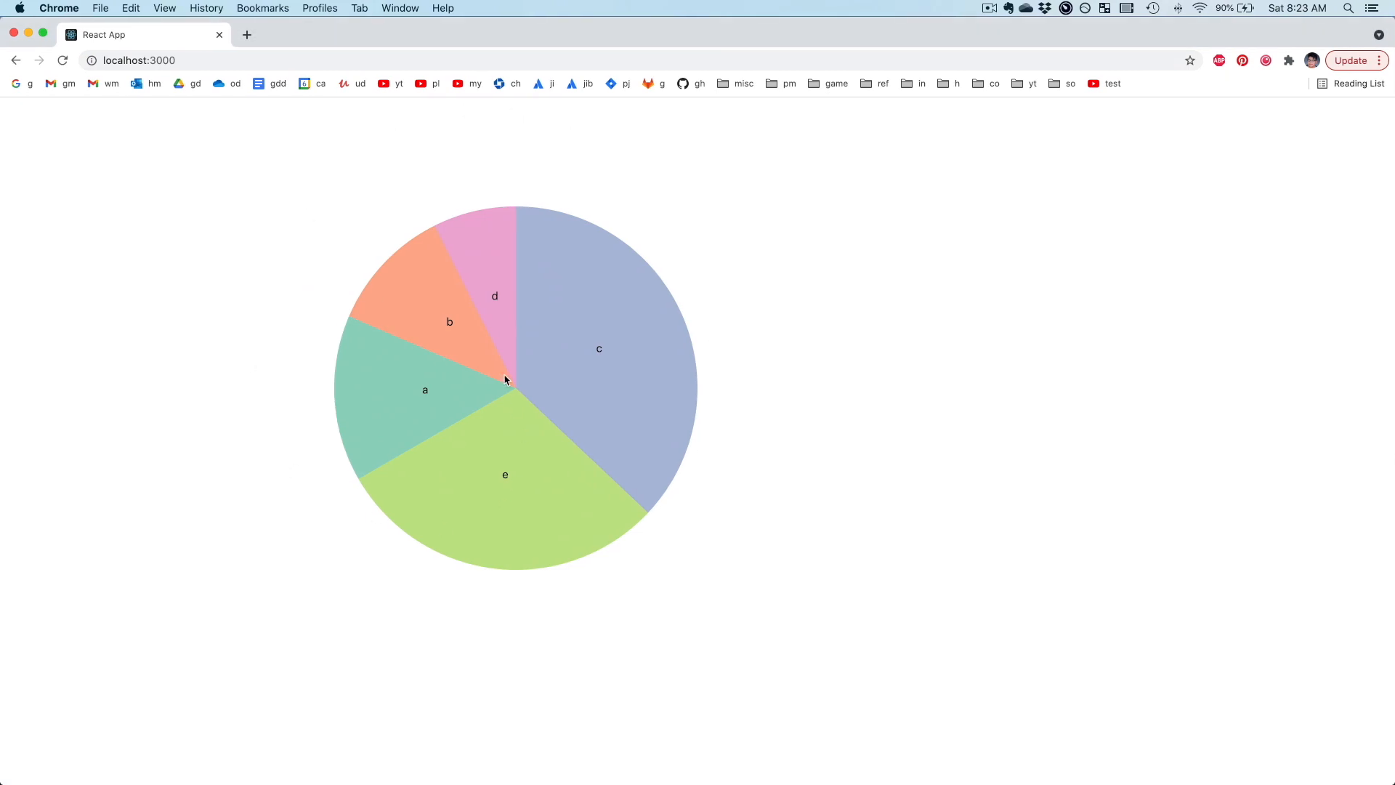